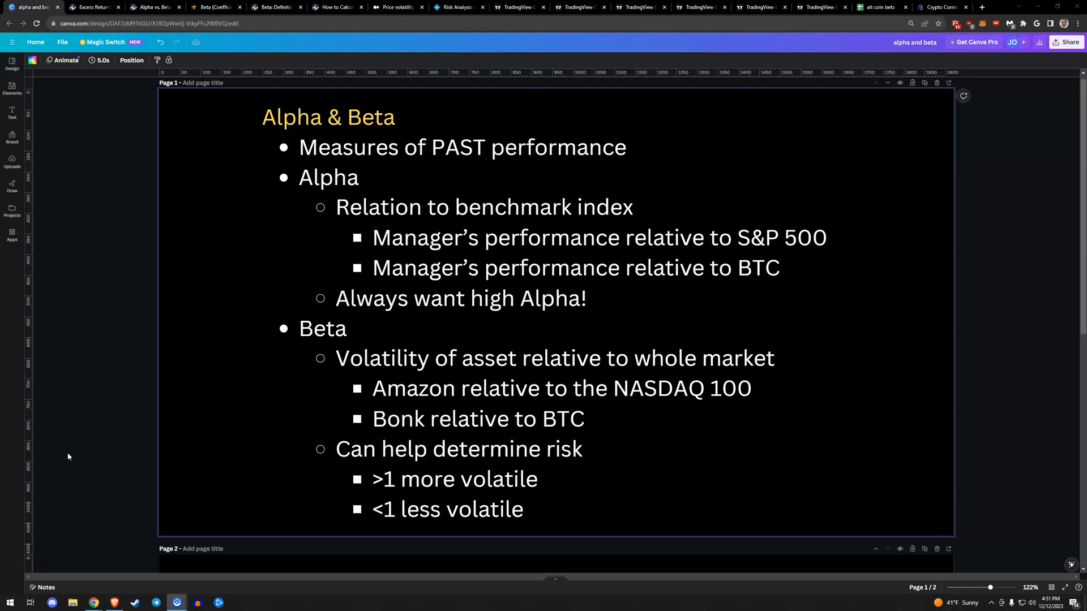
Pass through Investopedia's beta definition and calculation pages to the Two Sigma crypto risk article.
{"action": "scroll", "scroll_direction": "down", "scroll_amount": 3}
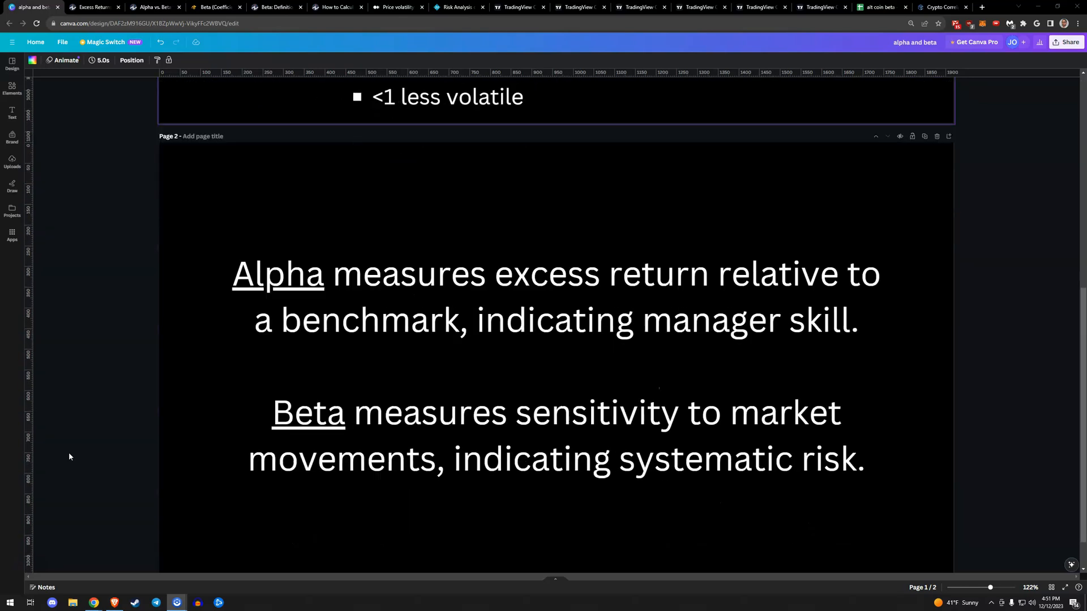
{"action": "scroll", "scroll_direction": "down", "scroll_amount": 3}
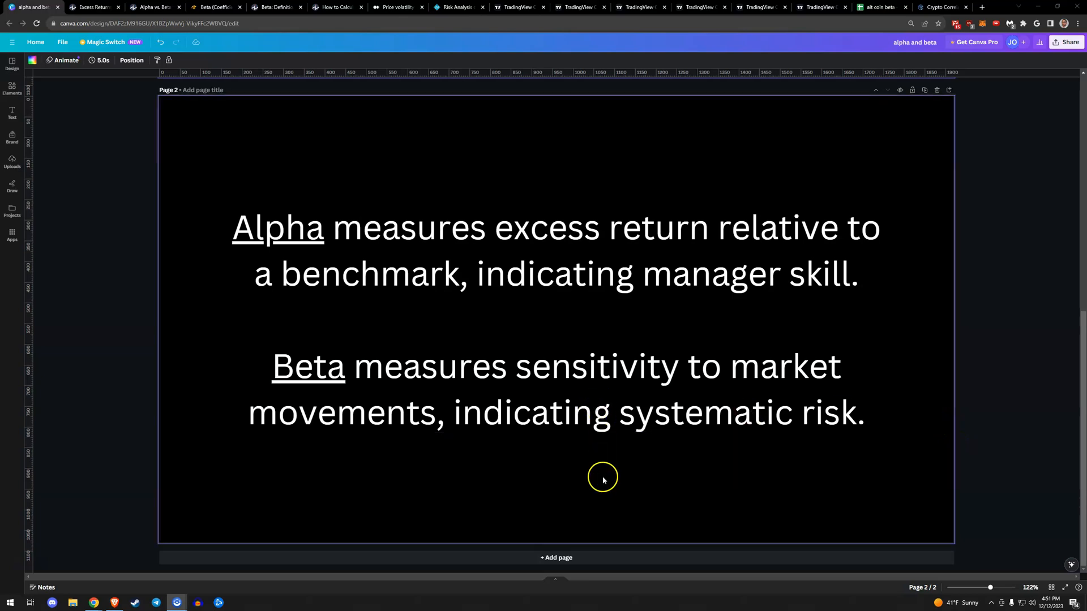
{"action": "mouse_move", "coordinate": [612, 477]}
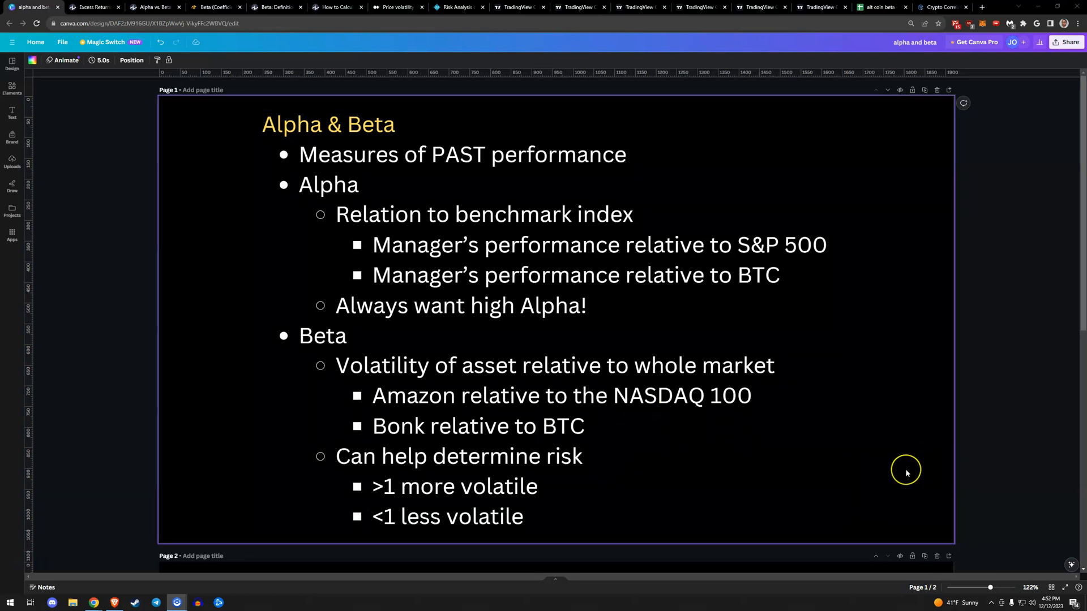
{"action": "mouse_move", "coordinate": [909, 473]}
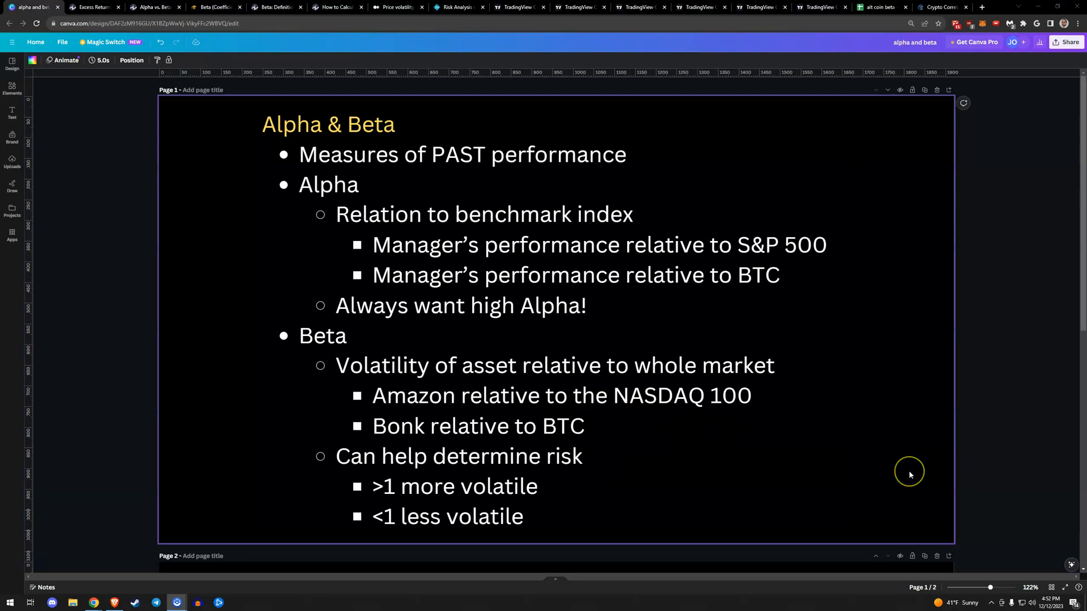
{"action": "mouse_move", "coordinate": [94, 7]}
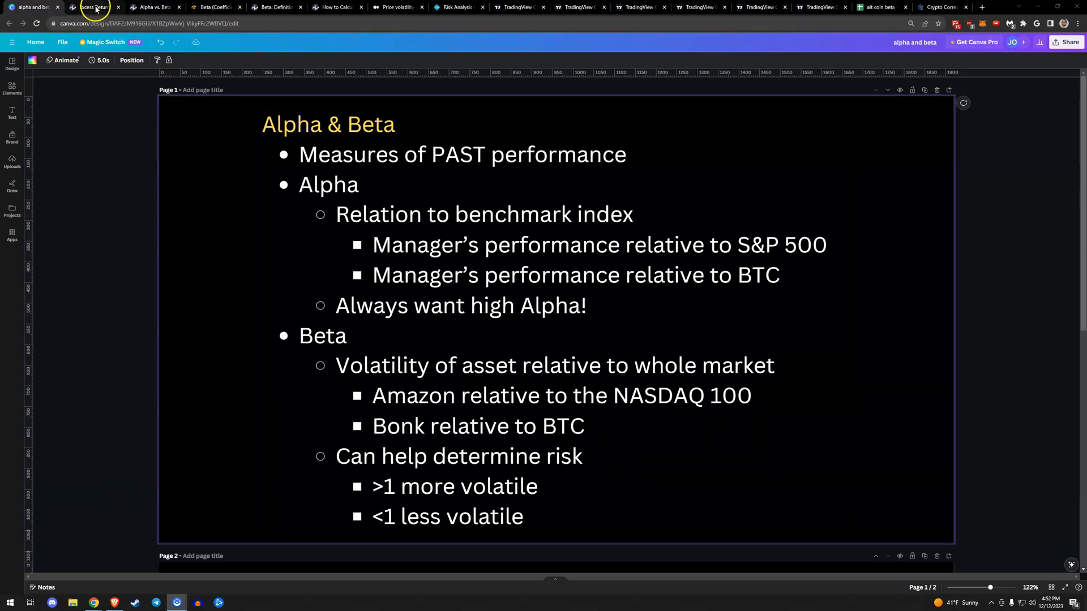
{"action": "left_click", "coordinate": [215, 7]}
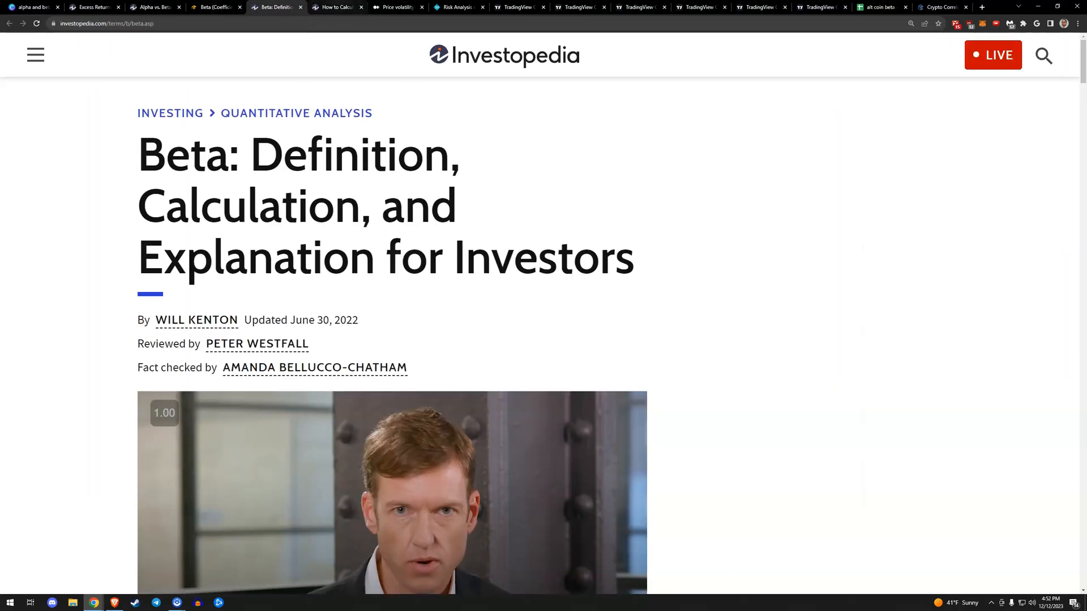
{"action": "left_click", "coordinate": [337, 6]}
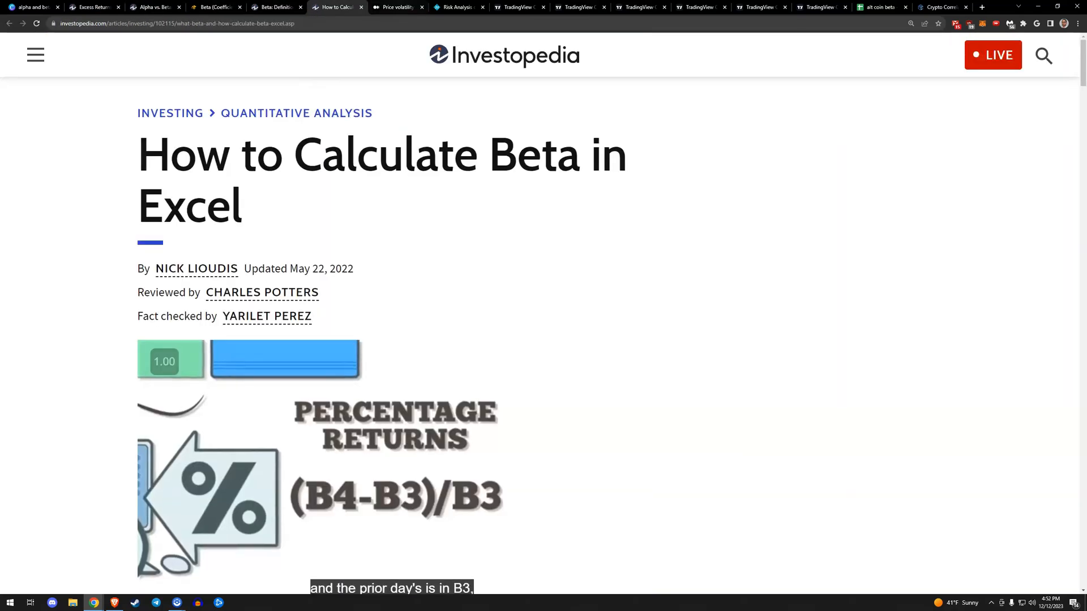
{"action": "left_click", "coordinate": [454, 7]}
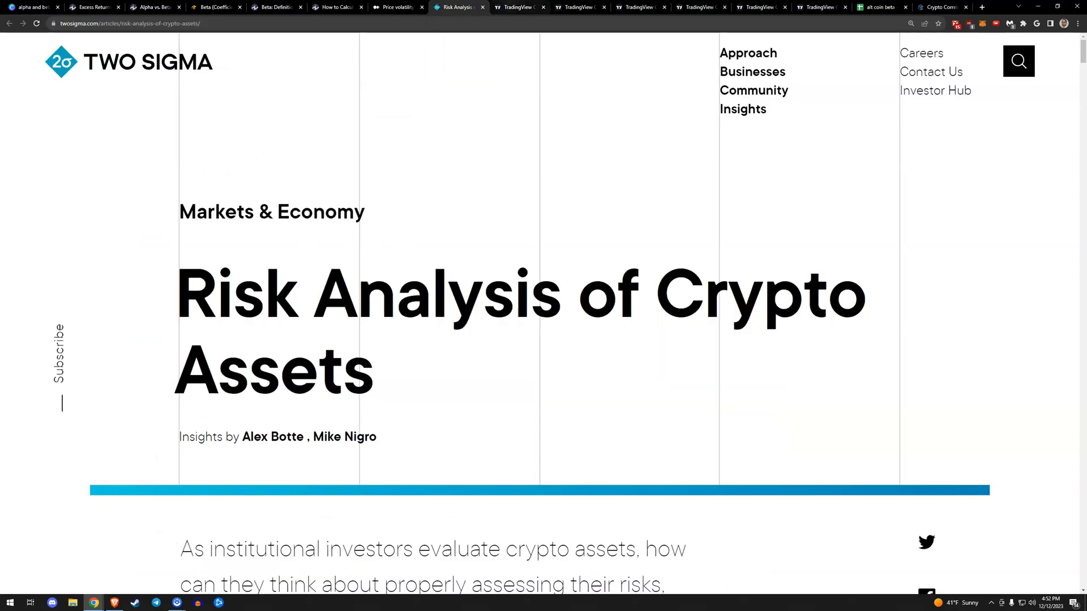
Show the side-by-side BTCUSD/SPX and BTCUSD/NDQ ratio charts covering 2019–2024.
{"action": "left_click", "coordinate": [518, 7]}
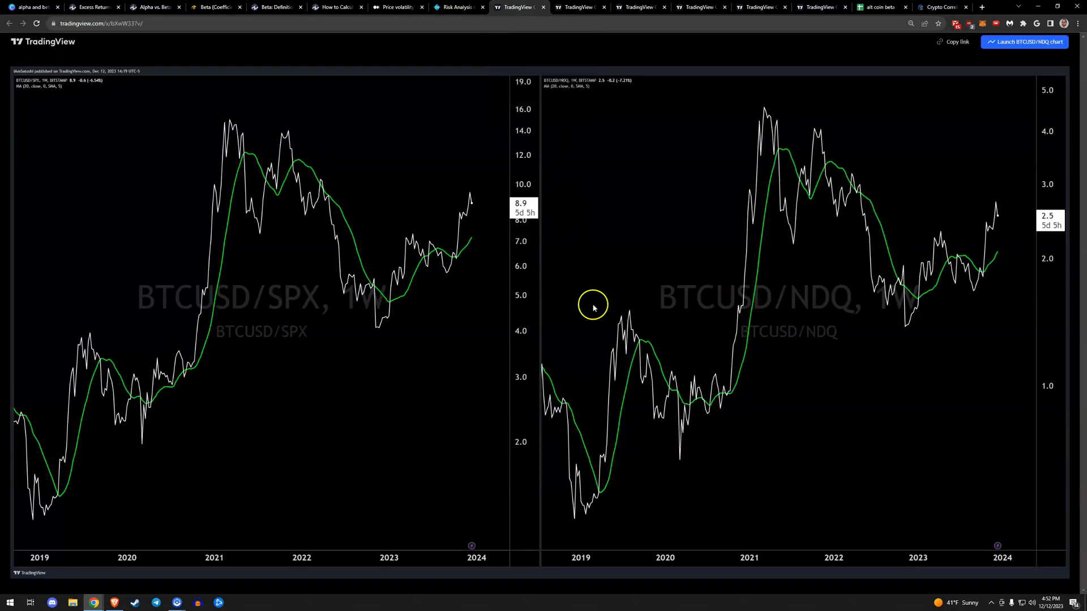
{"action": "mouse_move", "coordinate": [602, 350]}
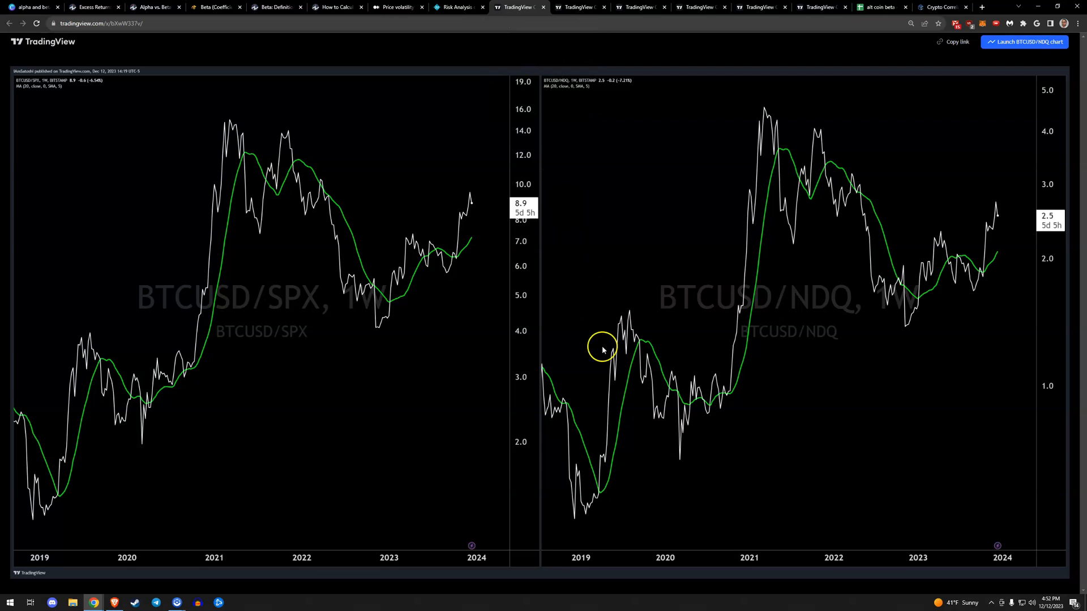
{"action": "mouse_move", "coordinate": [842, 448]}
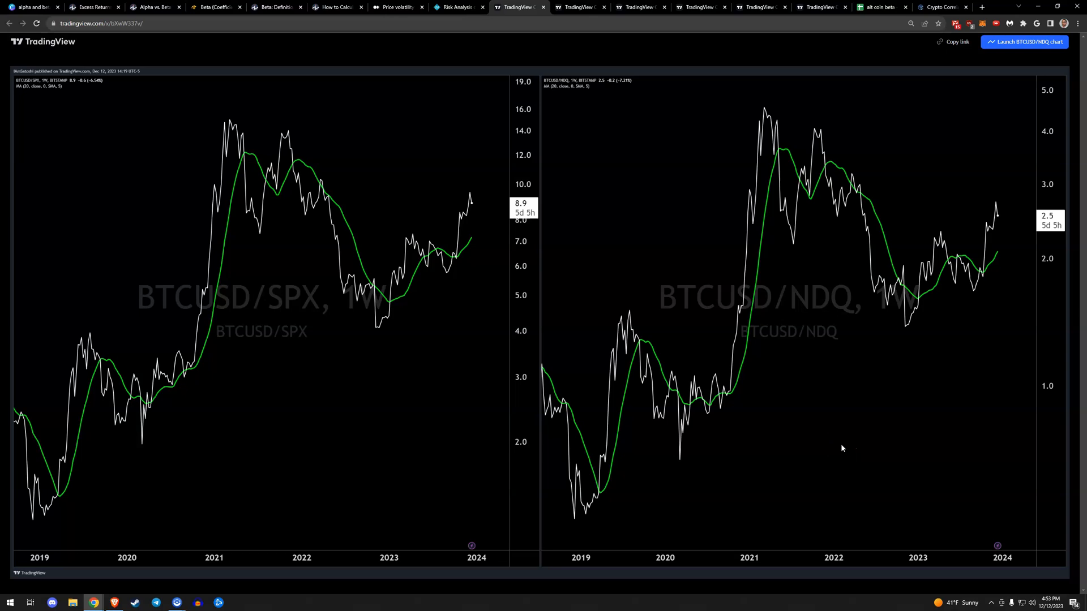
{"action": "mouse_move", "coordinate": [843, 454]}
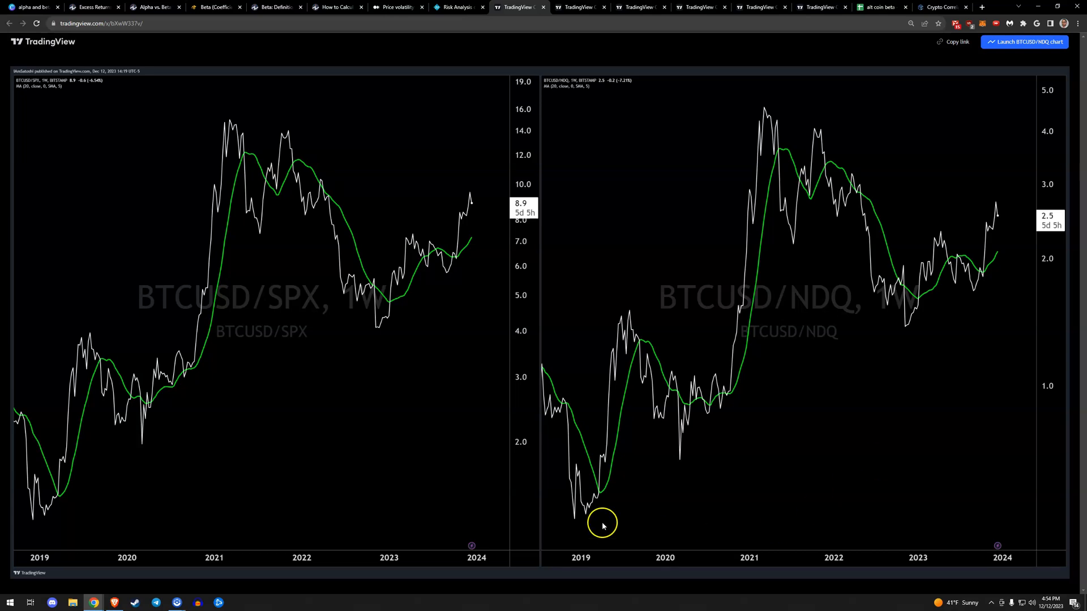
{"action": "mouse_move", "coordinate": [784, 471]}
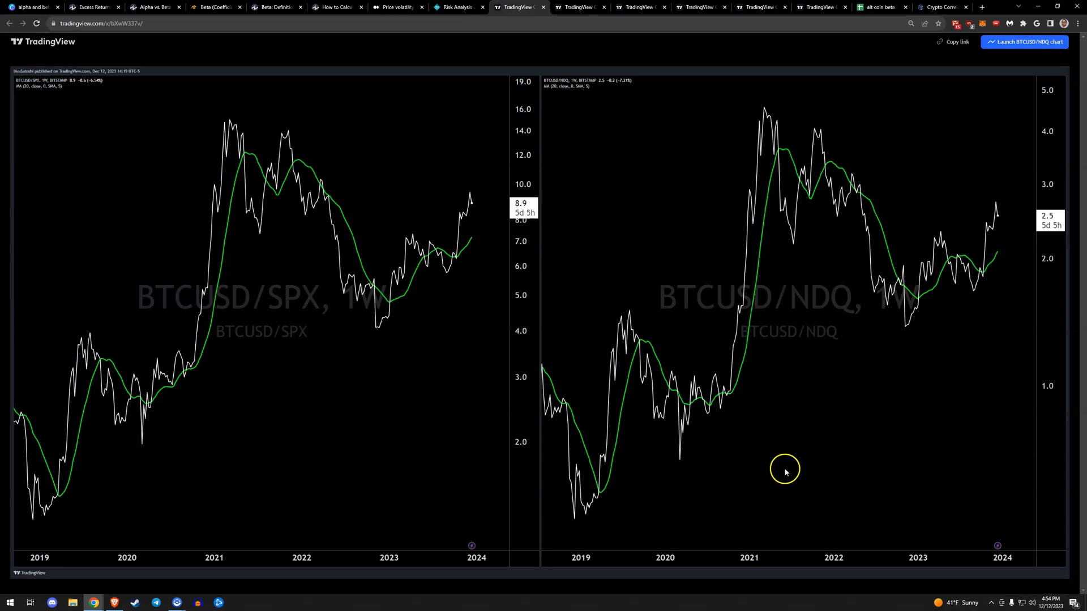
{"action": "mouse_move", "coordinate": [768, 485]}
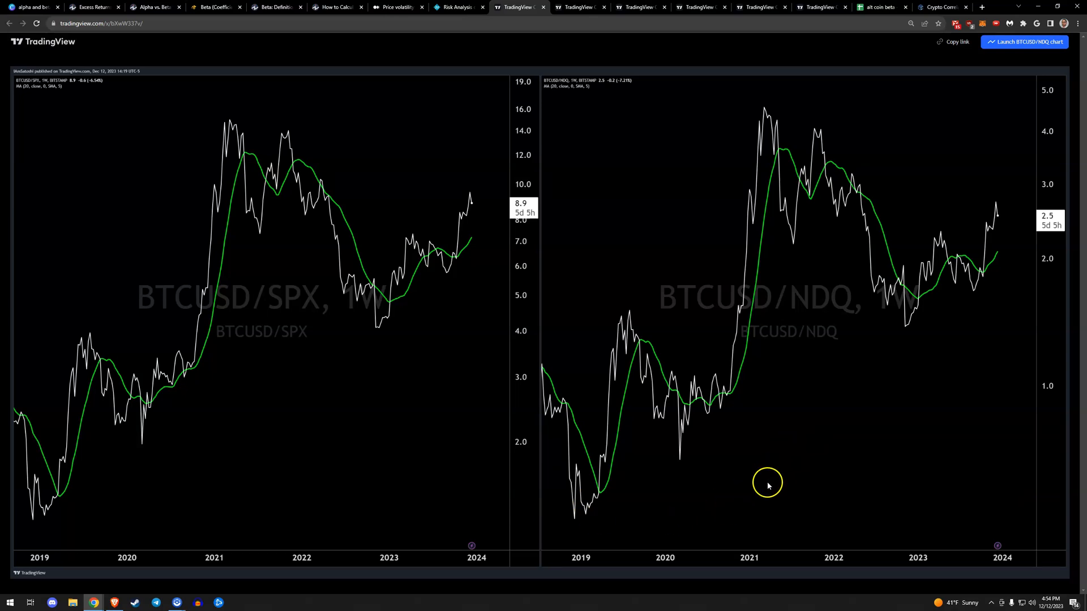
{"action": "mouse_move", "coordinate": [773, 451]}
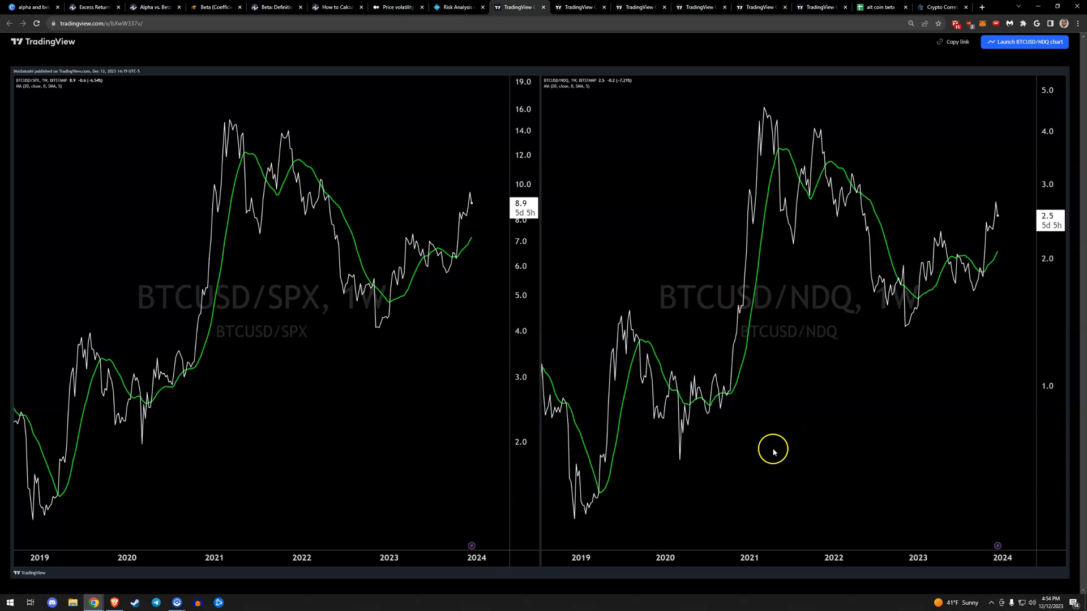
{"action": "mouse_move", "coordinate": [862, 440]}
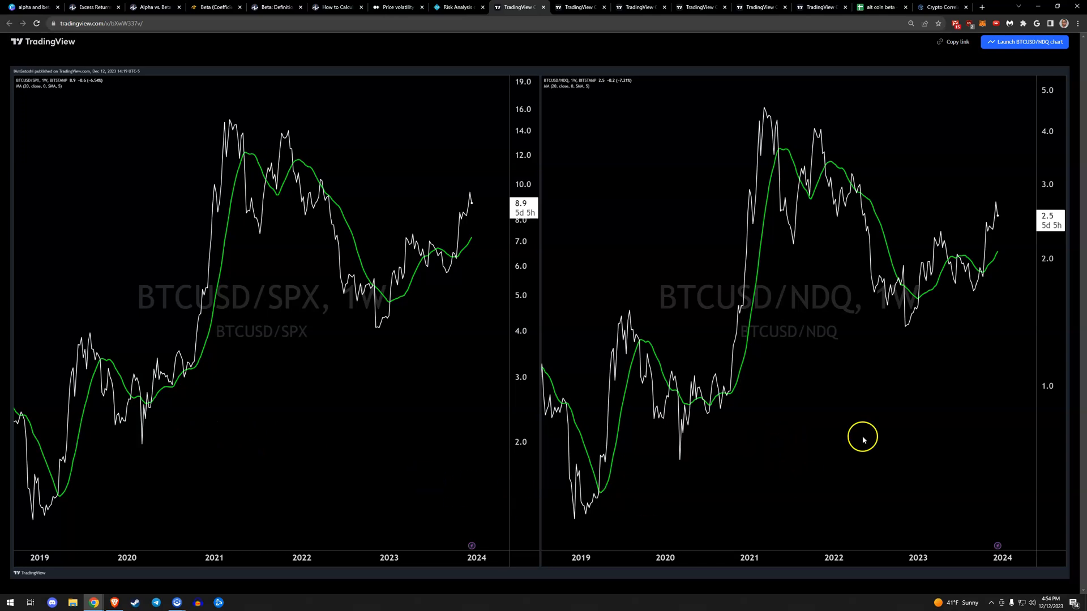
{"action": "mouse_move", "coordinate": [688, 496]}
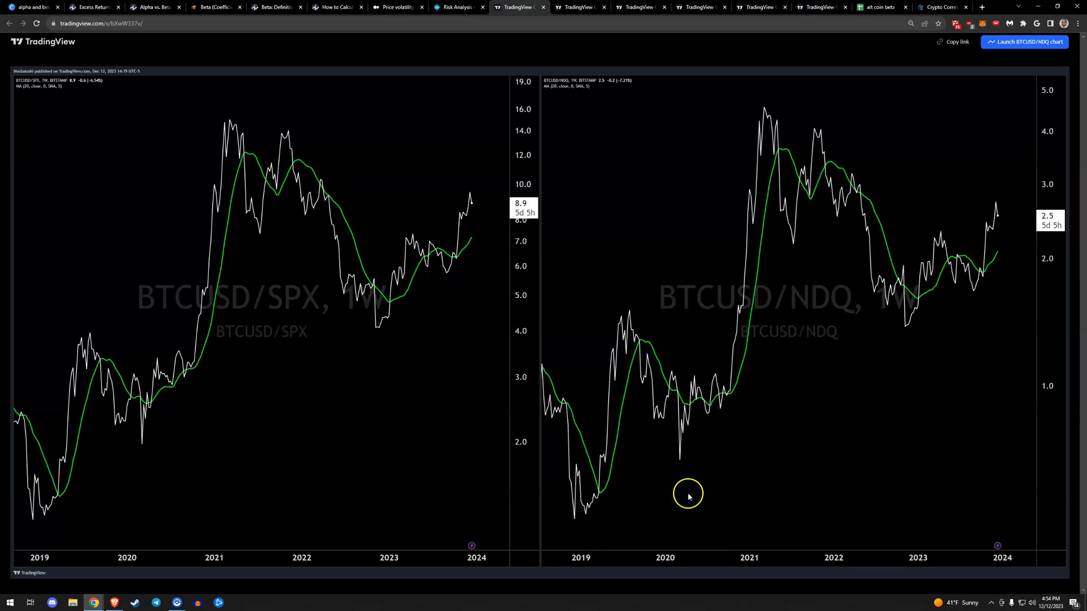
{"action": "mouse_move", "coordinate": [548, 75]}
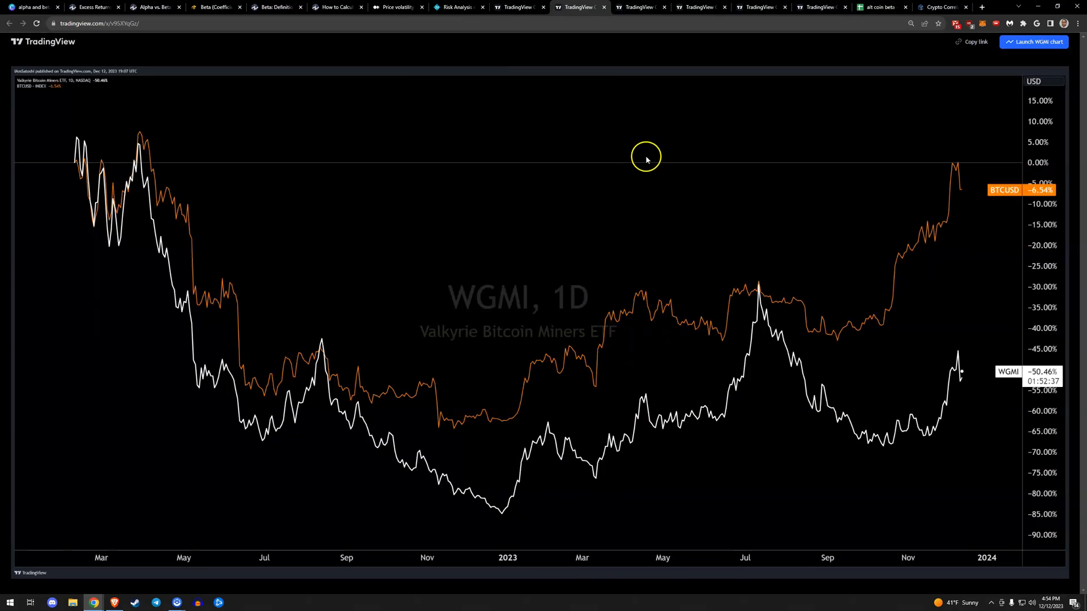
{"action": "mouse_move", "coordinate": [648, 158]}
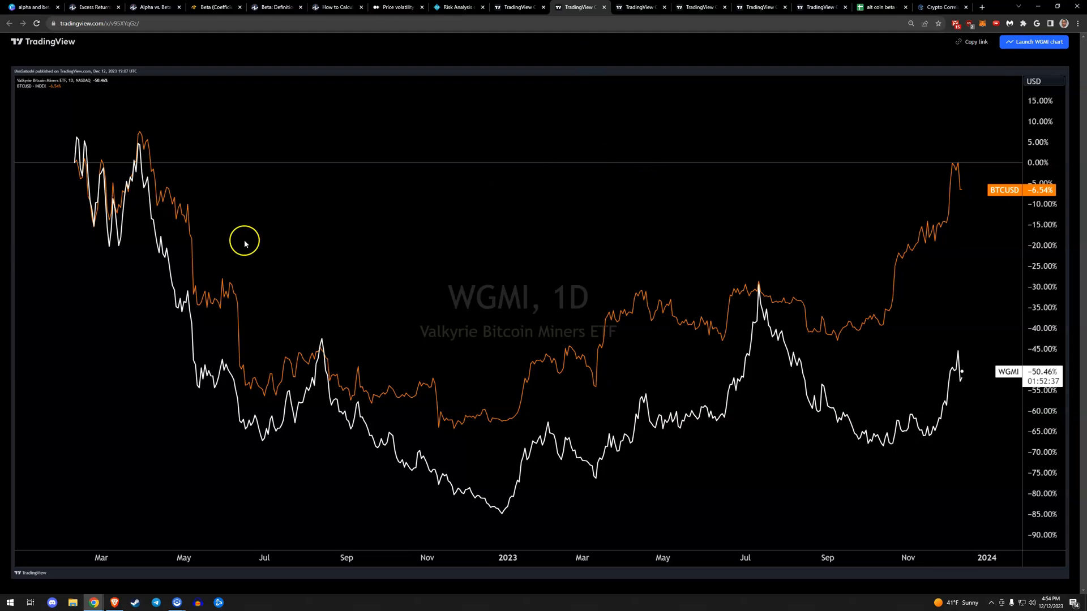
{"action": "mouse_move", "coordinate": [651, 298]}
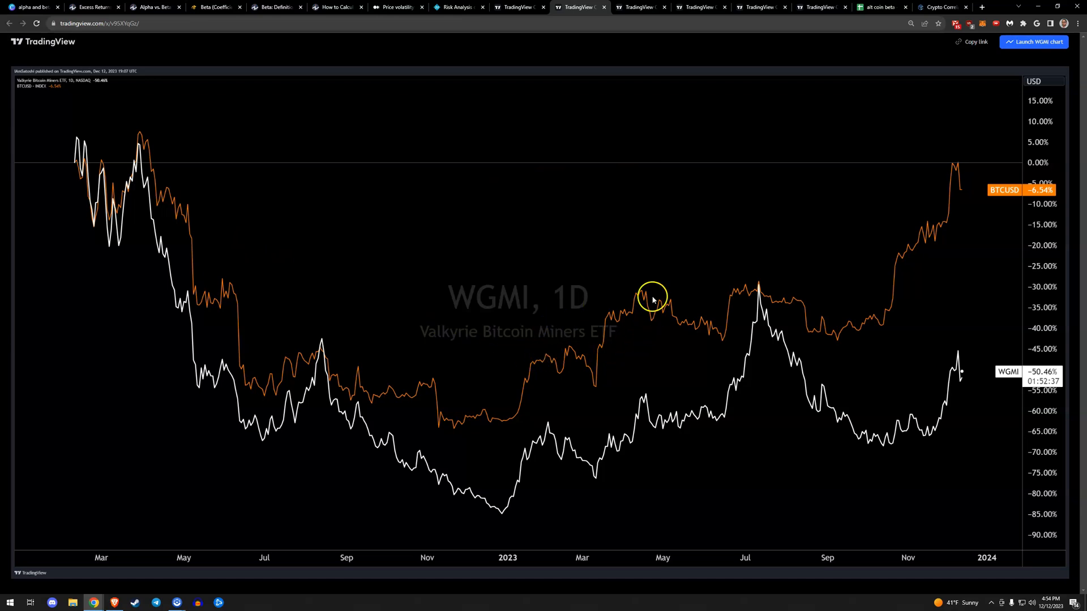
{"action": "mouse_move", "coordinate": [55, 164]}
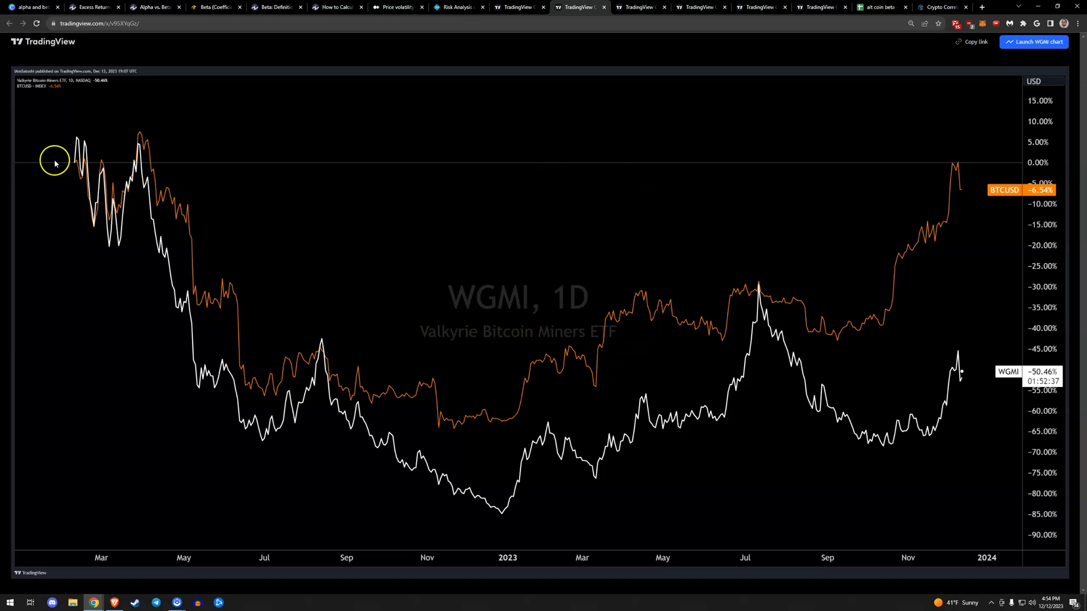
{"action": "mouse_move", "coordinate": [724, 471]}
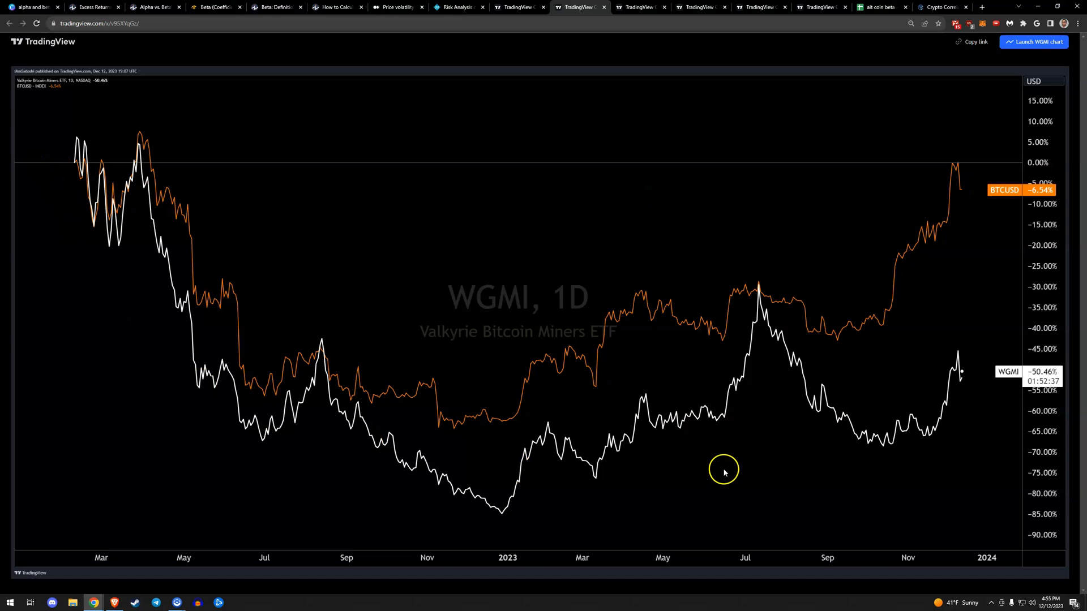
{"action": "mouse_move", "coordinate": [1010, 303]}
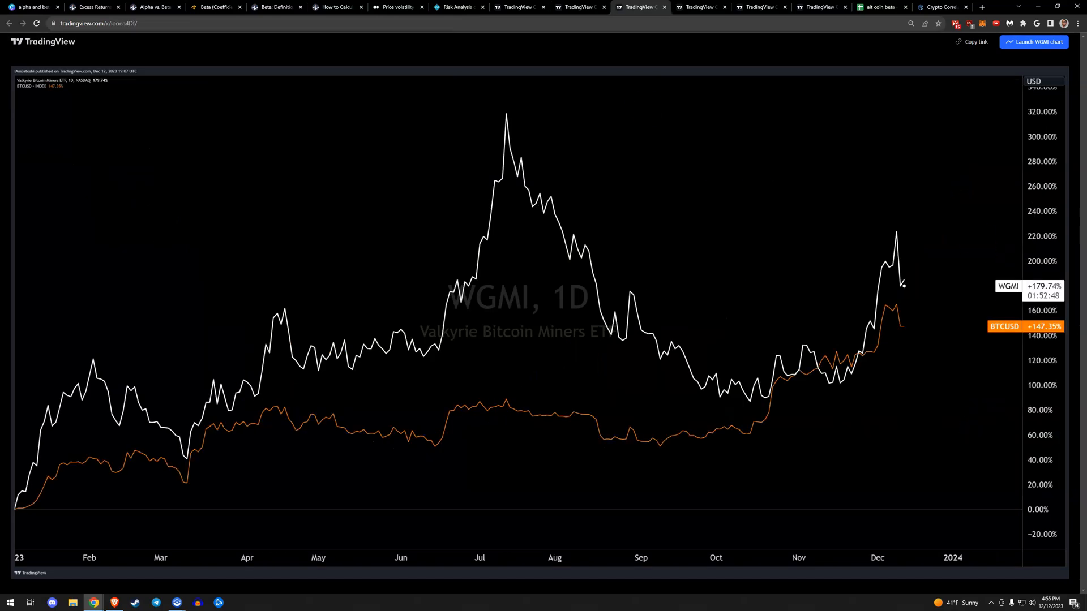
{"action": "mouse_move", "coordinate": [726, 137]}
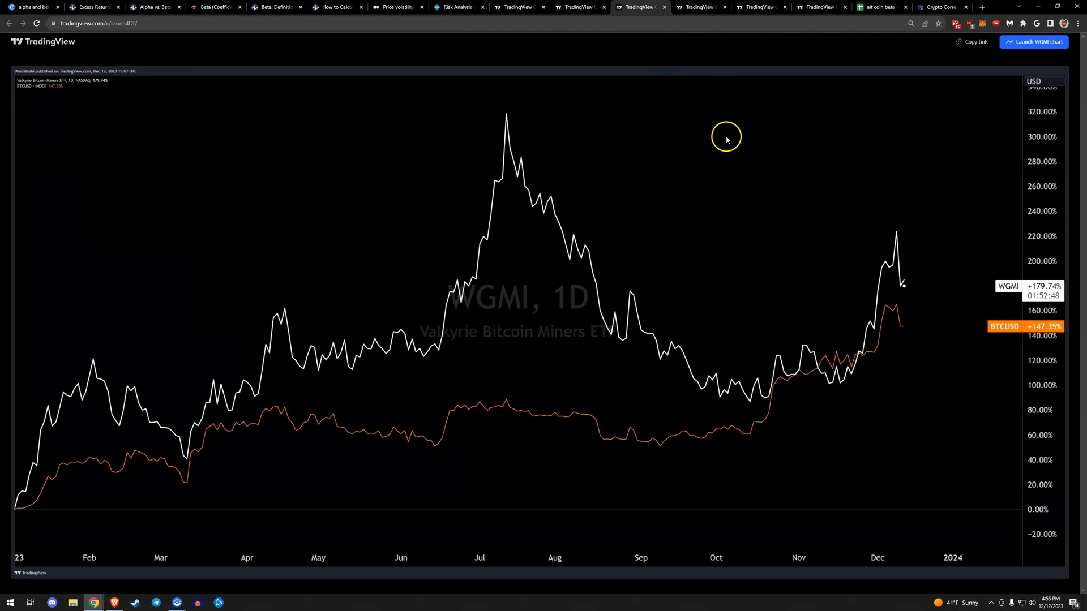
{"action": "mouse_move", "coordinate": [528, 191]}
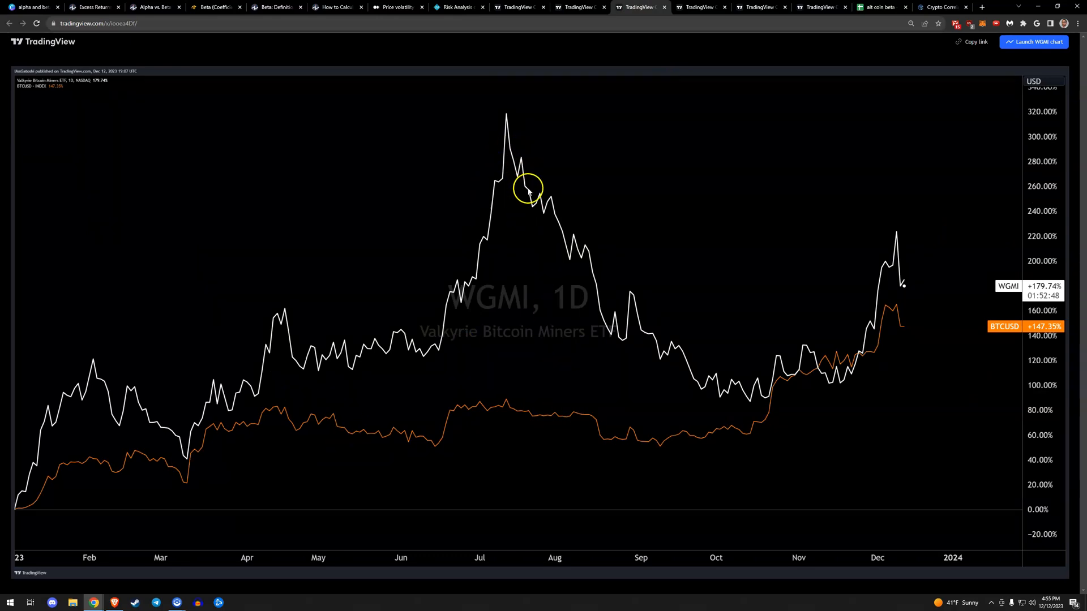
Bring up the weekly MARA versus BTCUSD percentage chart from 2020 onward.
{"action": "left_click", "coordinate": [701, 7]}
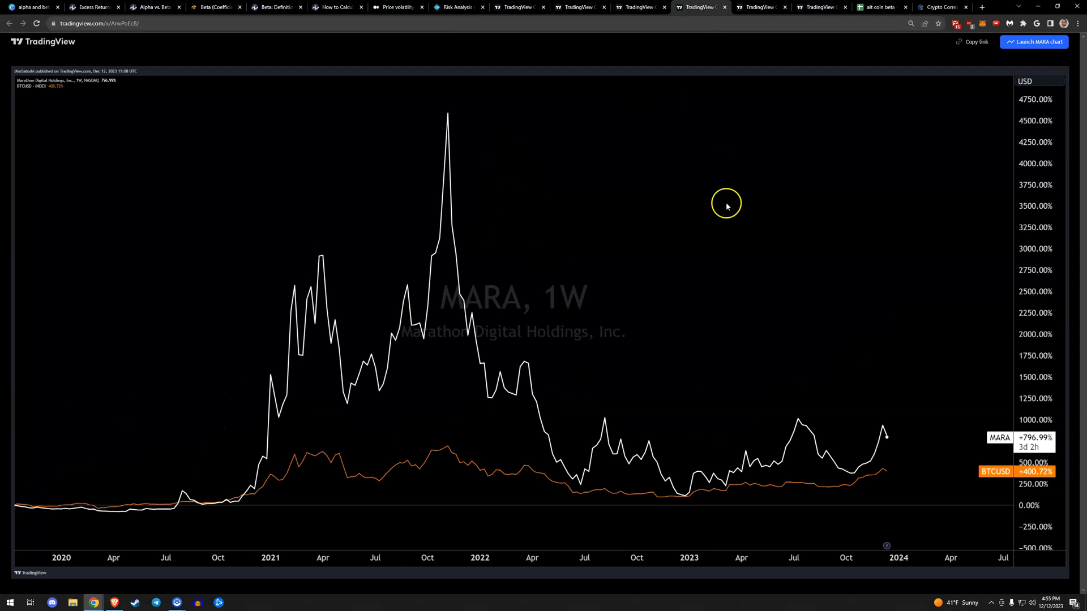
{"action": "mouse_move", "coordinate": [294, 504]}
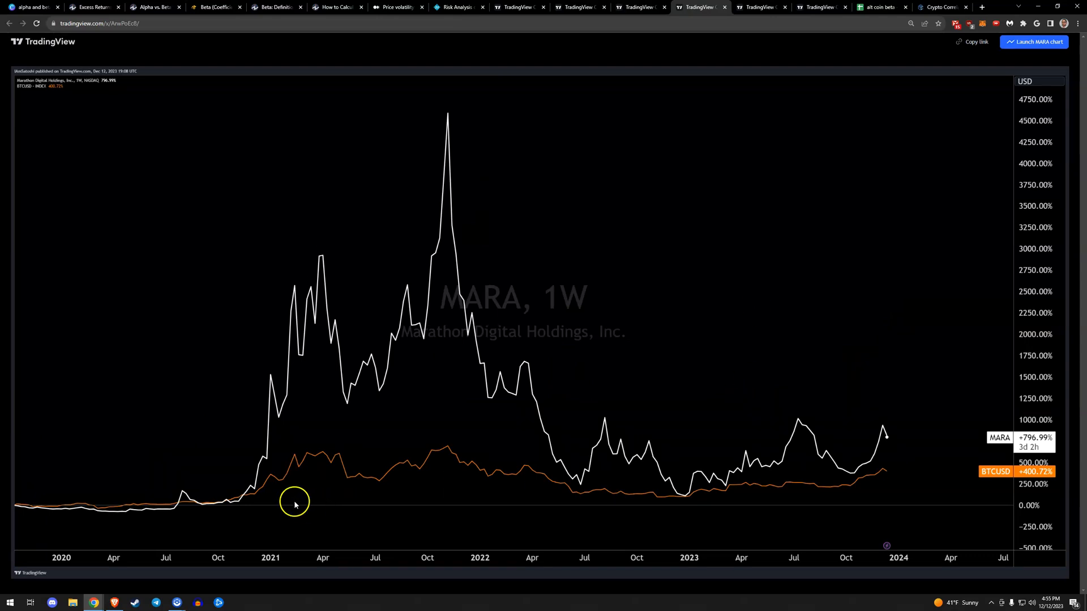
{"action": "mouse_move", "coordinate": [444, 397]}
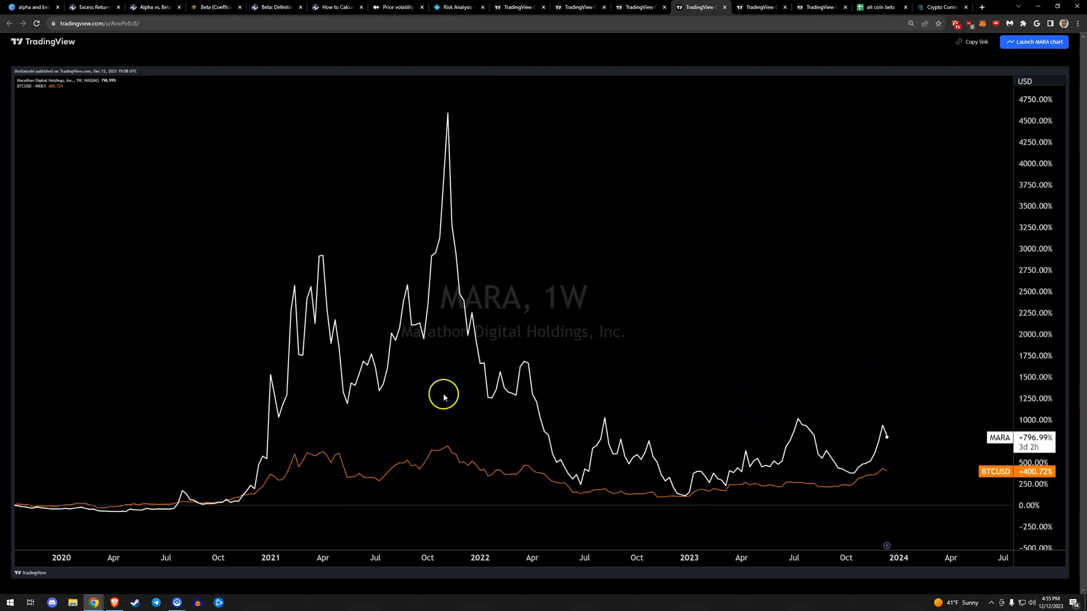
{"action": "mouse_move", "coordinate": [554, 300]}
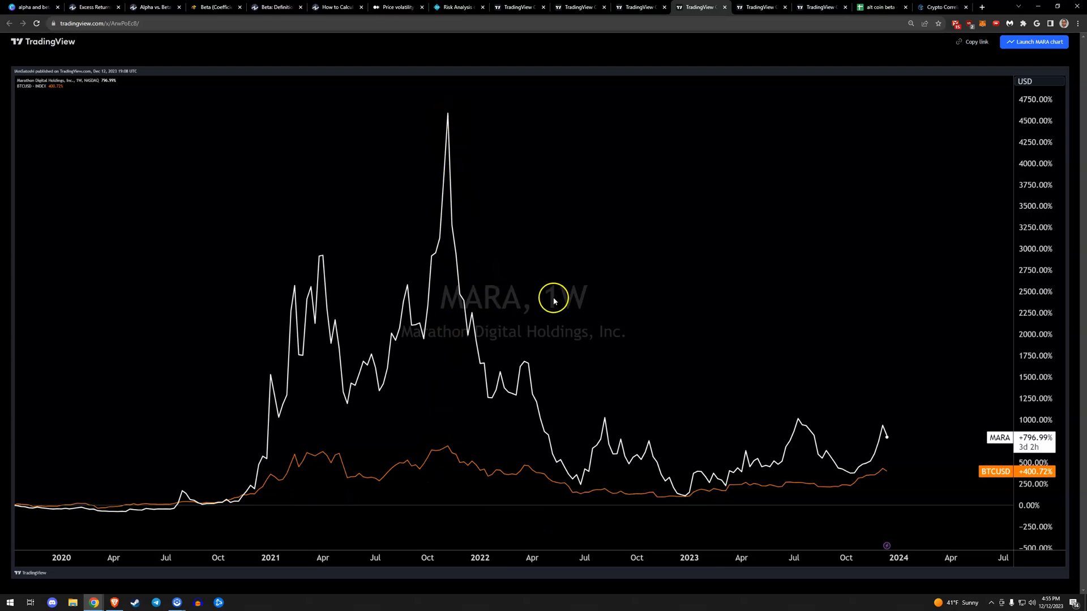
{"action": "mouse_move", "coordinate": [719, 310]}
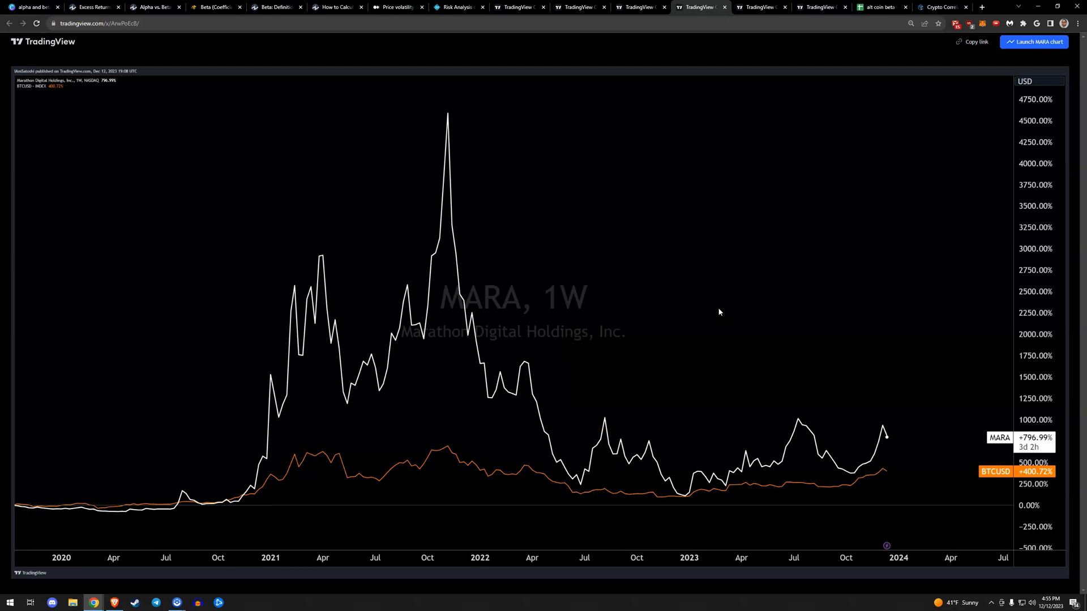
{"action": "mouse_move", "coordinate": [716, 313]}
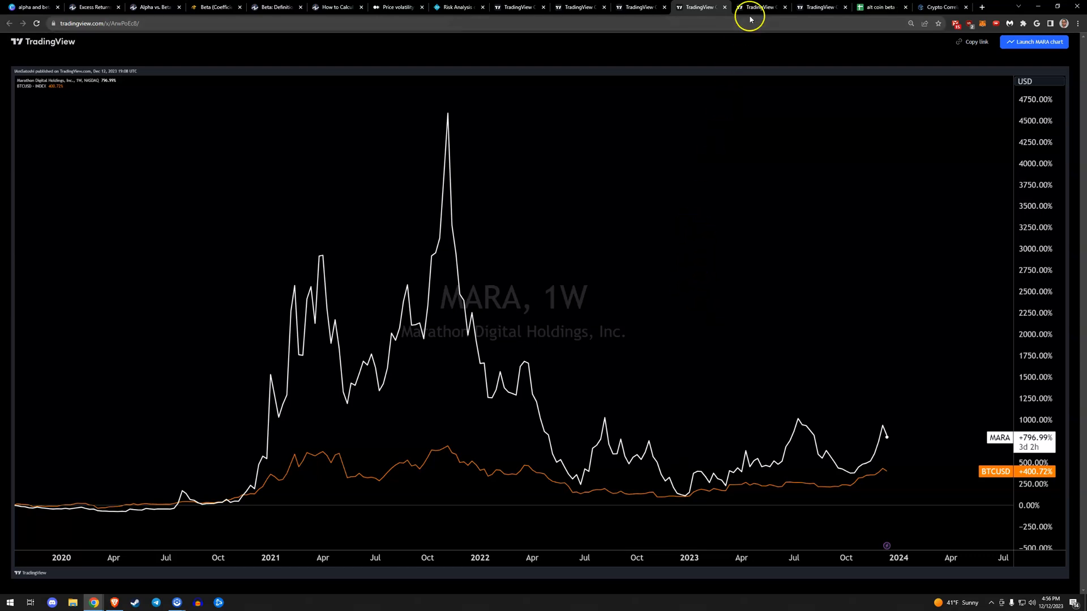
{"action": "mouse_move", "coordinate": [825, 202]}
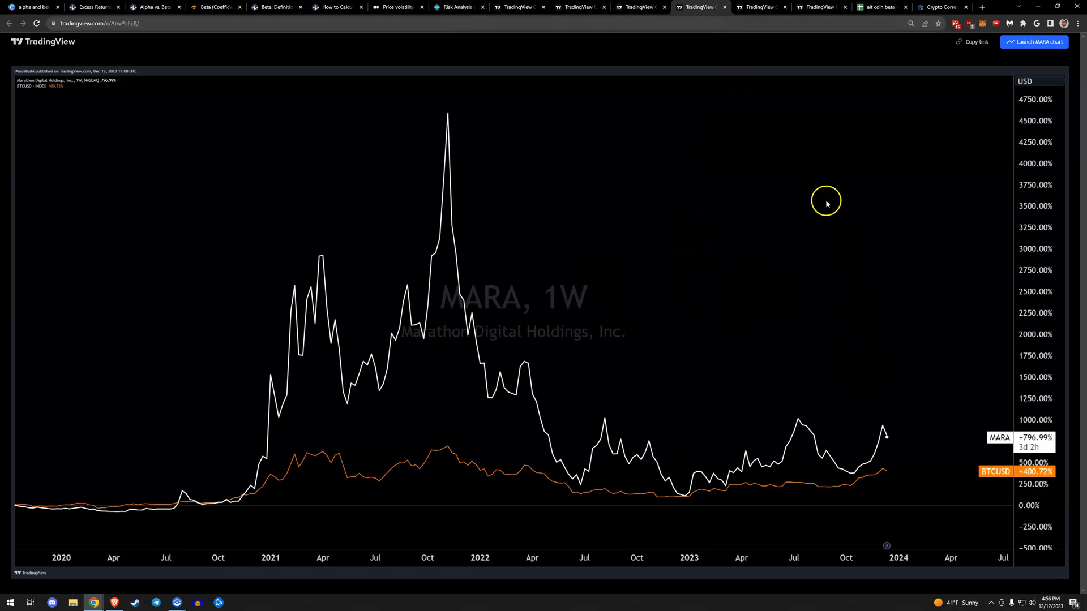
{"action": "mouse_move", "coordinate": [831, 188]}
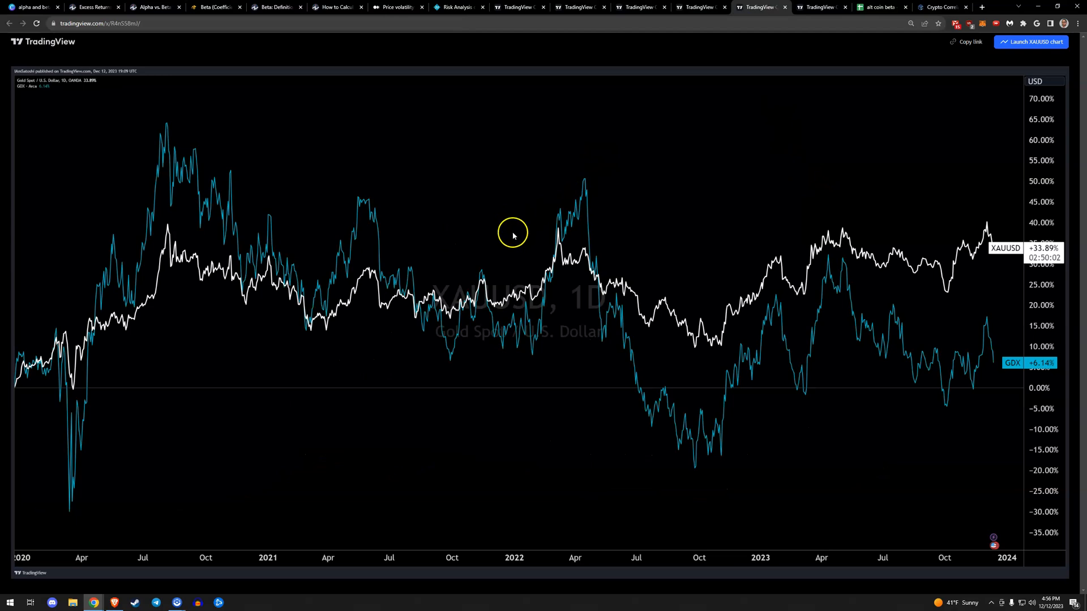
{"action": "mouse_move", "coordinate": [593, 251]}
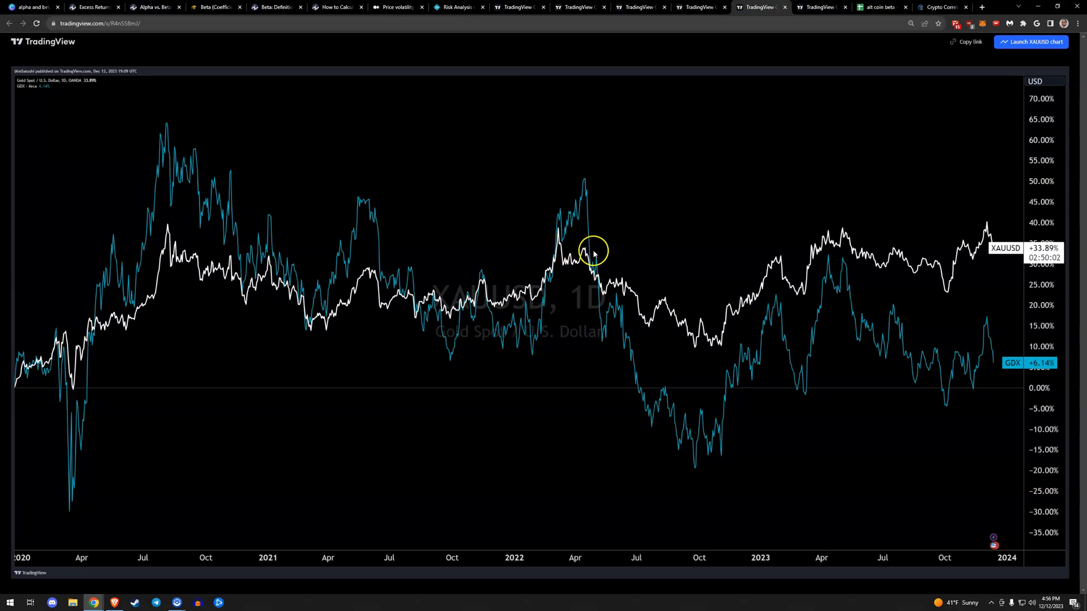
{"action": "mouse_move", "coordinate": [674, 329]}
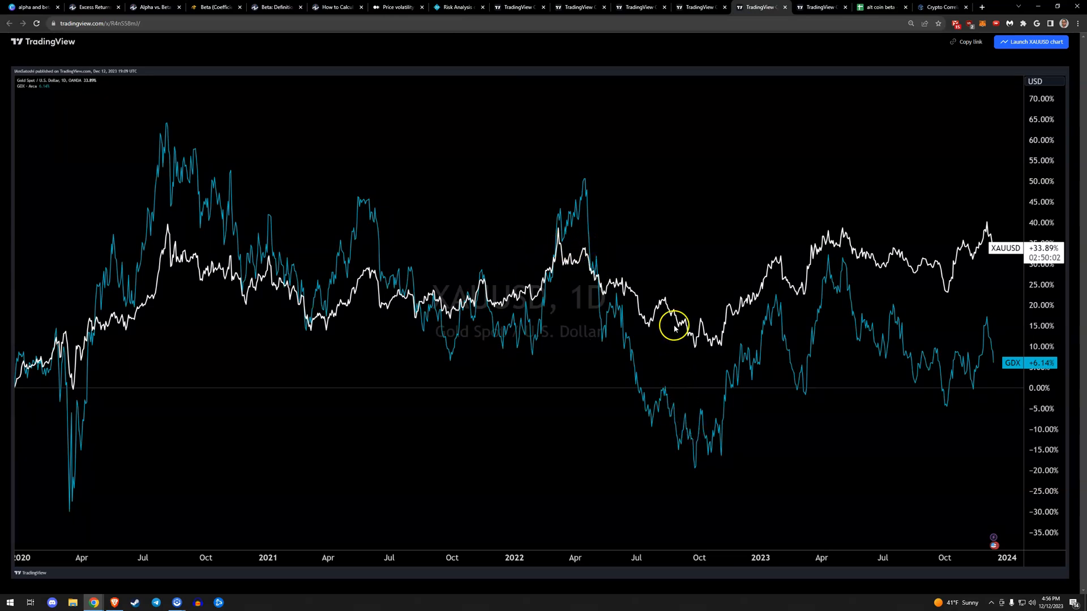
{"action": "mouse_move", "coordinate": [130, 331]}
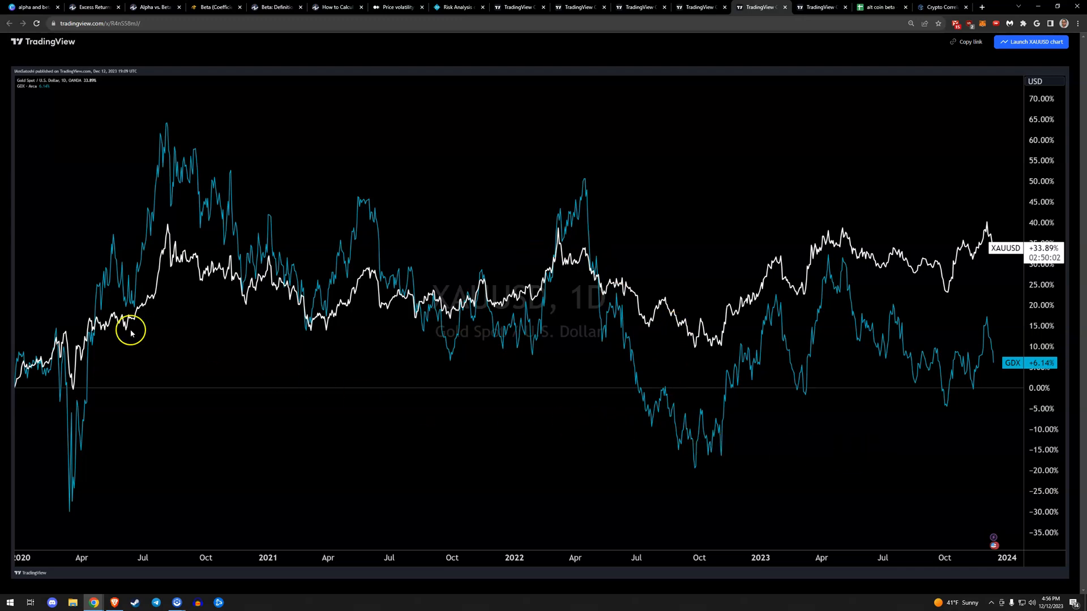
{"action": "mouse_move", "coordinate": [808, 104]}
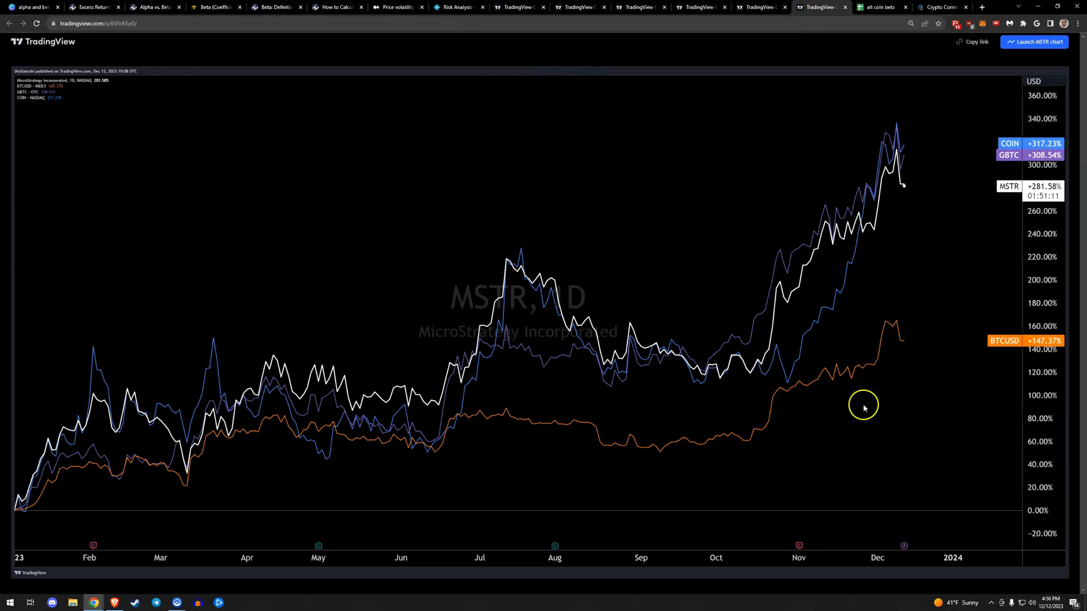
{"action": "mouse_move", "coordinate": [910, 432]}
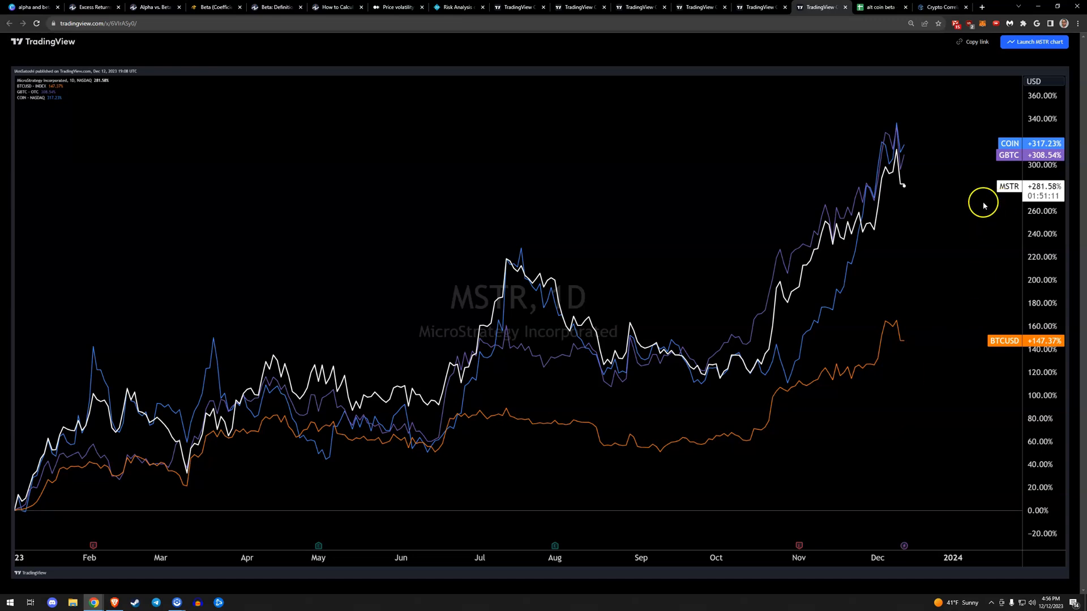
{"action": "mouse_move", "coordinate": [980, 126]}
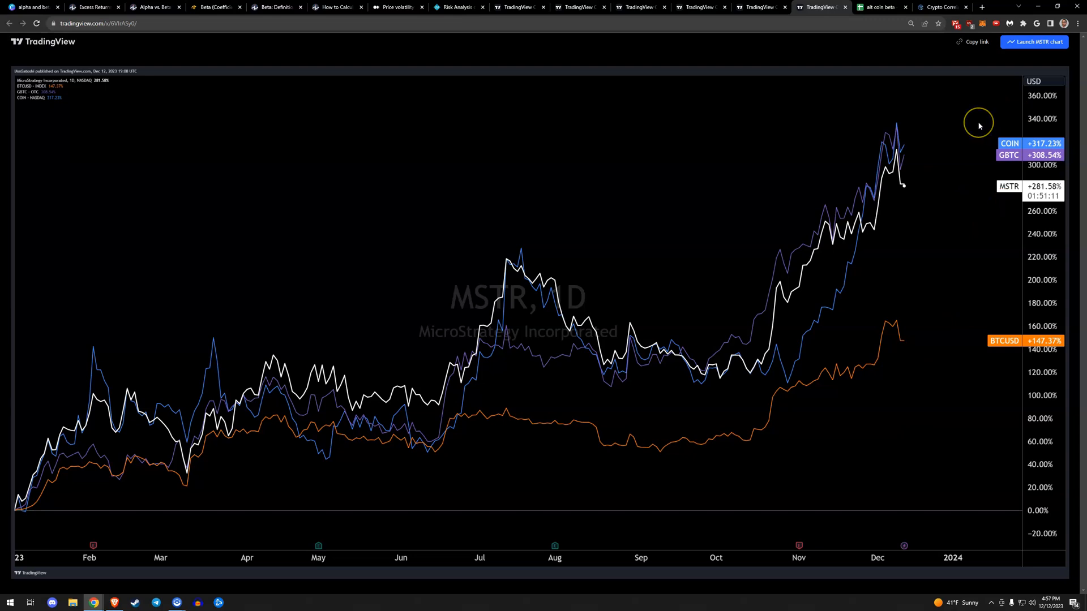
{"action": "mouse_move", "coordinate": [1002, 358]}
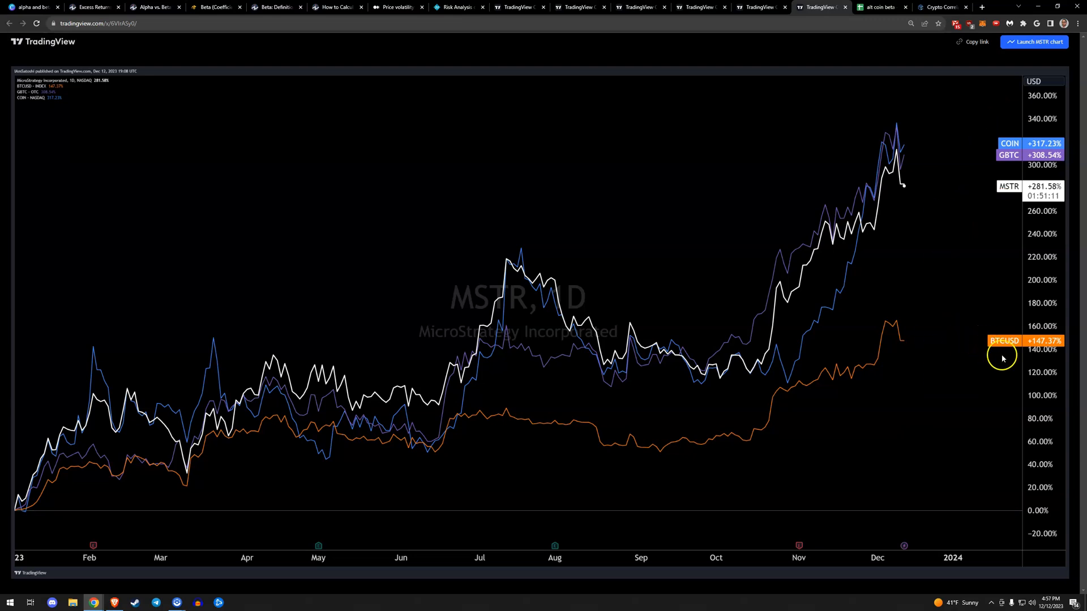
{"action": "mouse_move", "coordinate": [1003, 358]}
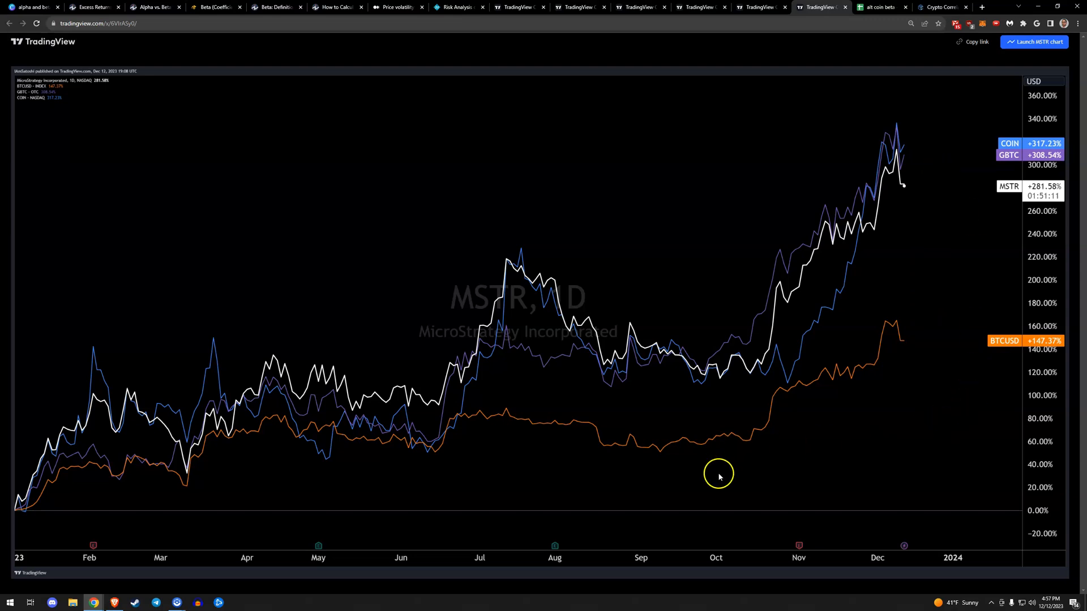
{"action": "mouse_move", "coordinate": [450, 463]}
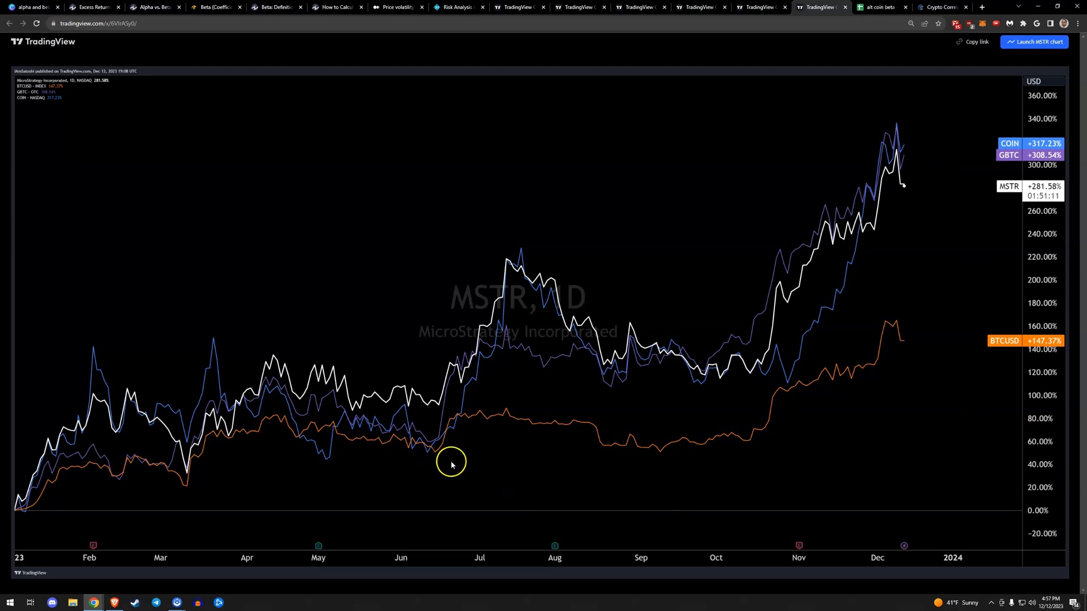
{"action": "mouse_move", "coordinate": [893, 177]}
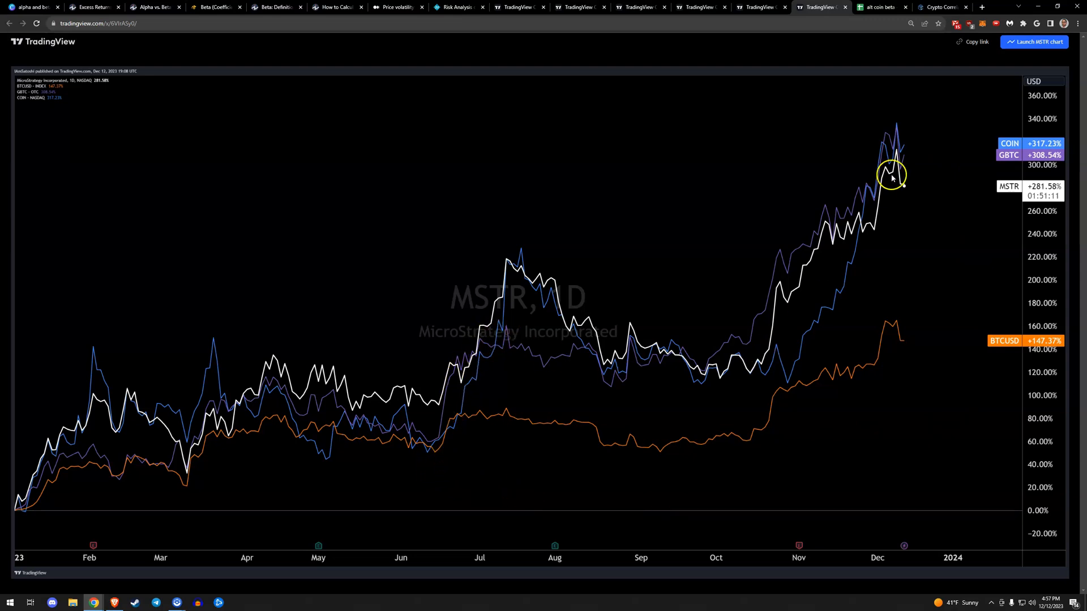
{"action": "mouse_move", "coordinate": [503, 476]}
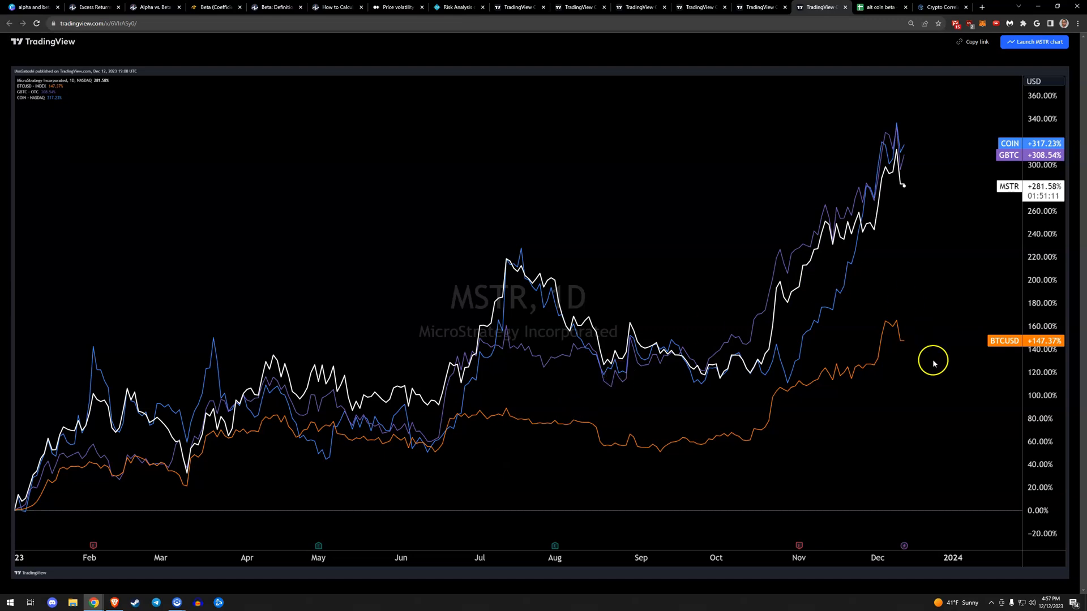
{"action": "mouse_move", "coordinate": [933, 362]}
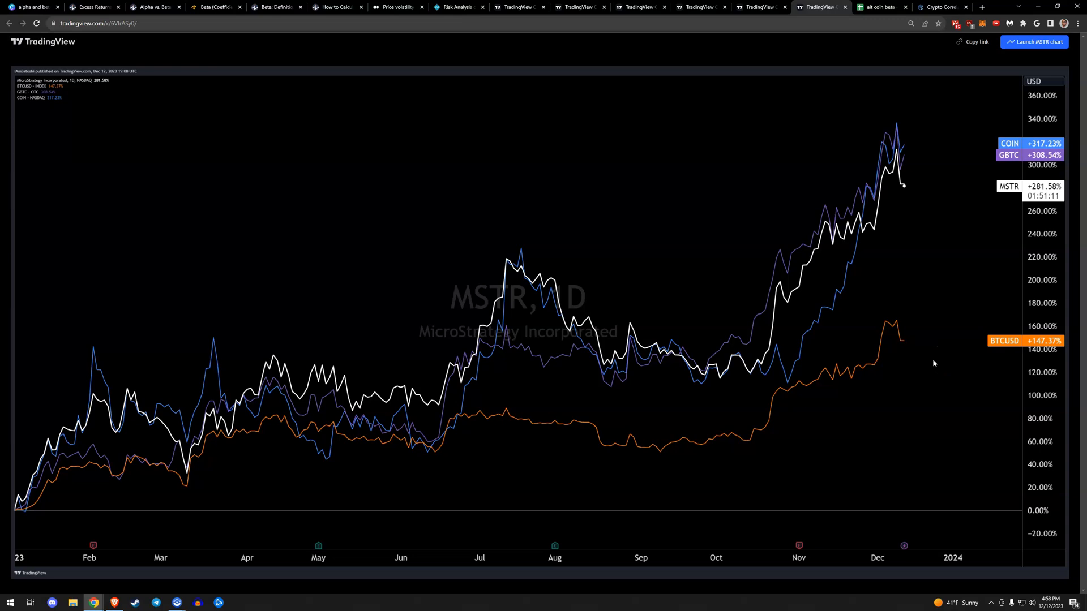
{"action": "mouse_move", "coordinate": [959, 360]}
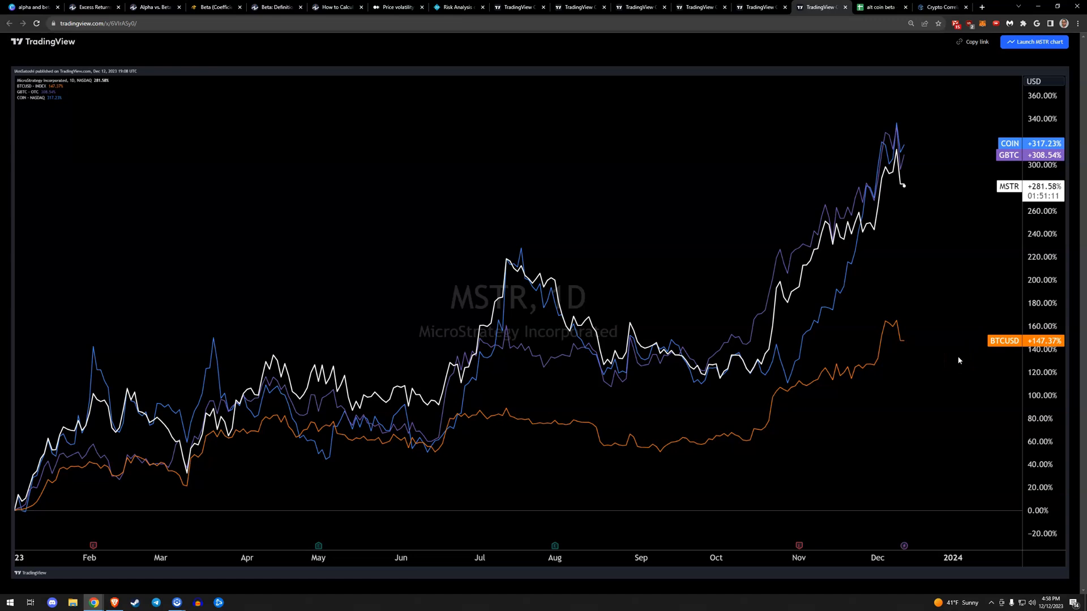
{"action": "mouse_move", "coordinate": [983, 132]}
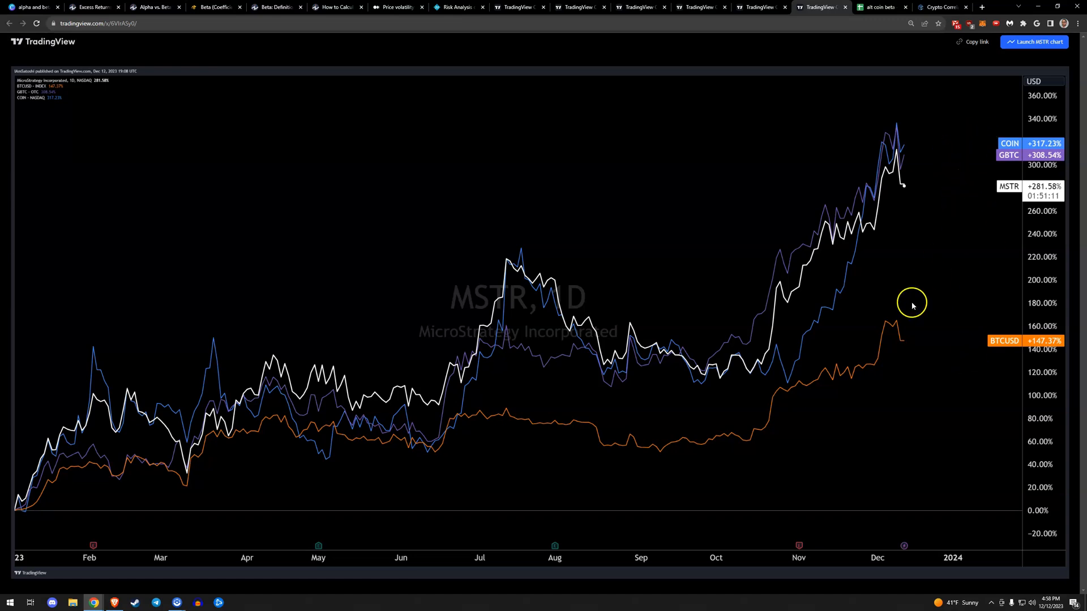
{"action": "mouse_move", "coordinate": [930, 173]}
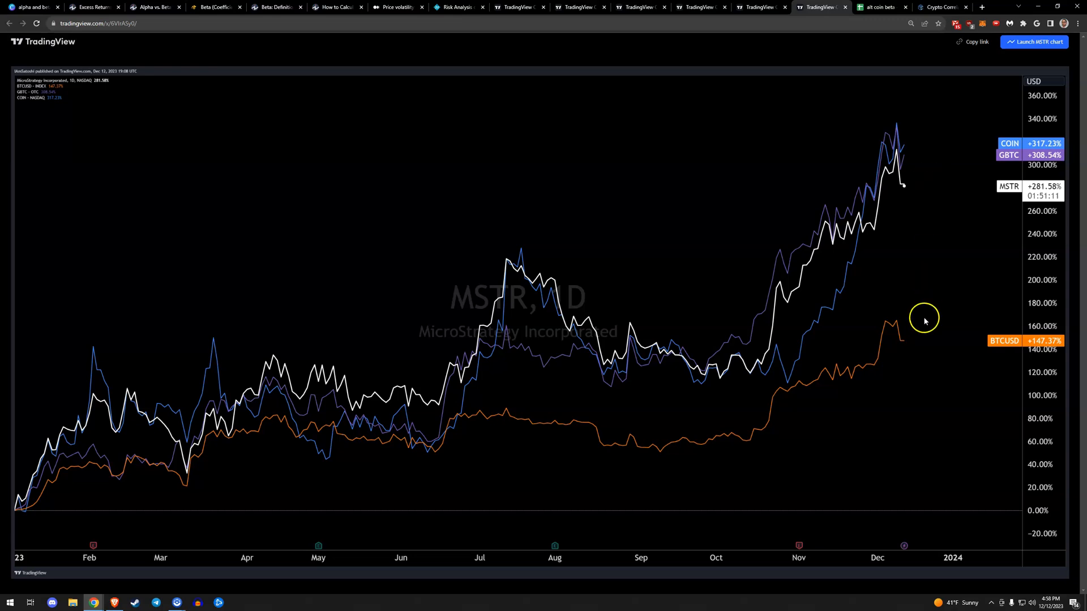
{"action": "mouse_move", "coordinate": [941, 147]}
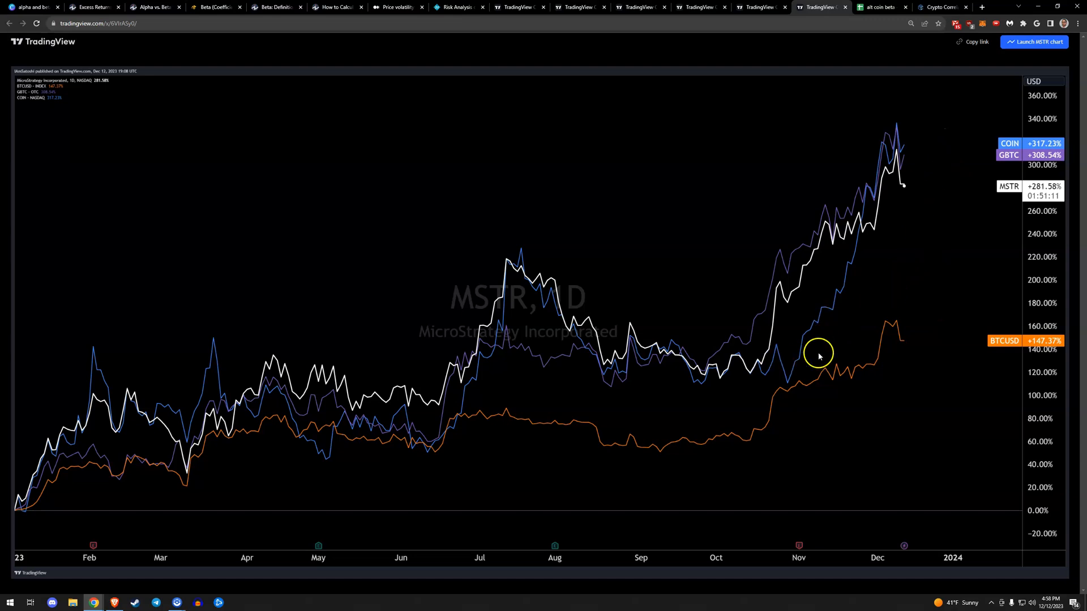
{"action": "mouse_move", "coordinate": [519, 416]}
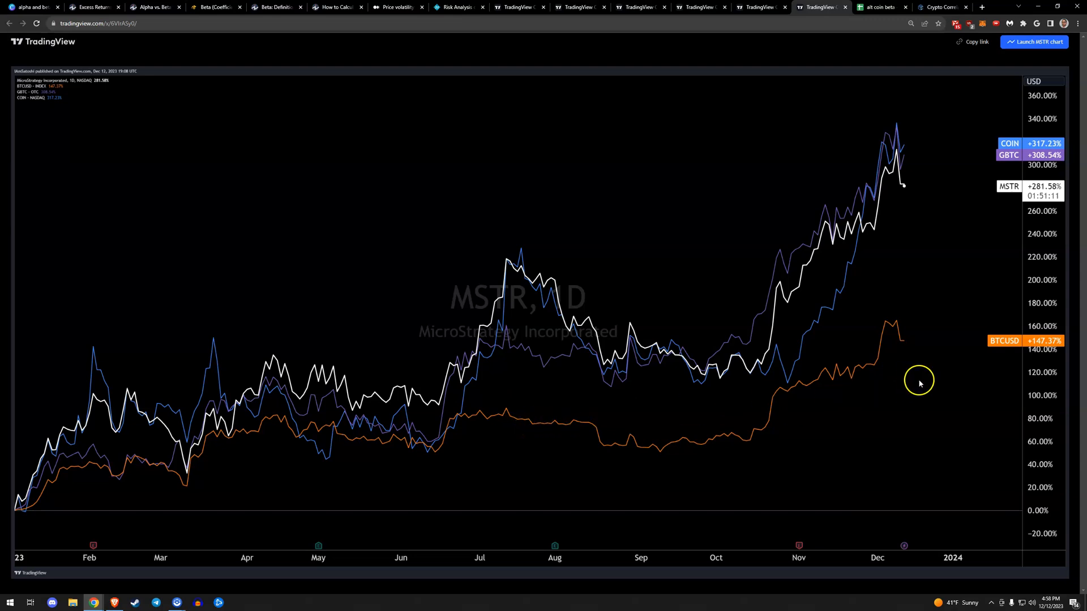
{"action": "mouse_move", "coordinate": [896, 160]}
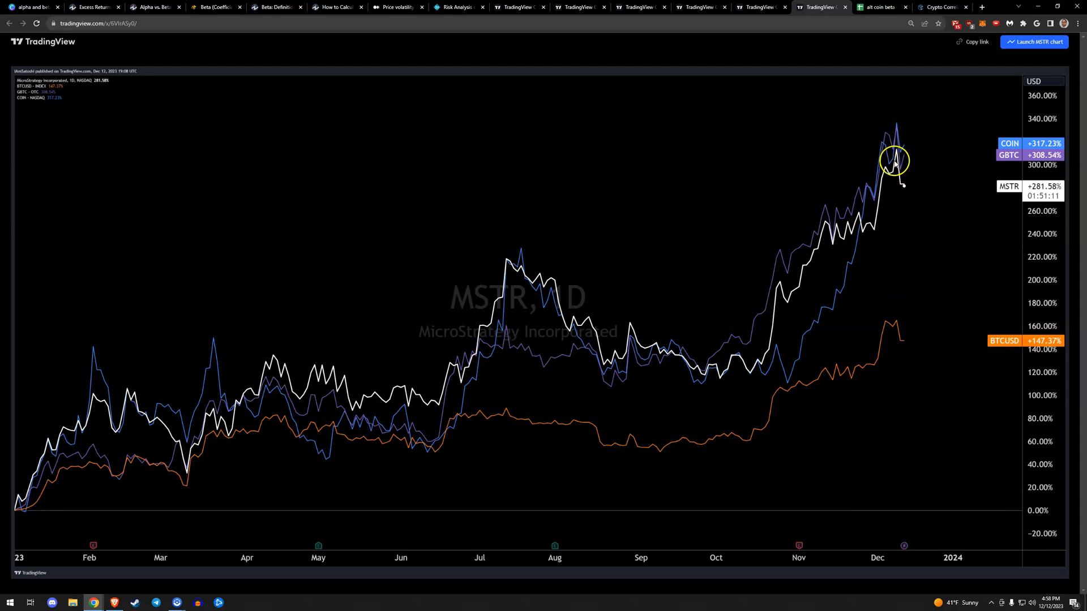
{"action": "left_click", "coordinate": [880, 8]}
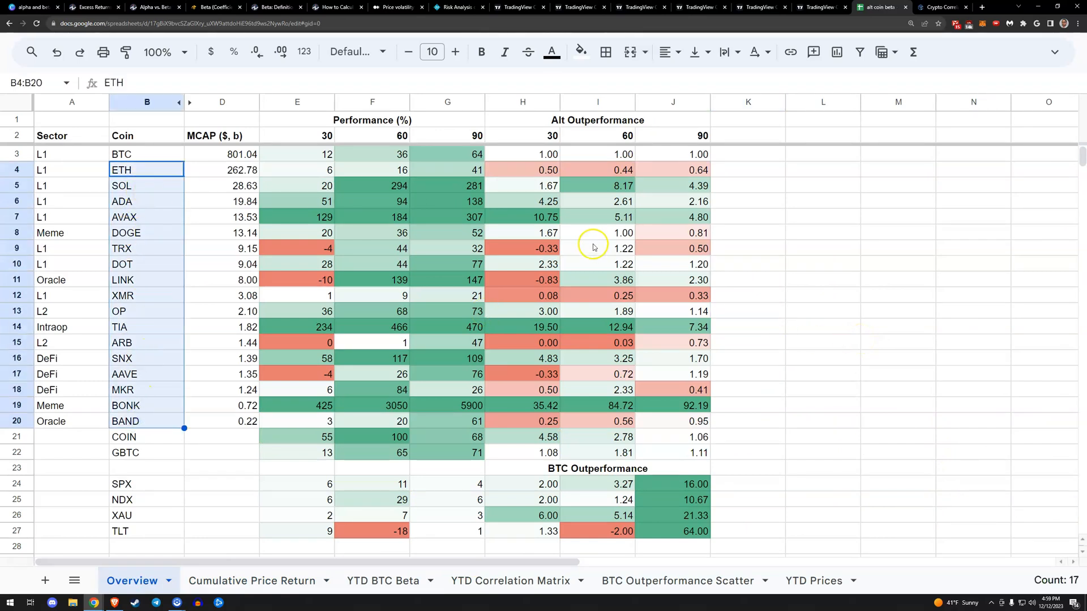
{"action": "left_click", "coordinate": [146, 185]}
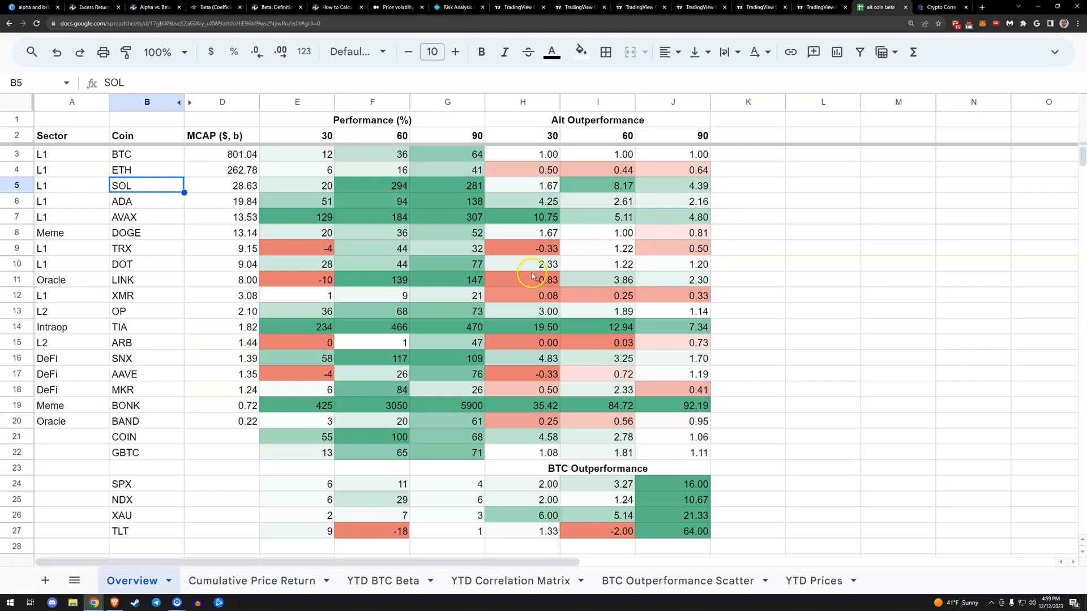
{"action": "mouse_move", "coordinate": [527, 226]}
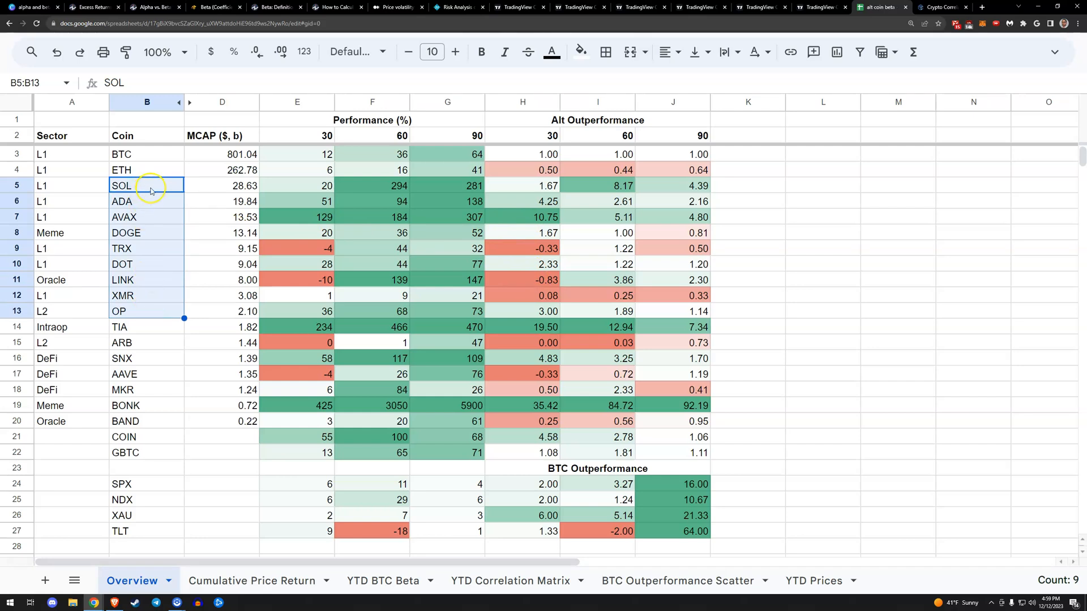
{"action": "left_click", "coordinate": [146, 217]}
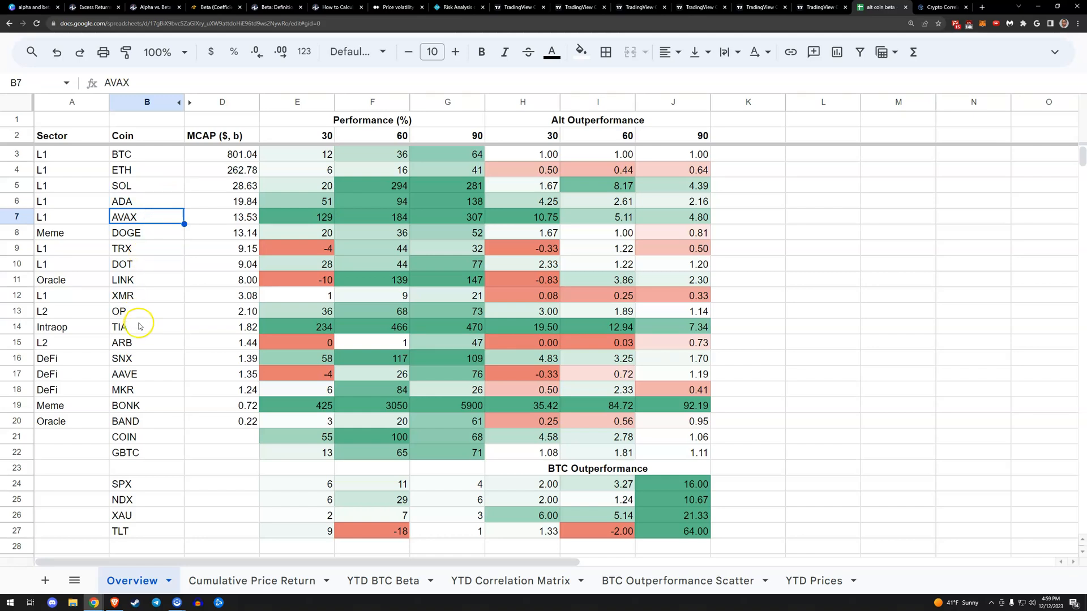
{"action": "left_click", "coordinate": [125, 326]}
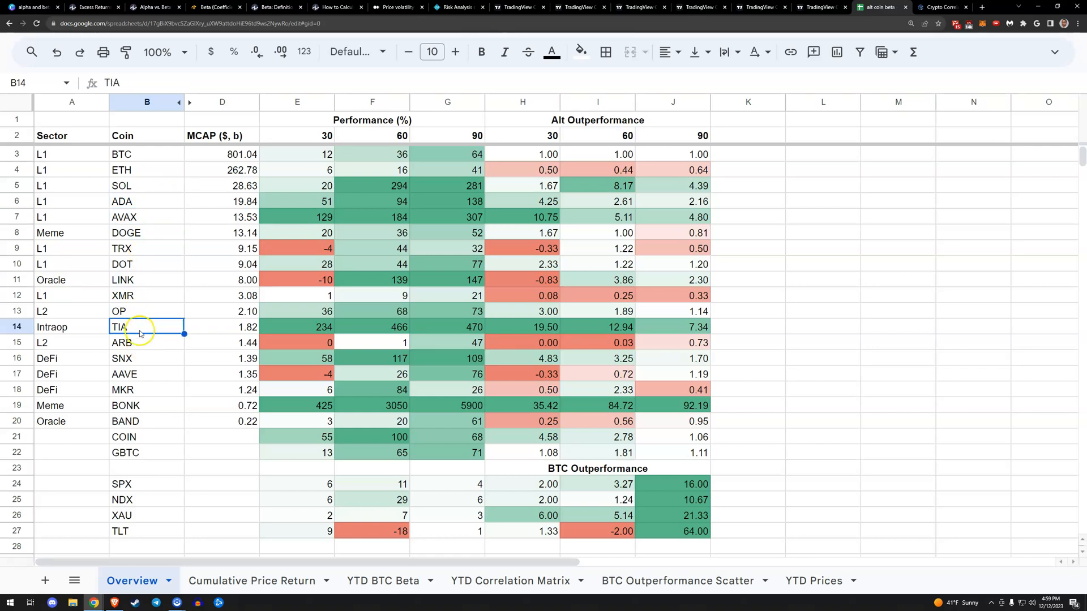
{"action": "left_click", "coordinate": [146, 279]}
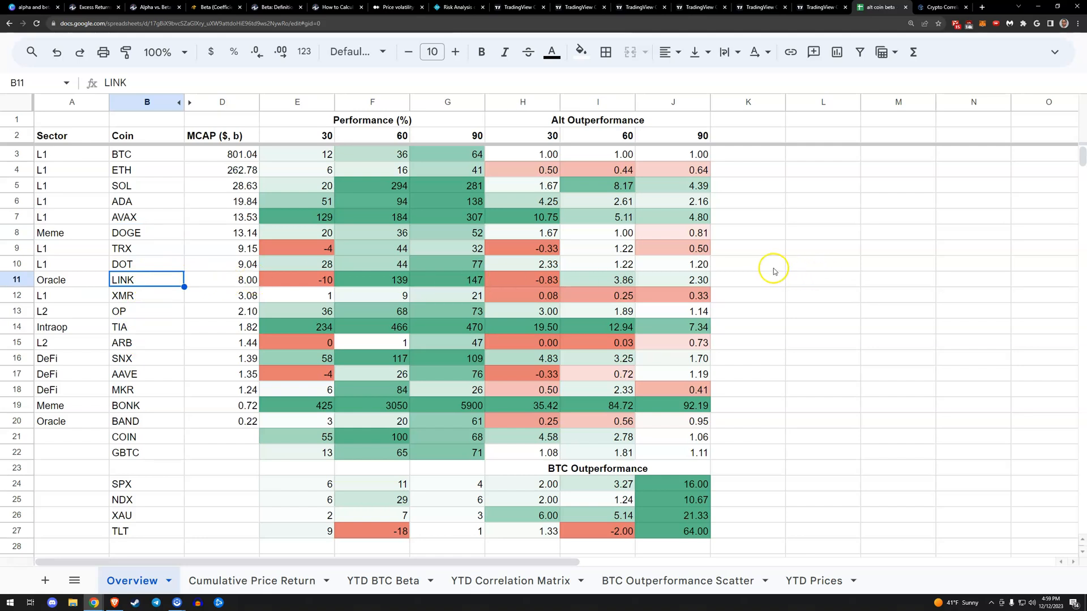
{"action": "mouse_move", "coordinate": [762, 266]}
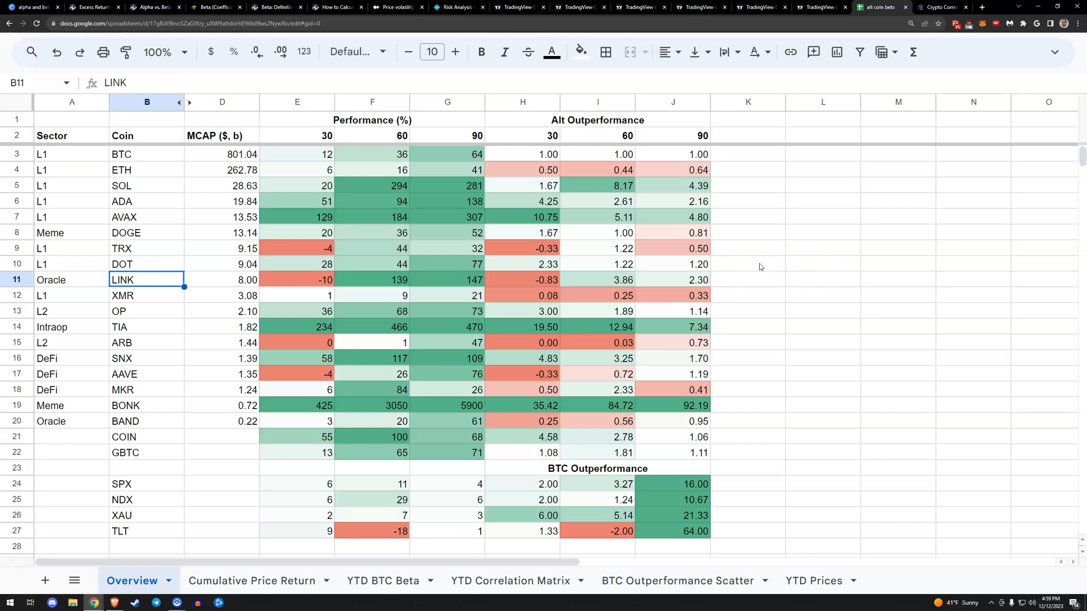
{"action": "mouse_move", "coordinate": [753, 265]}
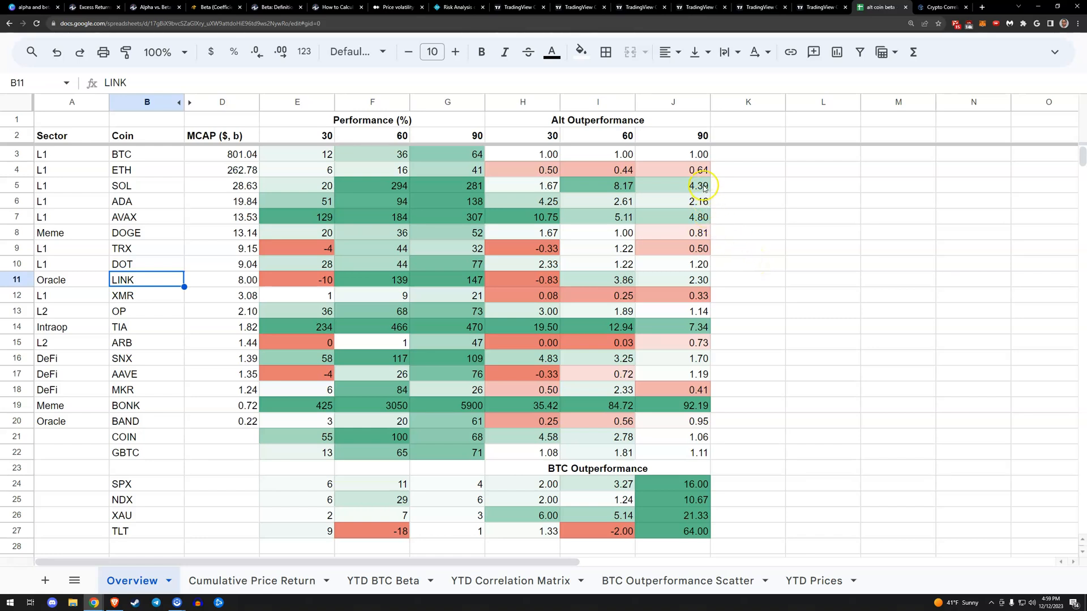
{"action": "left_click", "coordinate": [672, 217]}
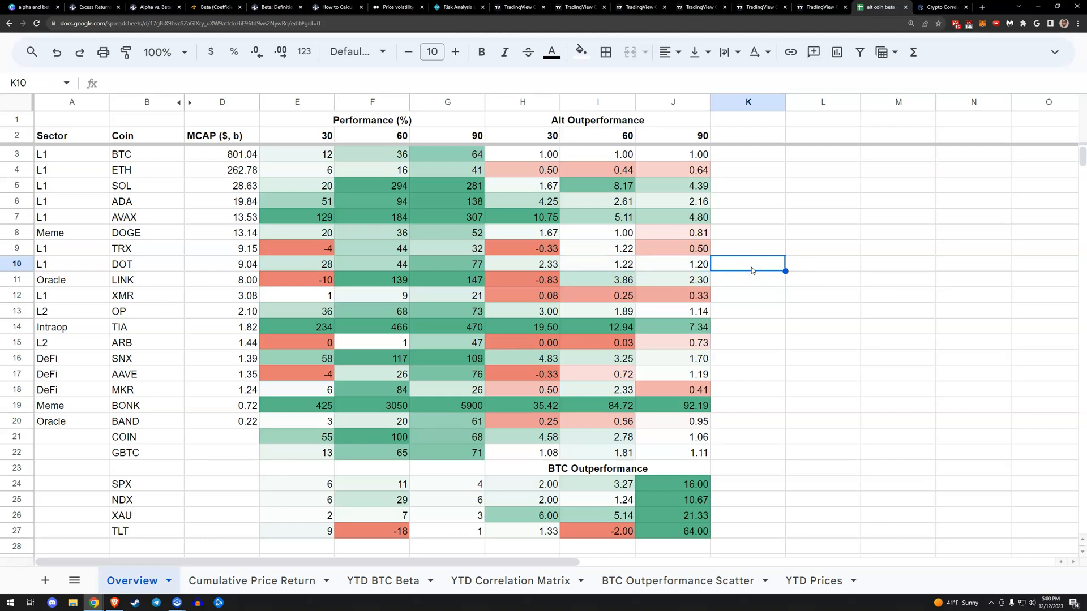
{"action": "left_click", "coordinate": [522, 264]}
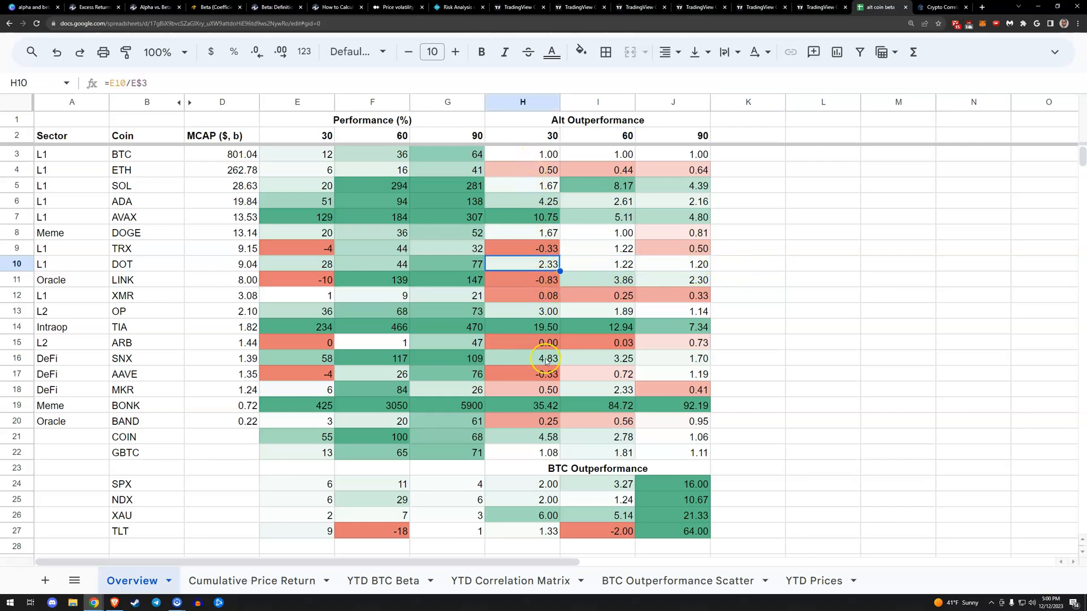
{"action": "left_click", "coordinate": [522, 279]}
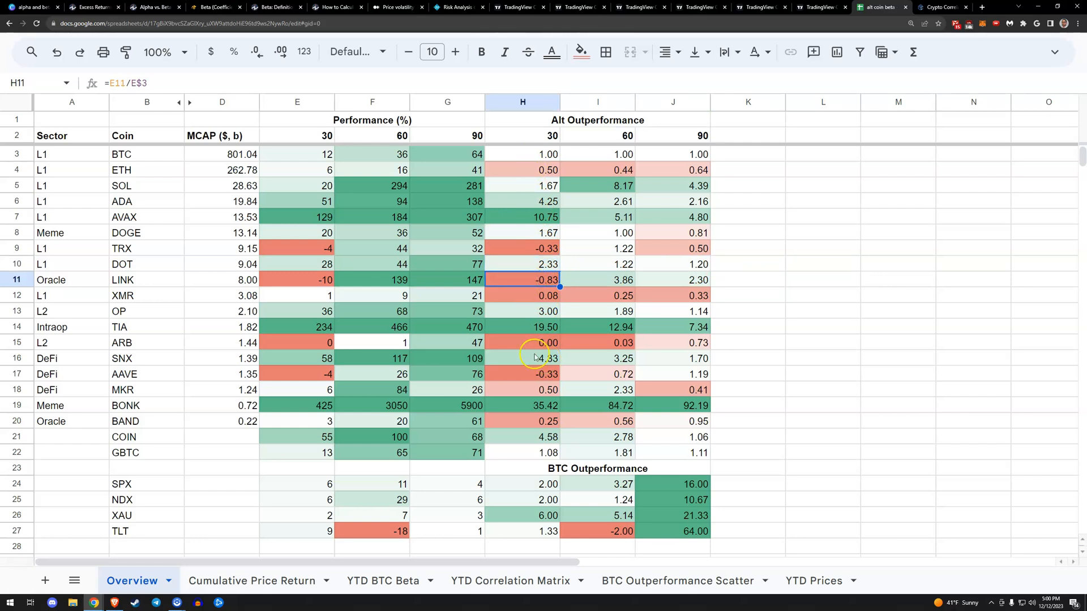
{"action": "left_click", "coordinate": [523, 405]}
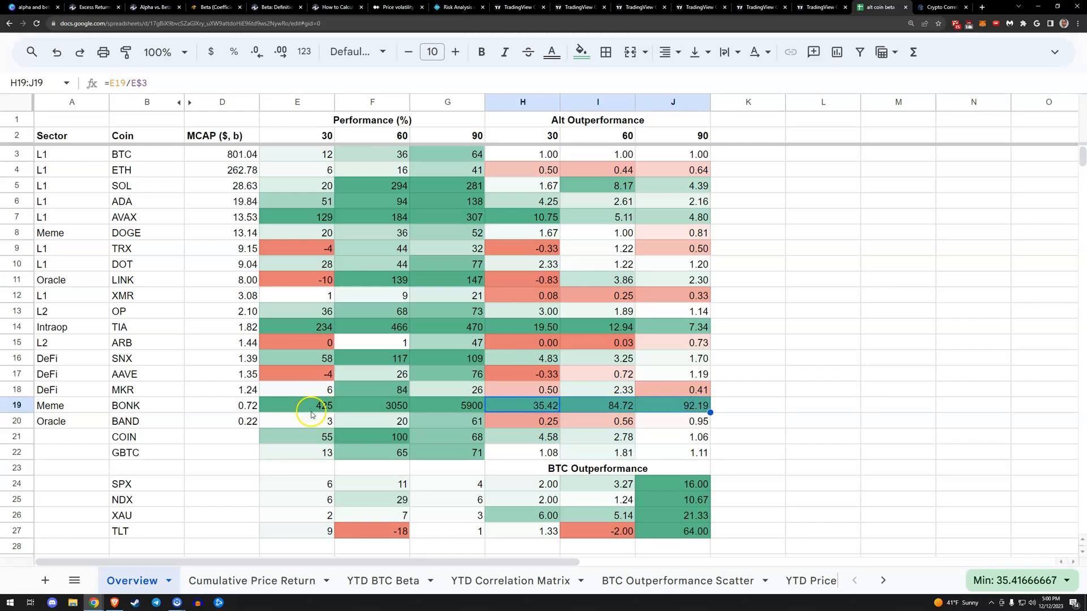
{"action": "left_click", "coordinate": [748, 405]}
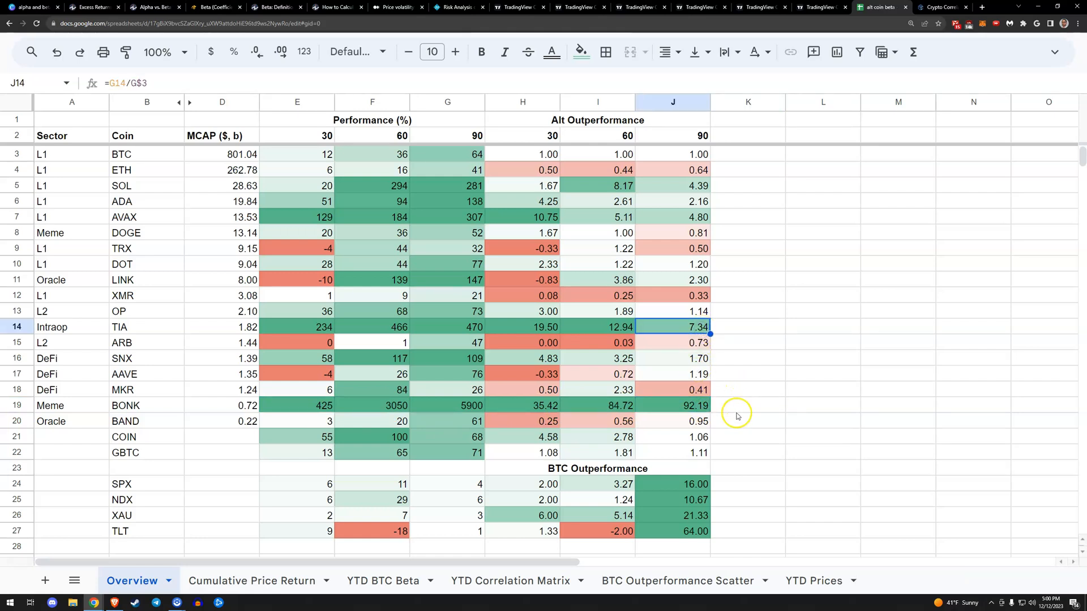
{"action": "mouse_move", "coordinate": [670, 169]}
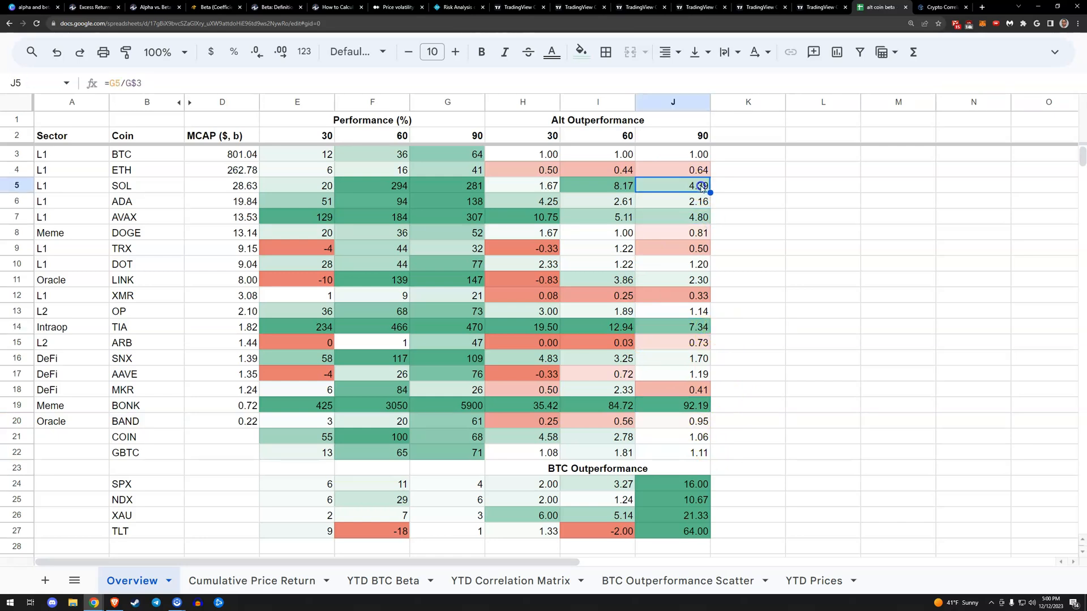
{"action": "left_click", "coordinate": [672, 216]}
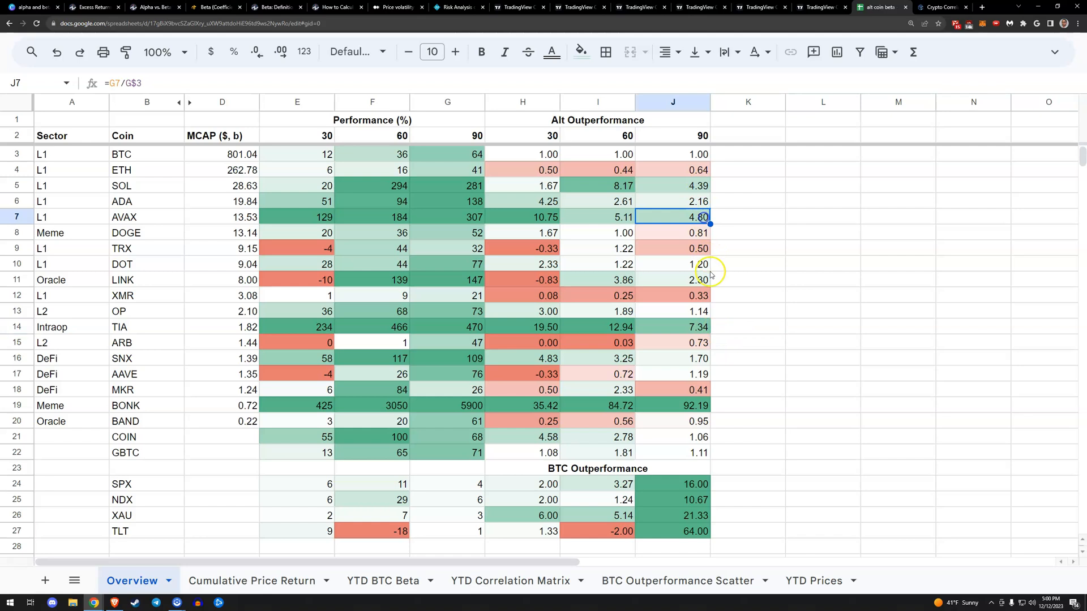
{"action": "left_click", "coordinate": [672, 327]}
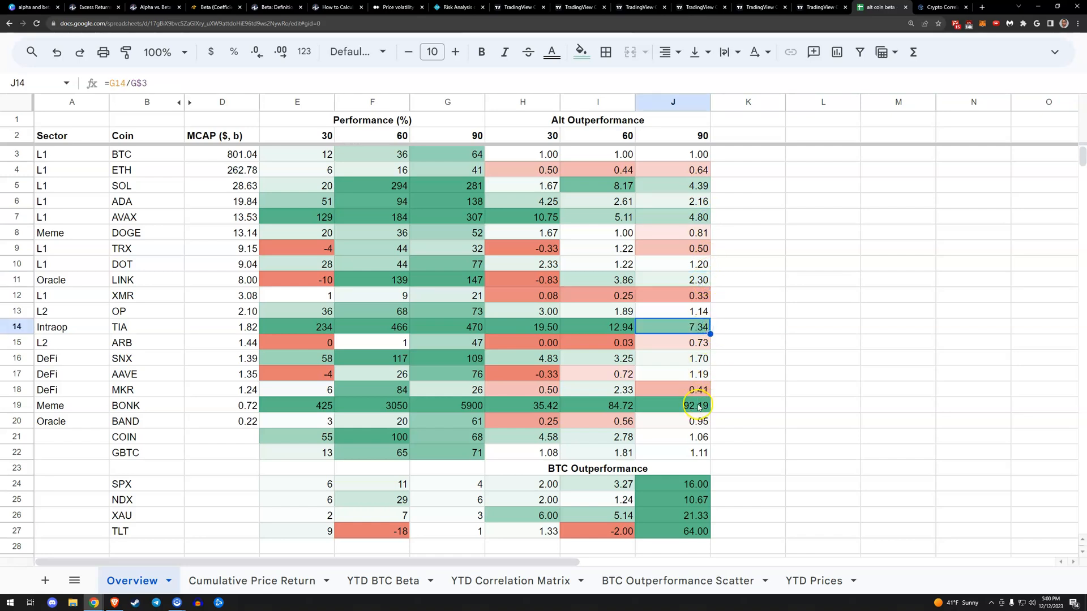
{"action": "mouse_move", "coordinate": [547, 258]}
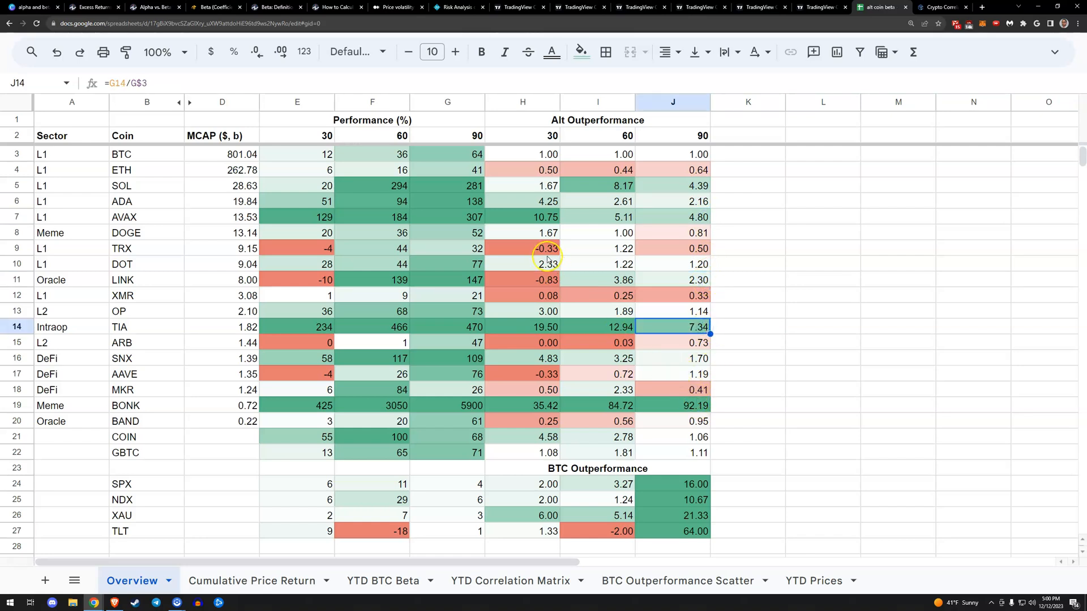
{"action": "left_click", "coordinate": [522, 279]}
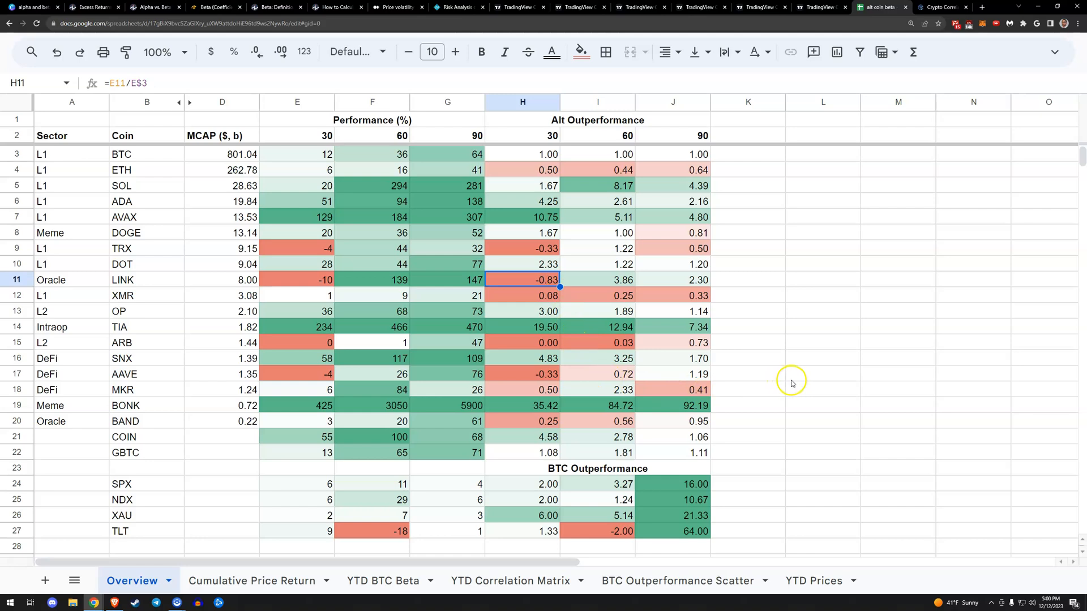
{"action": "left_click_drag", "start_coordinate": [71, 358], "coordinate": [72, 406]}
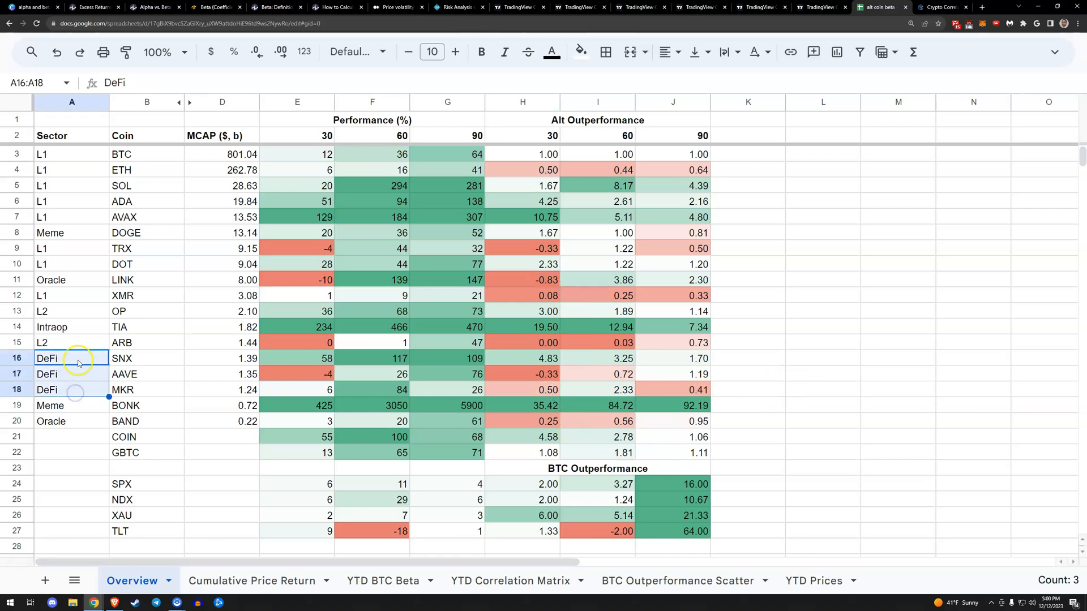
{"action": "left_click_drag", "start_coordinate": [71, 359], "coordinate": [146, 390]}
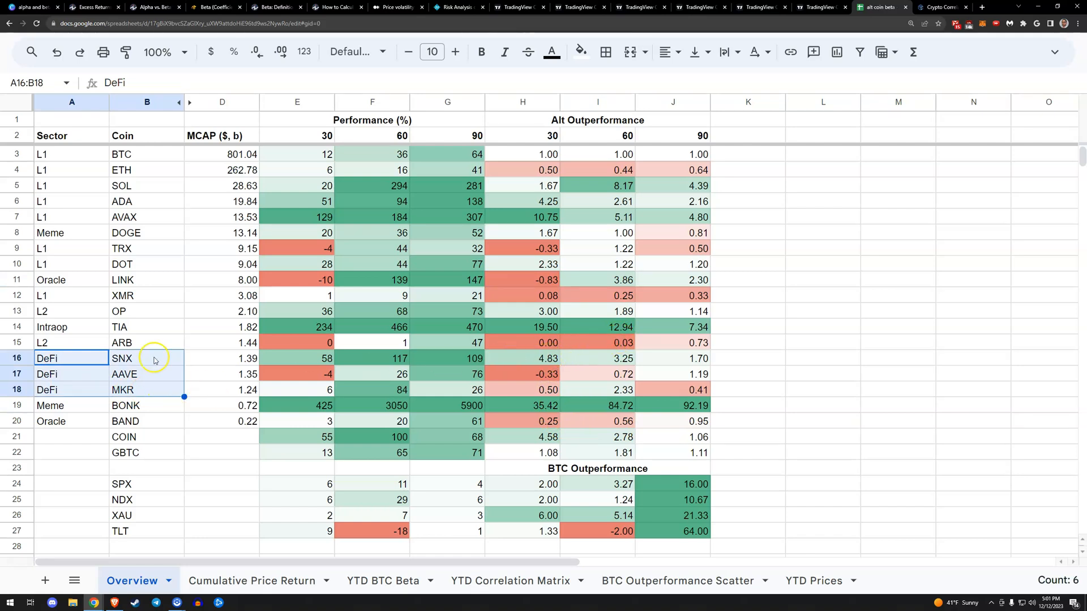
{"action": "left_click", "coordinate": [124, 374]}
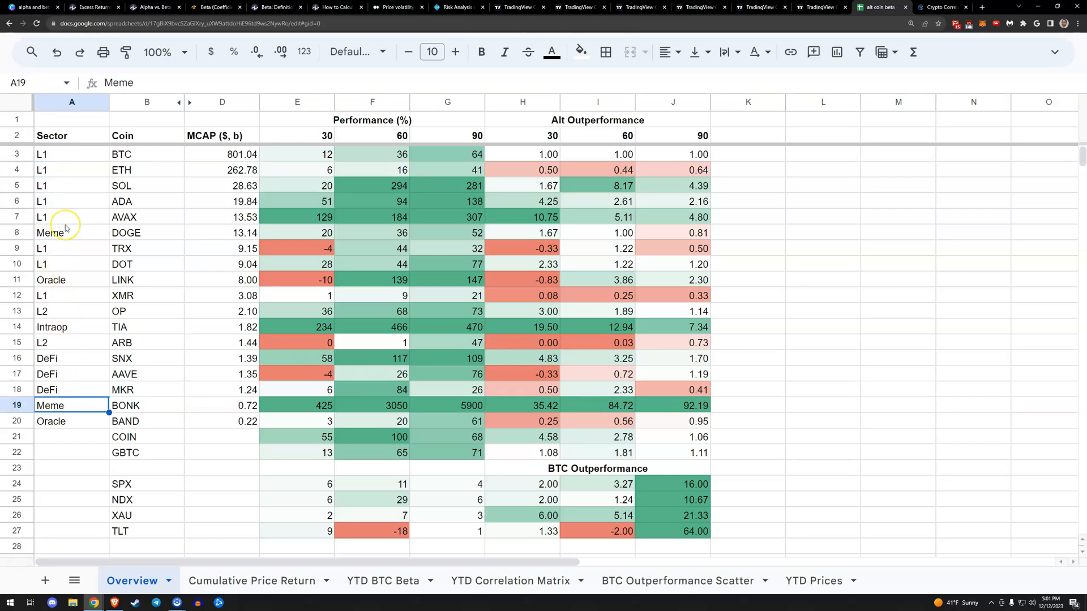
{"action": "mouse_move", "coordinate": [103, 241]}
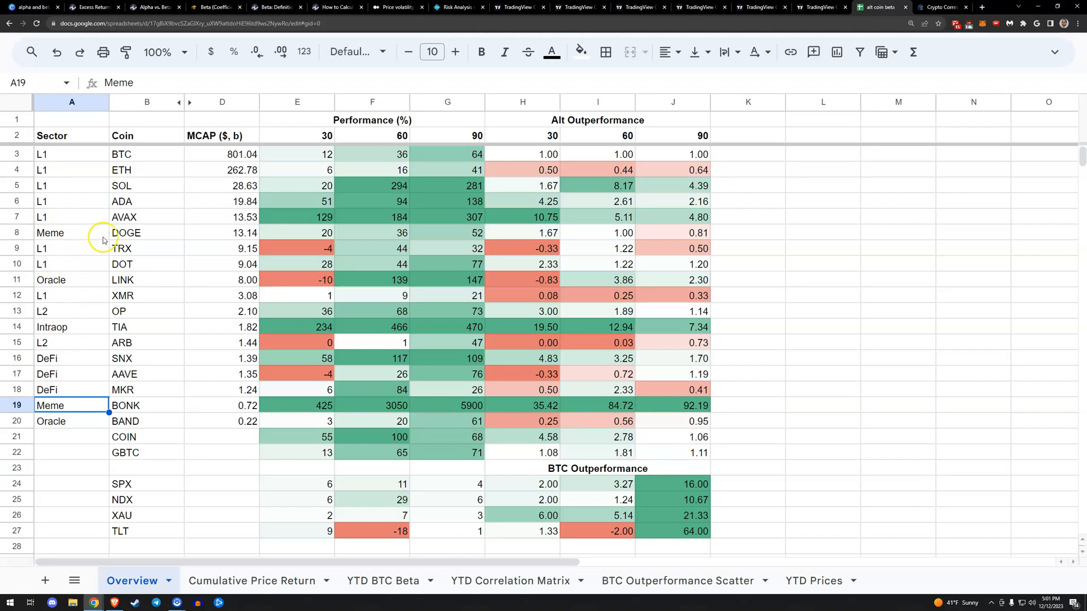
{"action": "mouse_move", "coordinate": [85, 241]}
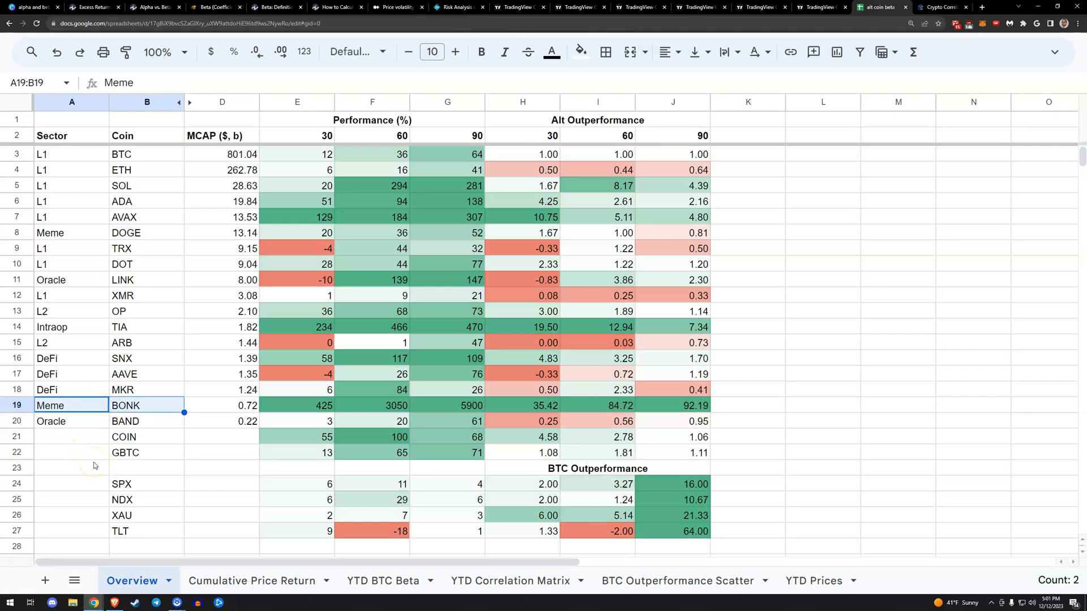
{"action": "mouse_move", "coordinate": [91, 467]}
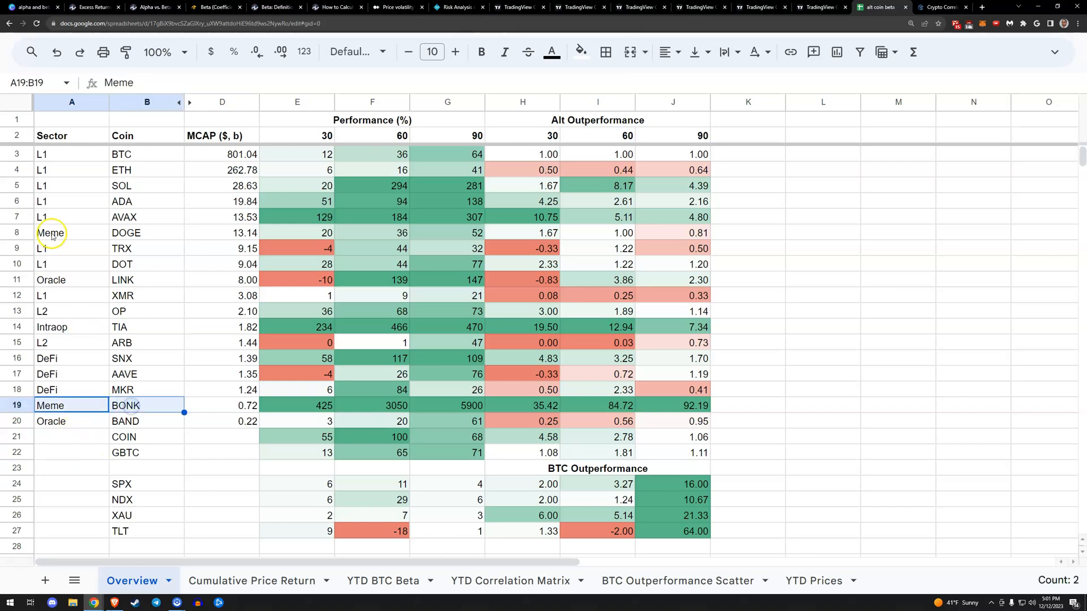
{"action": "left_click", "coordinate": [51, 232]}
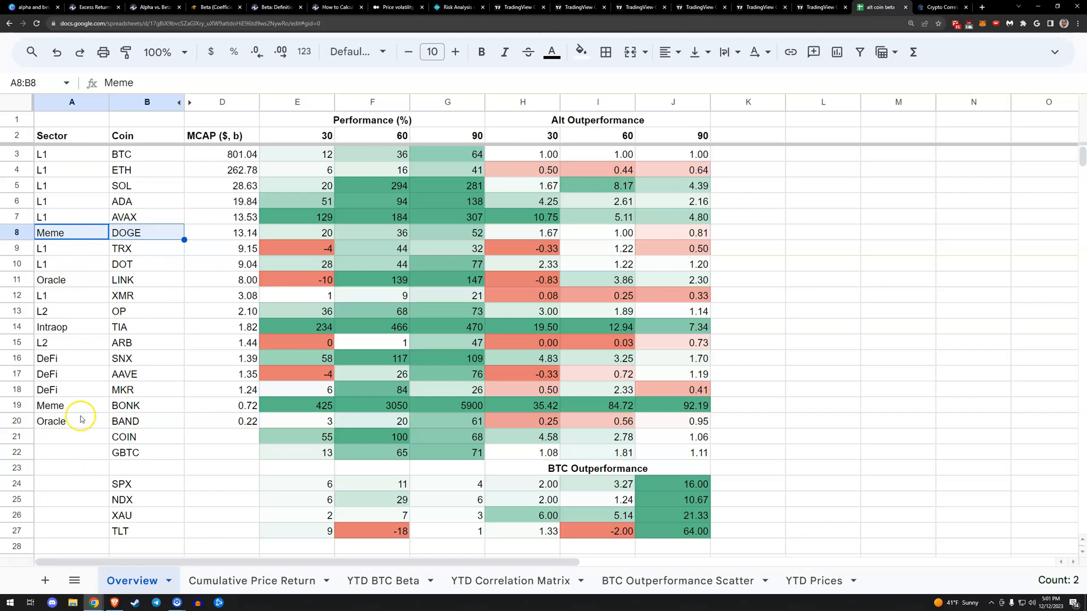
{"action": "left_click", "coordinate": [823, 310]}
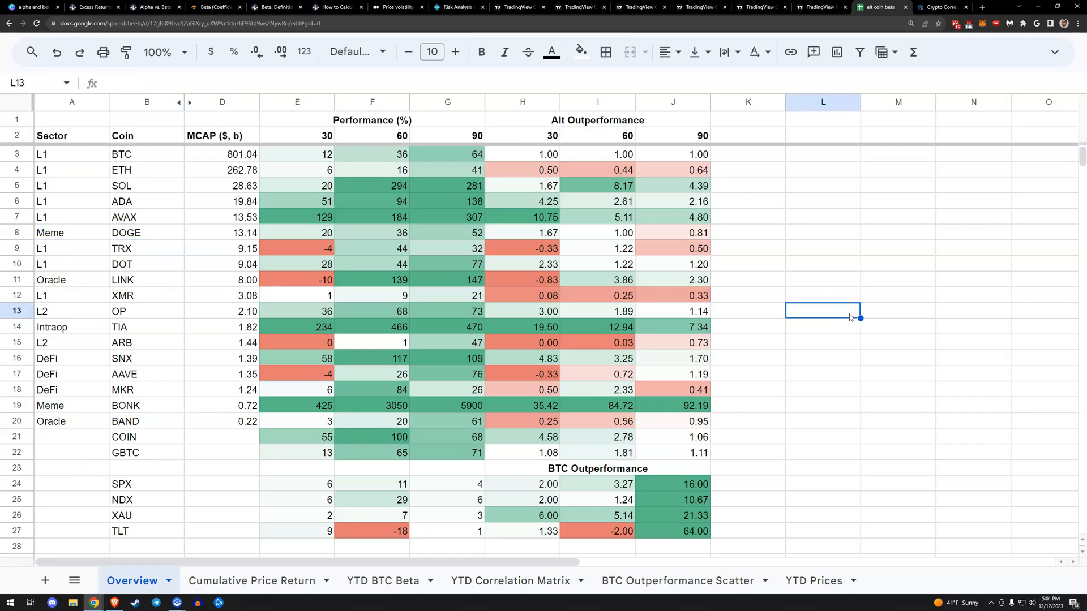
{"action": "mouse_move", "coordinate": [791, 419]}
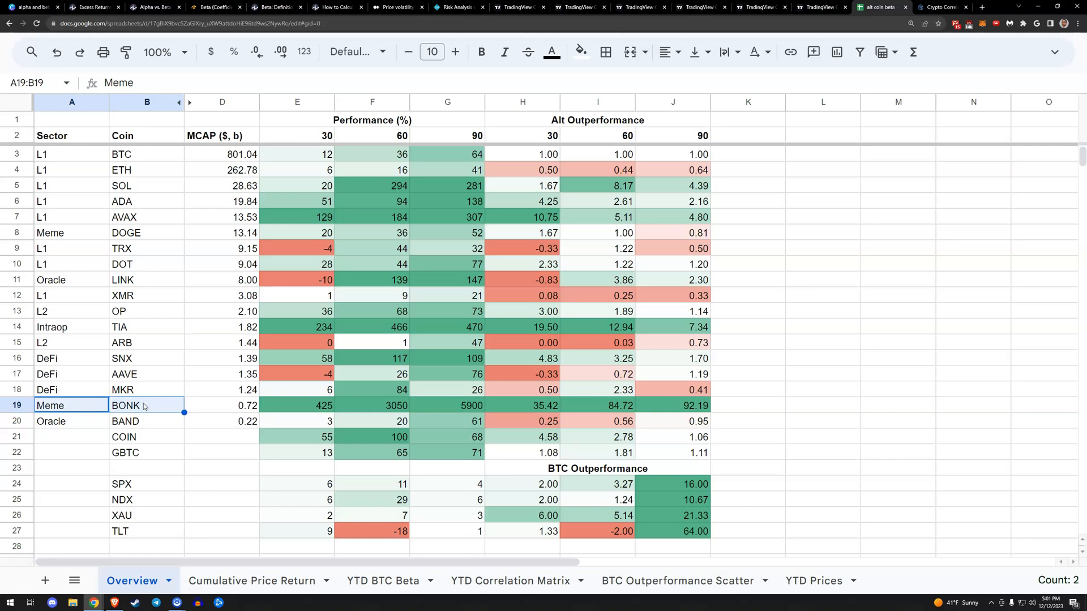
{"action": "left_click_drag", "start_coordinate": [521, 436], "coordinate": [598, 453]}
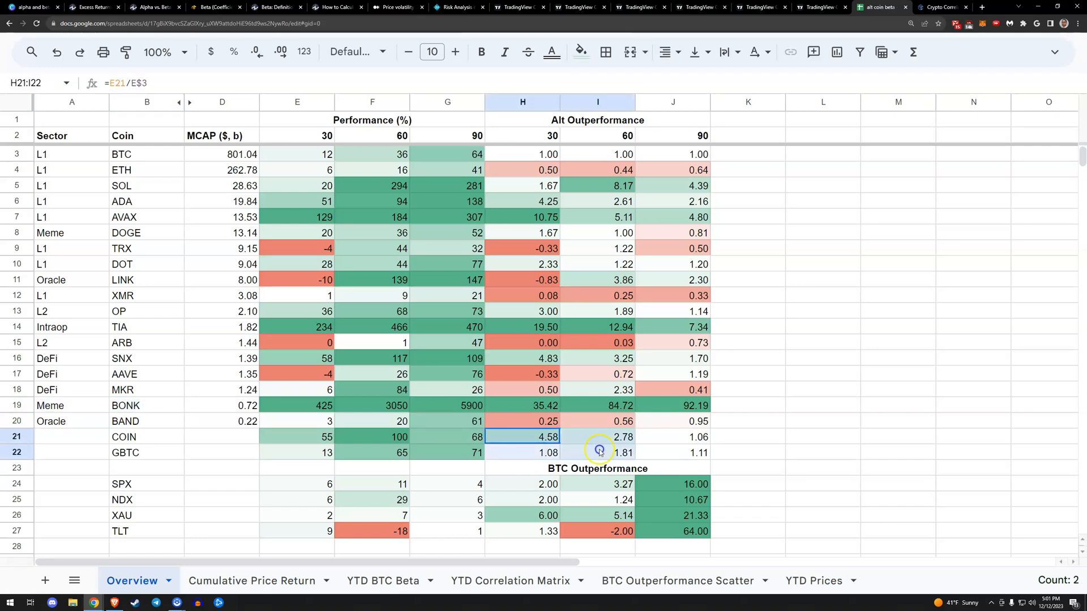
{"action": "left_click", "coordinate": [522, 453]}
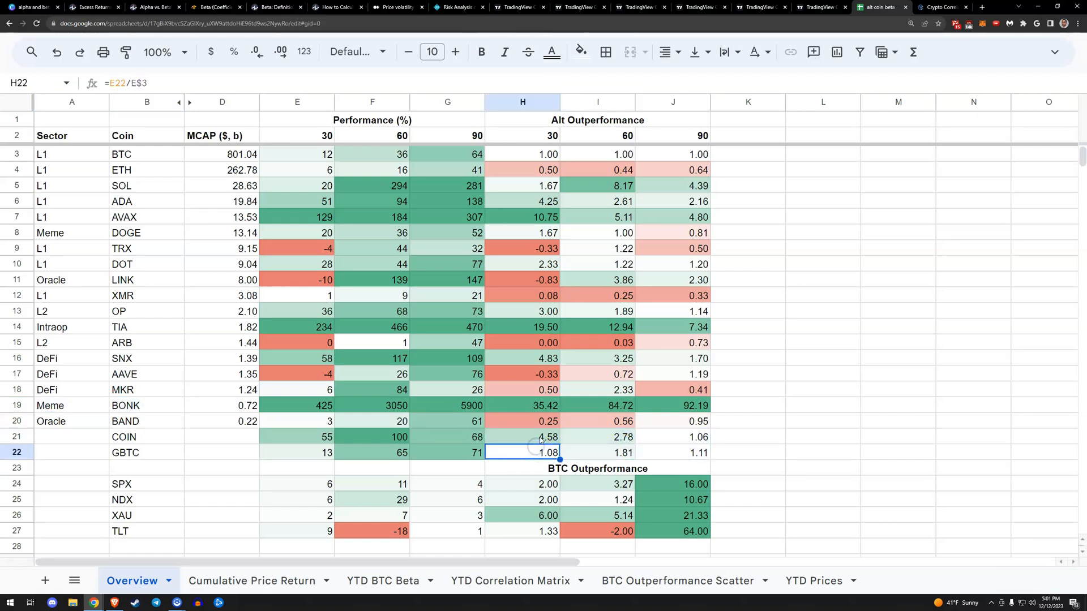
{"action": "left_click", "coordinate": [522, 436]}
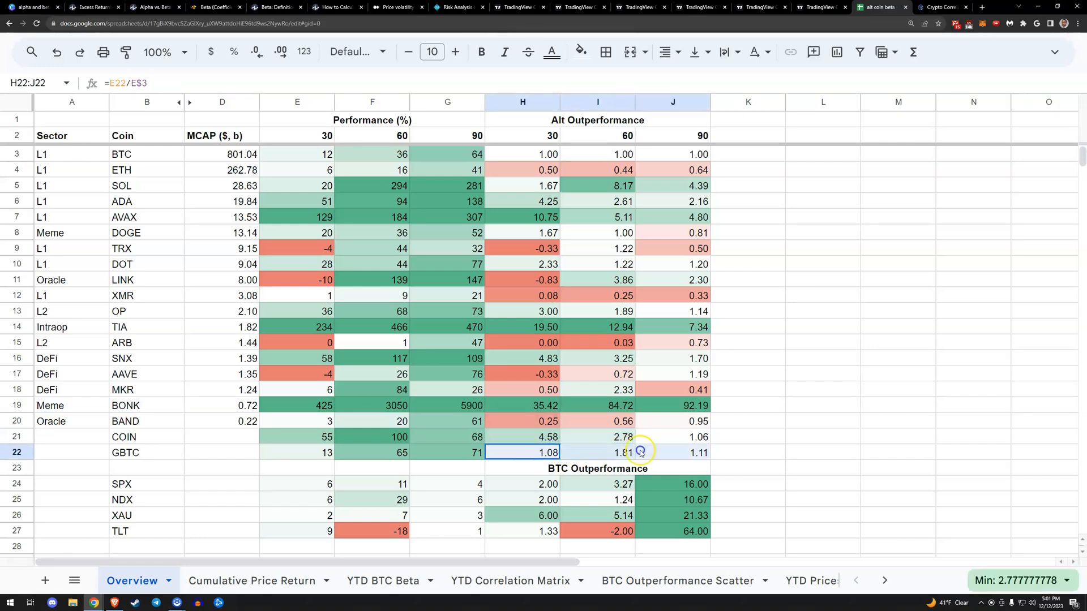
{"action": "left_click", "coordinate": [748, 452]}
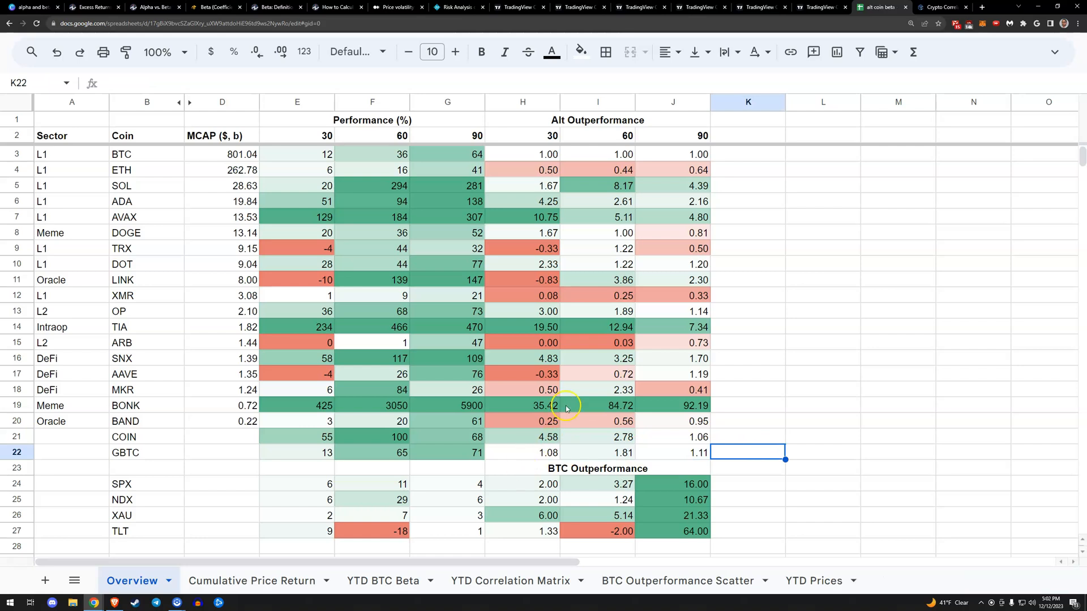
{"action": "mouse_move", "coordinate": [739, 508]}
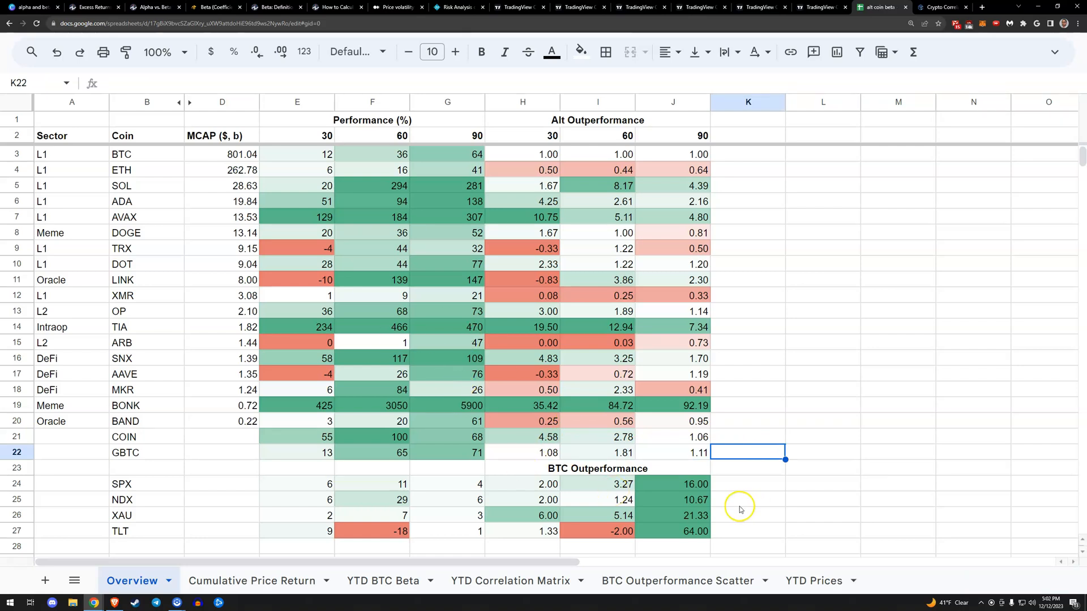
Review the SPX, NDX, XAU, TLT and TIA rows, then open Cumulative Price Return.
{"action": "left_click_drag", "start_coordinate": [146, 484], "coordinate": [146, 531]}
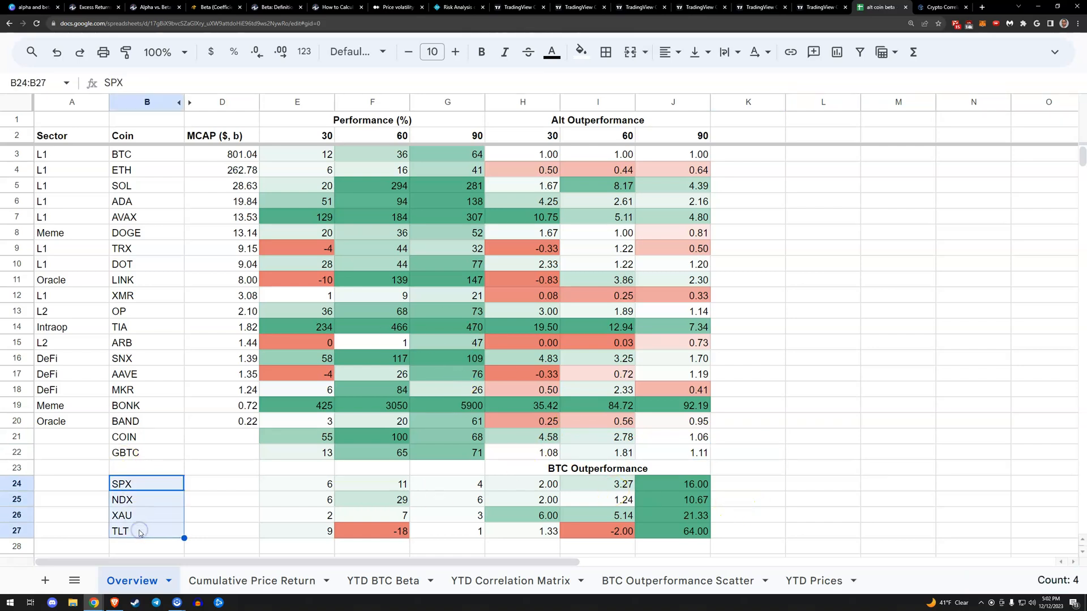
{"action": "mouse_move", "coordinate": [801, 442]}
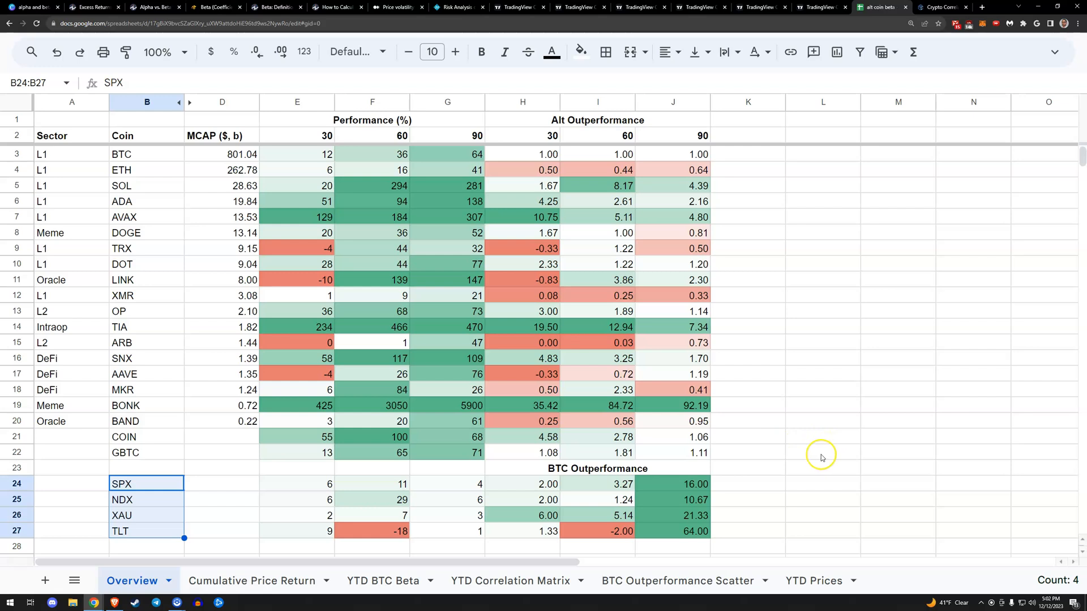
{"action": "mouse_move", "coordinate": [789, 469]}
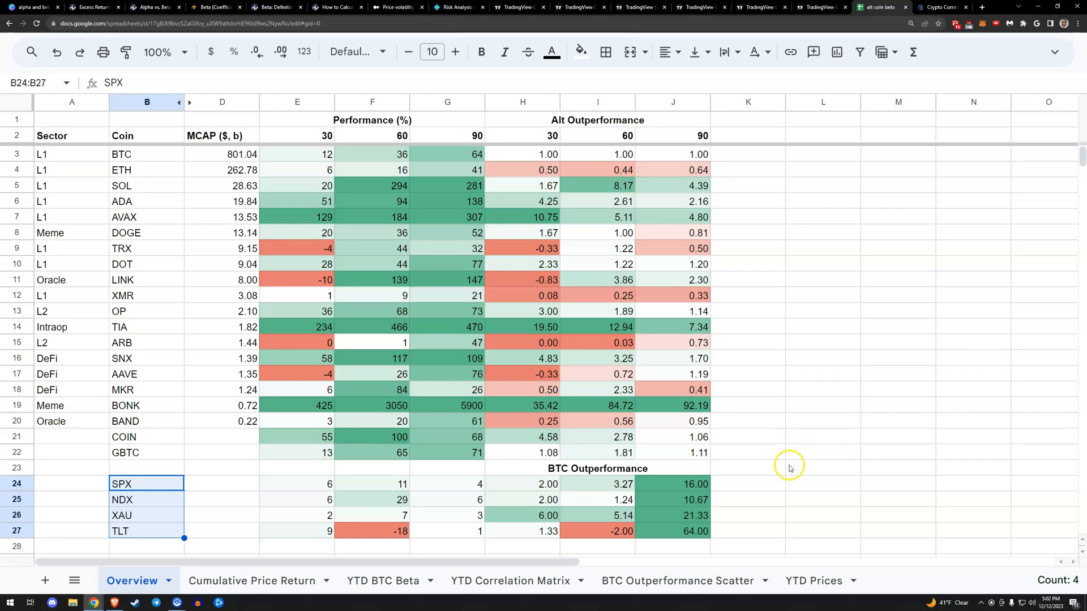
{"action": "mouse_move", "coordinate": [749, 509]}
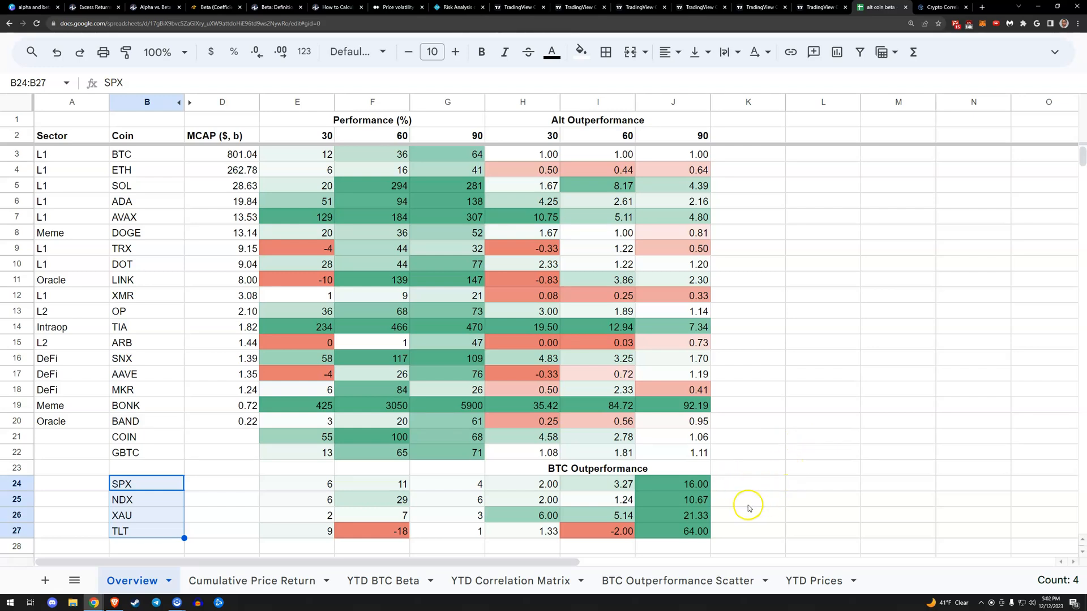
{"action": "left_click", "coordinate": [146, 531]}
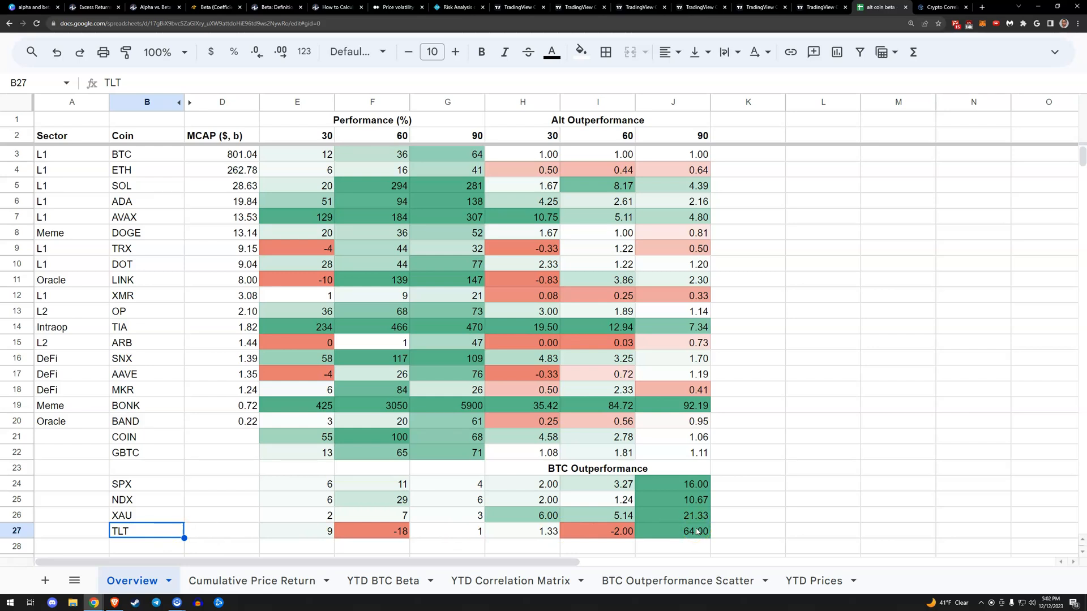
{"action": "mouse_move", "coordinate": [699, 531]}
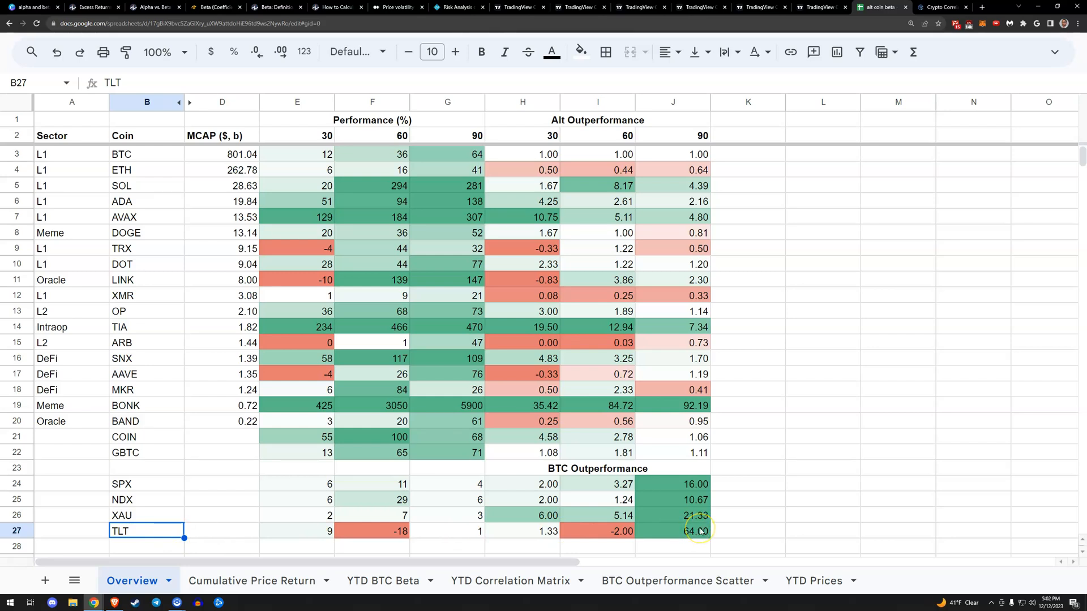
{"action": "mouse_move", "coordinate": [576, 422]}
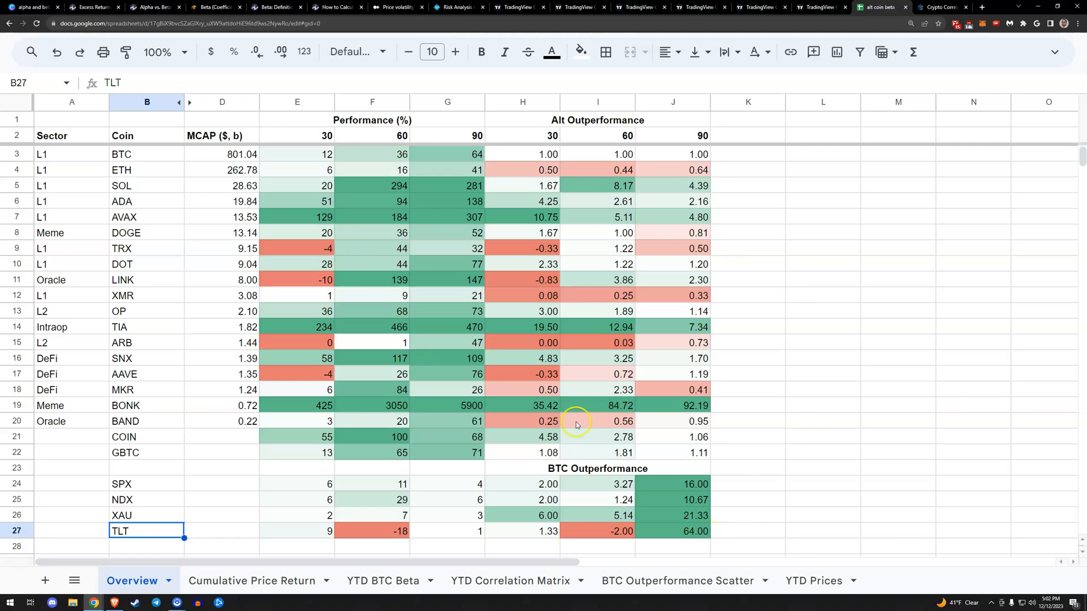
{"action": "mouse_move", "coordinate": [768, 350]}
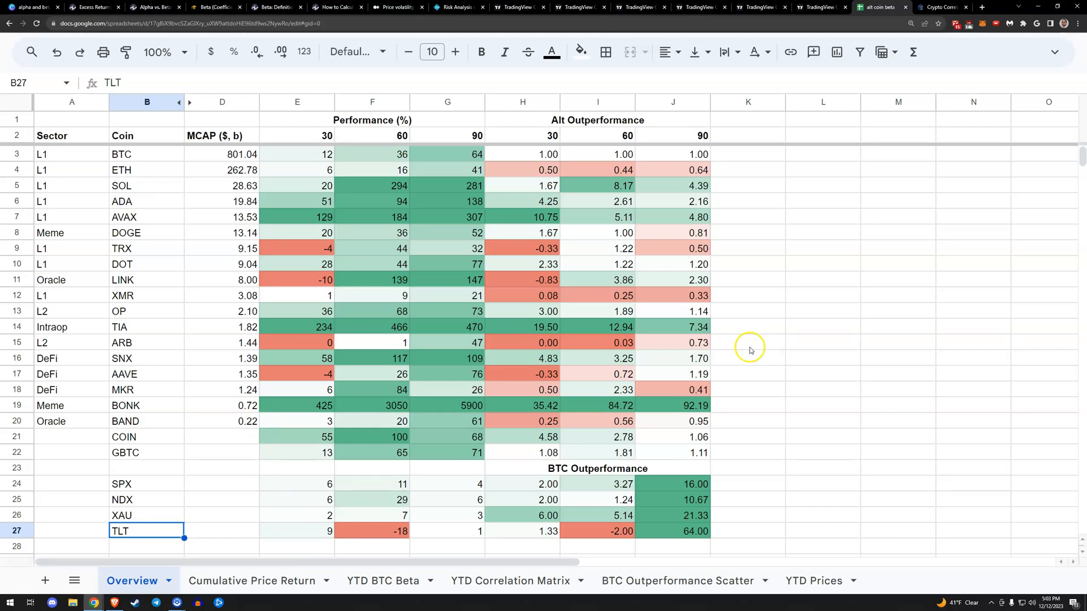
{"action": "mouse_move", "coordinate": [46, 347]}
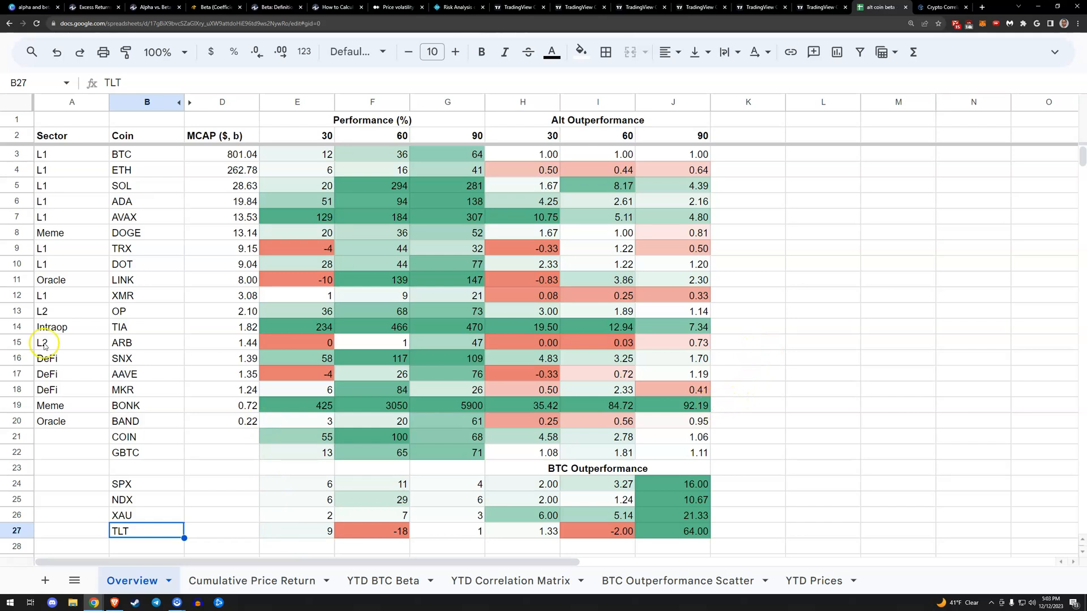
{"action": "left_click", "coordinate": [72, 327]}
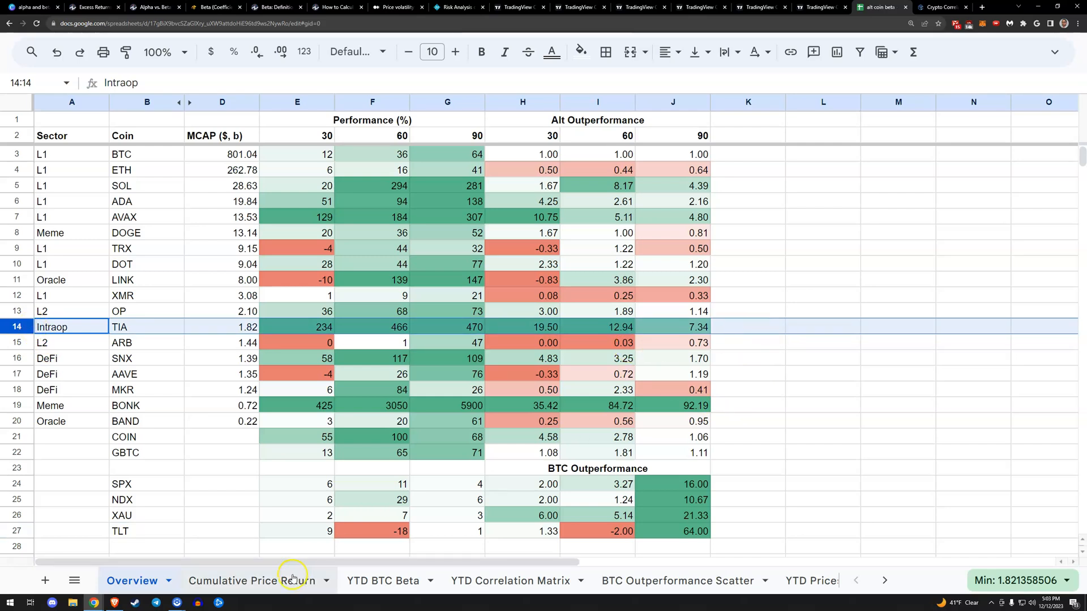
{"action": "left_click", "coordinate": [119, 326]}
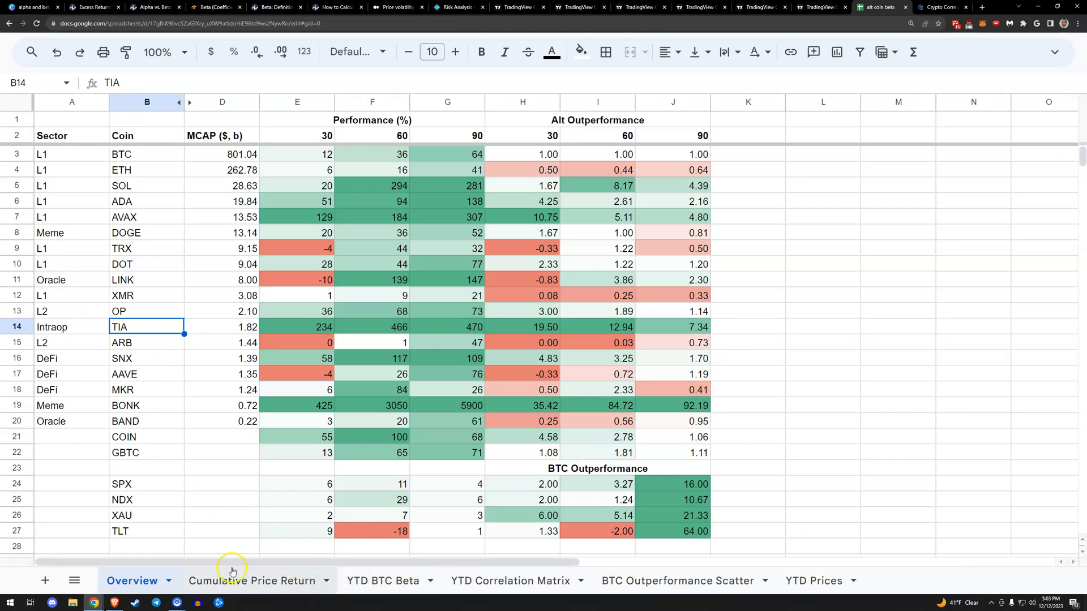
{"action": "left_click", "coordinate": [252, 581]}
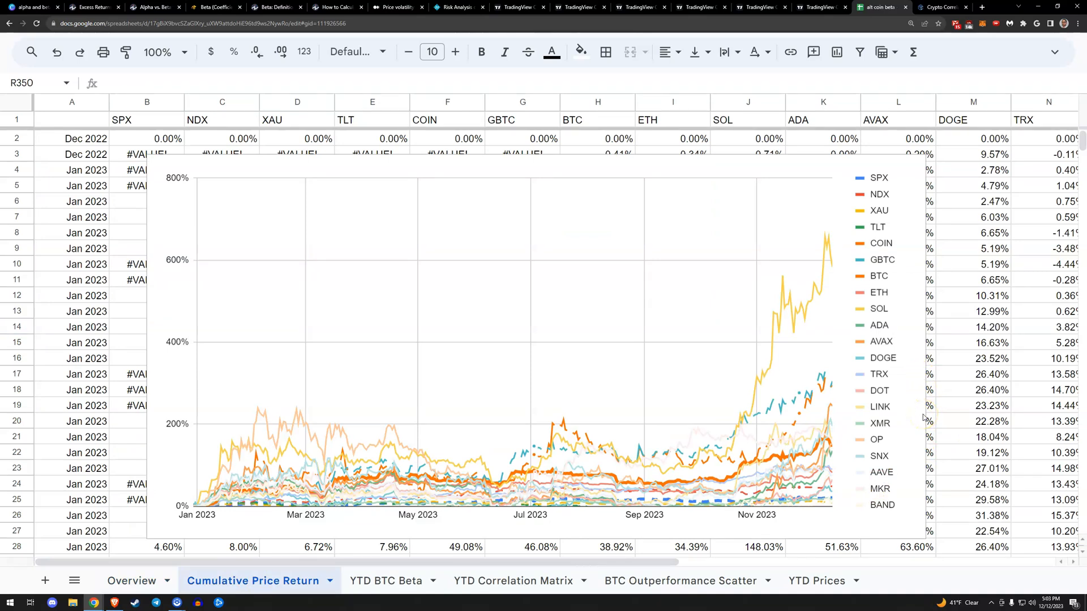
{"action": "mouse_move", "coordinate": [894, 346]}
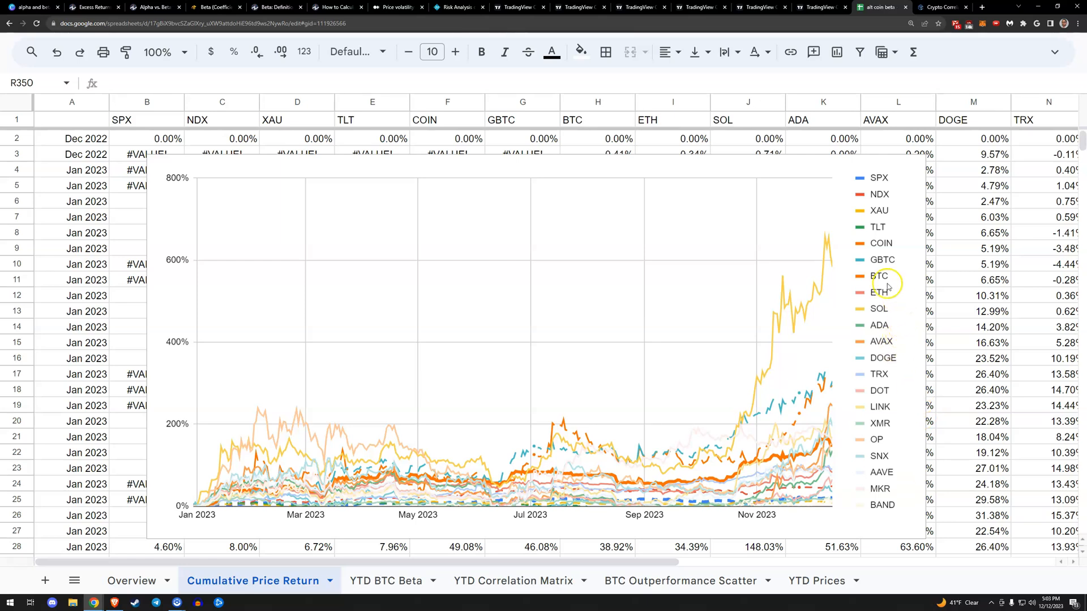
{"action": "mouse_move", "coordinate": [914, 376]}
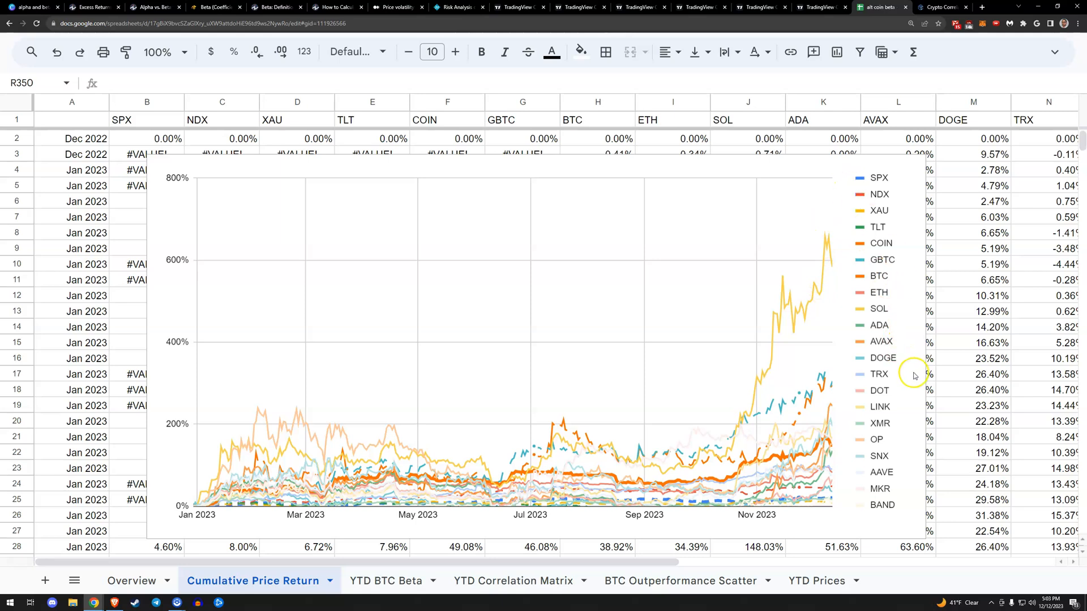
{"action": "mouse_move", "coordinate": [817, 417]}
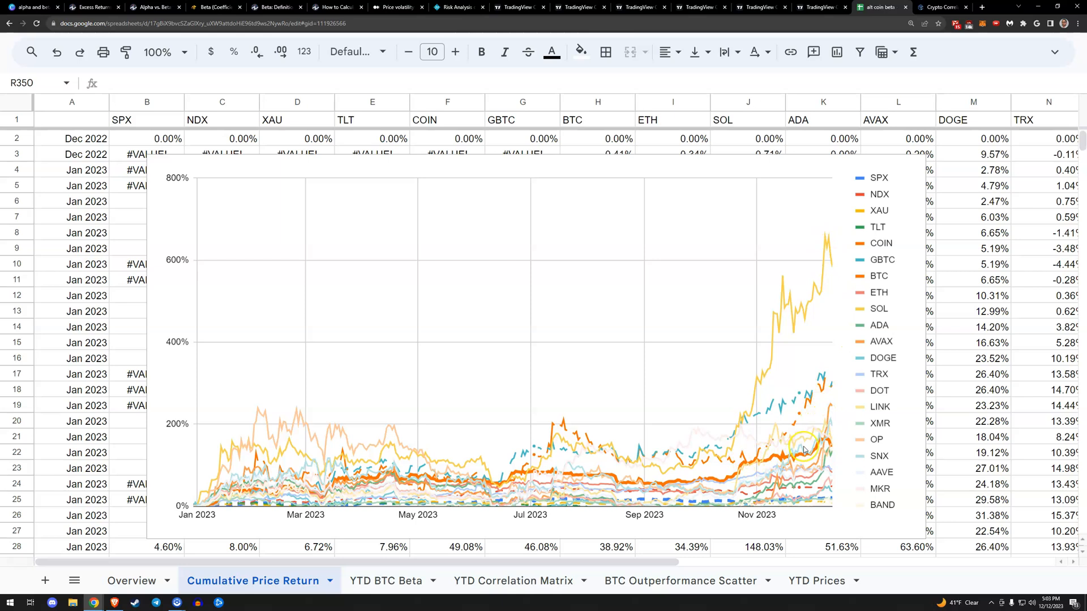
{"action": "mouse_move", "coordinate": [818, 383]}
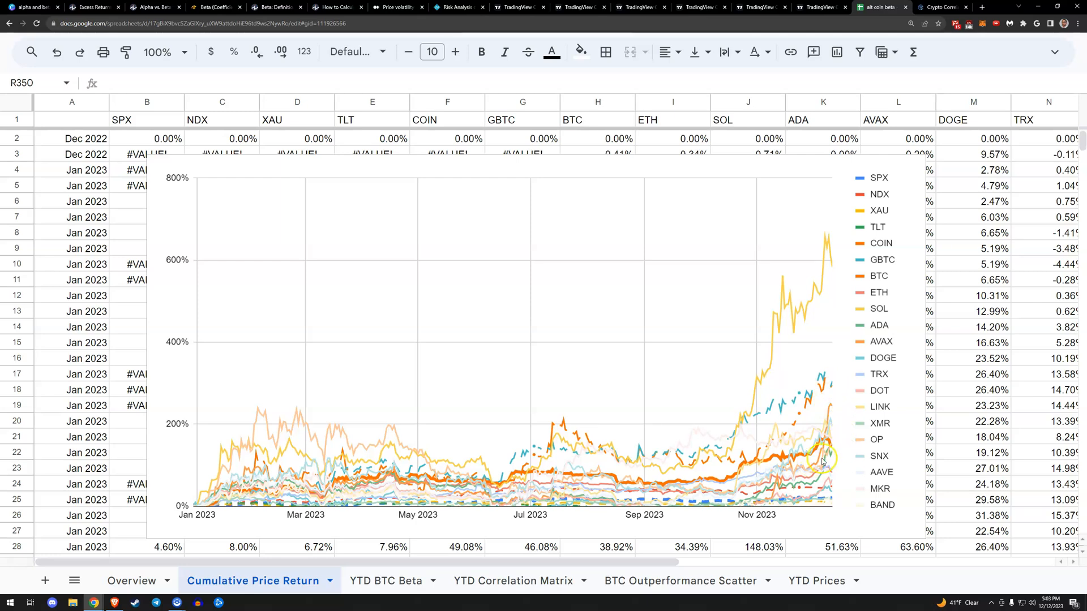
{"action": "mouse_move", "coordinate": [815, 494]}
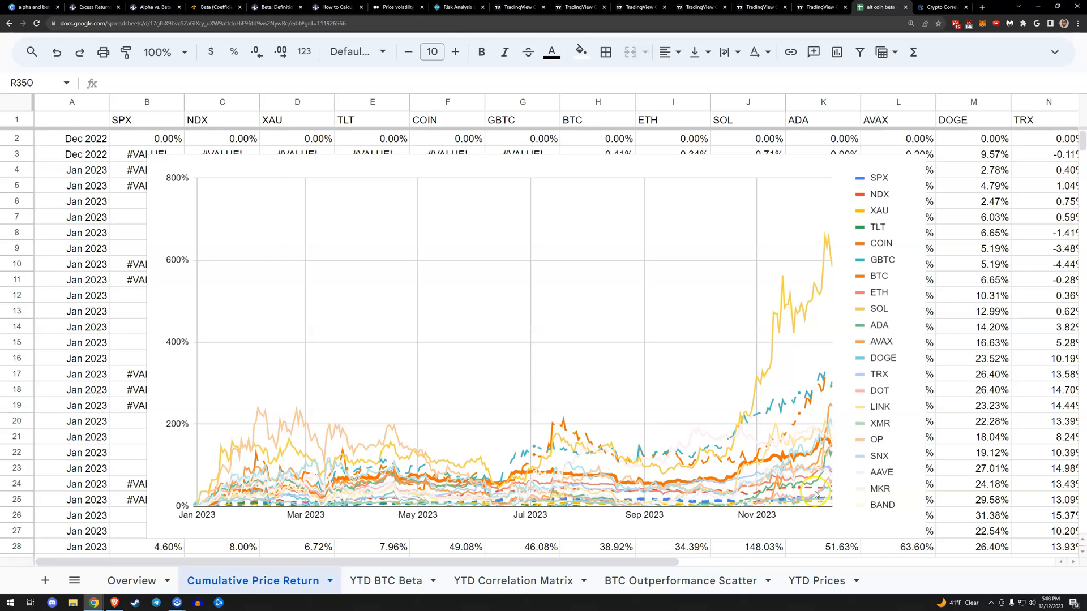
{"action": "mouse_move", "coordinate": [834, 448]}
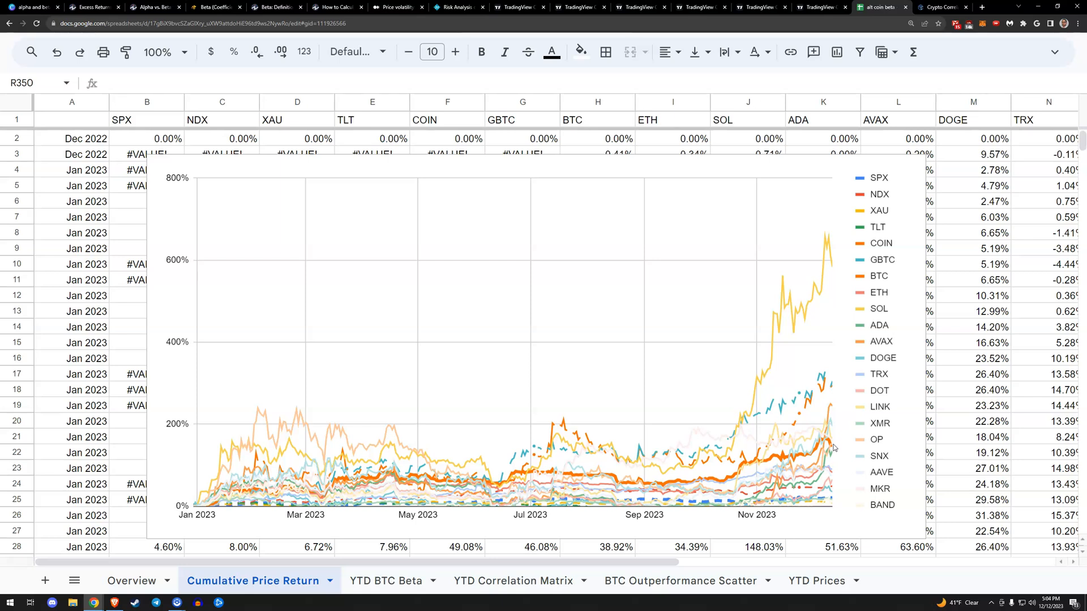
{"action": "mouse_move", "coordinate": [835, 451]}
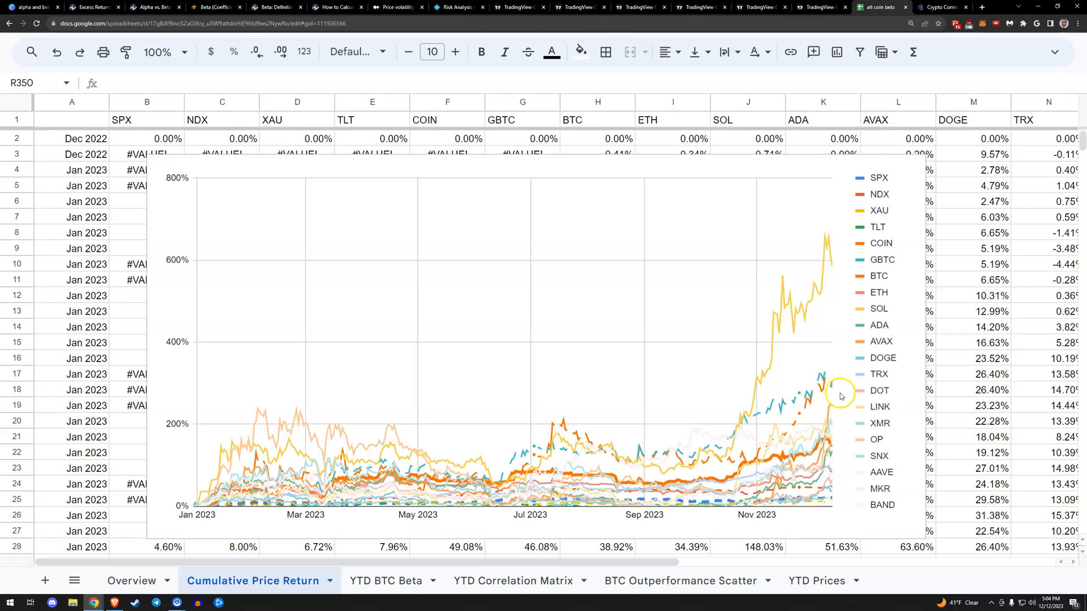
{"action": "mouse_move", "coordinate": [854, 373]}
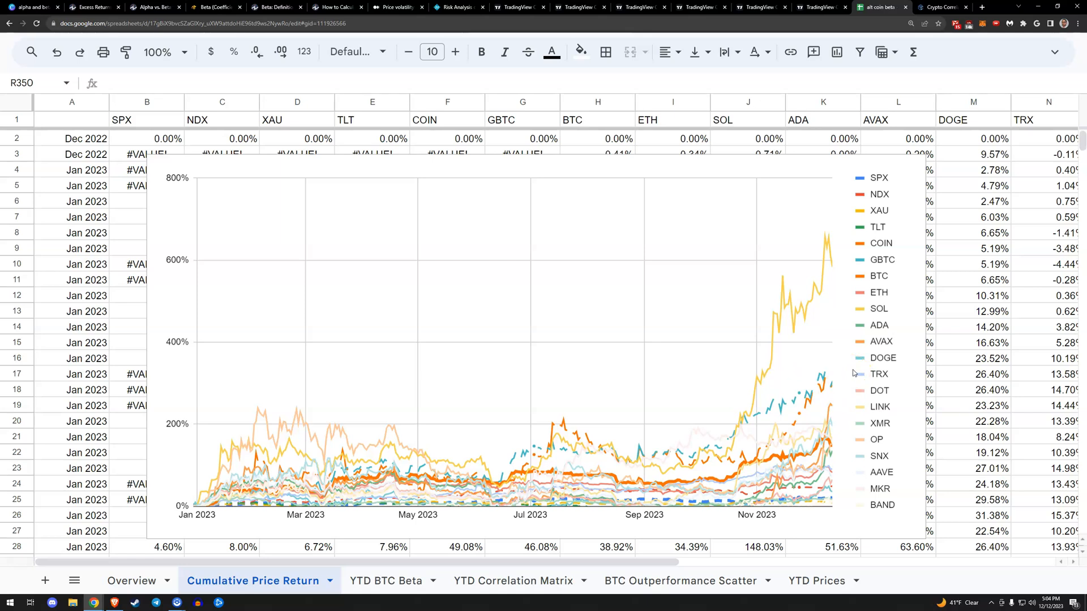
{"action": "mouse_move", "coordinate": [853, 375]}
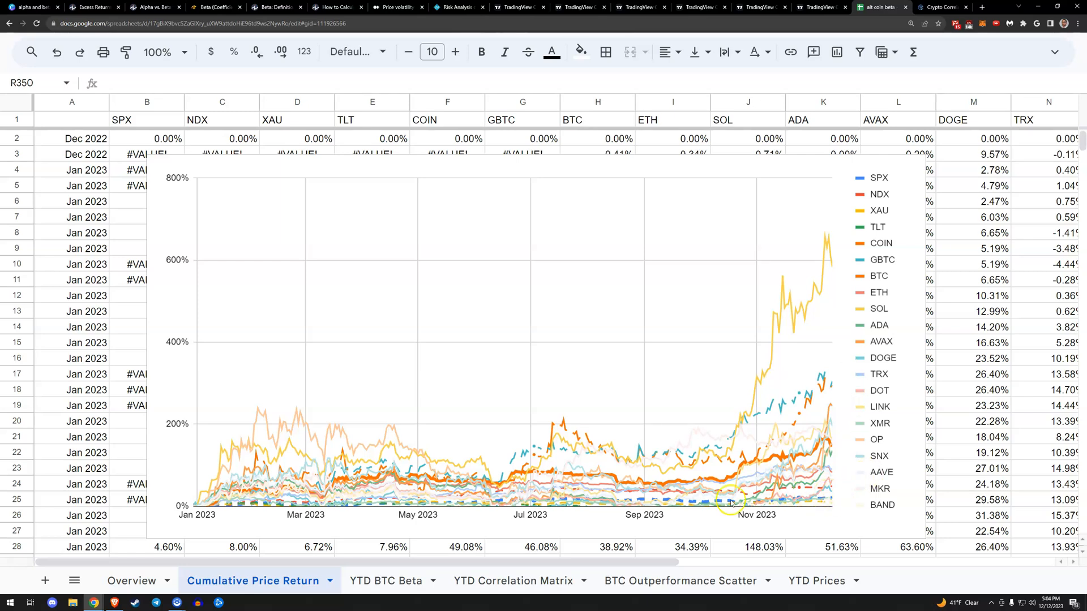
Open the YTD BTC Beta sheet showing coins' YTD return against BTC beta.
{"action": "left_click", "coordinate": [383, 581]}
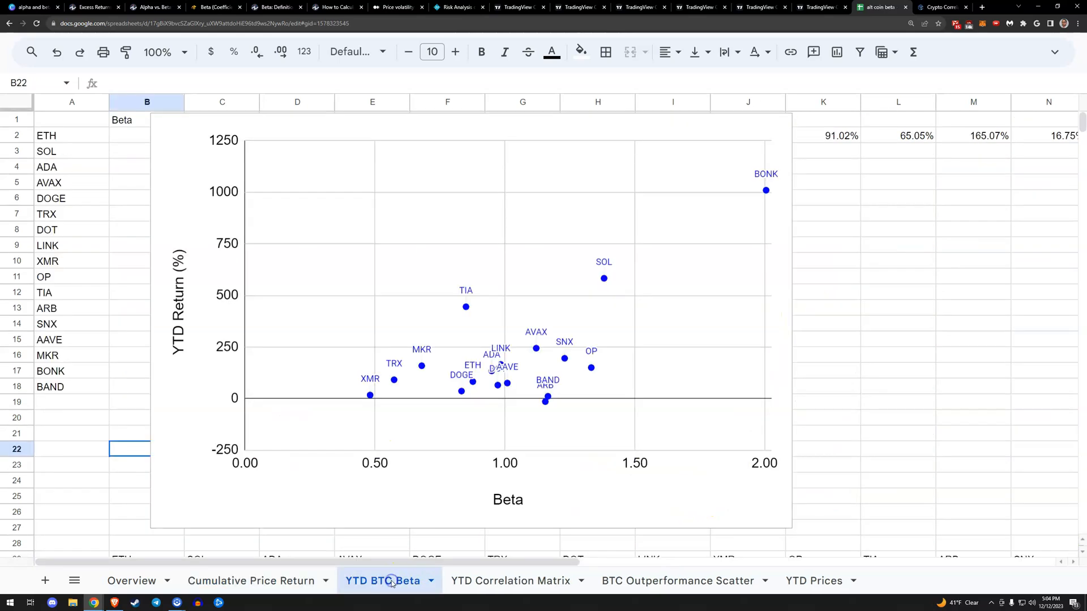
{"action": "mouse_move", "coordinate": [836, 362]}
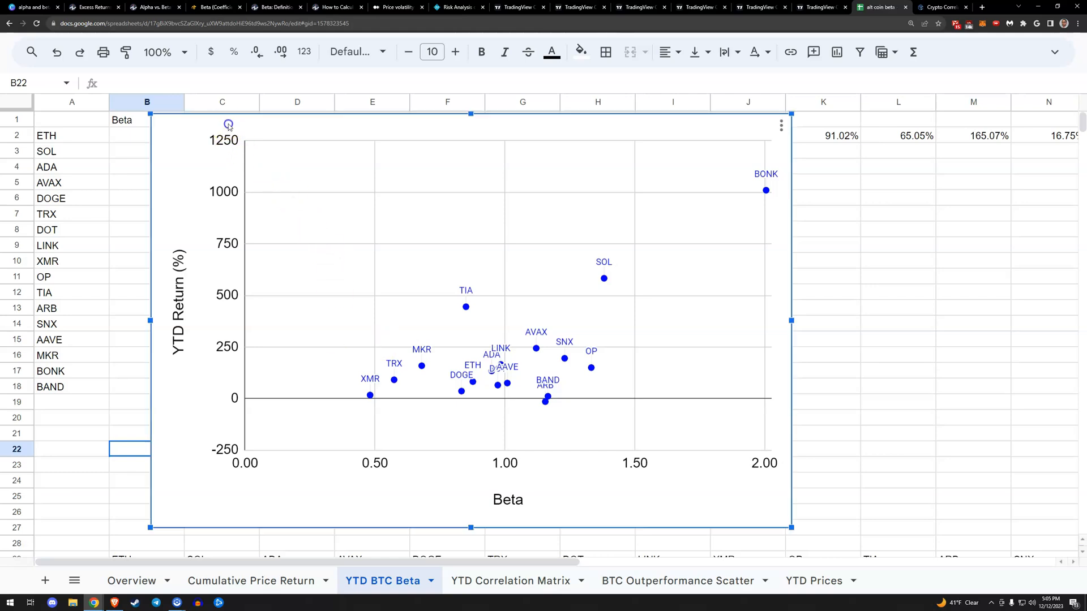
Select the beta versus YTD return scatter chart to move it off column B.
{"action": "left_click", "coordinate": [146, 135]}
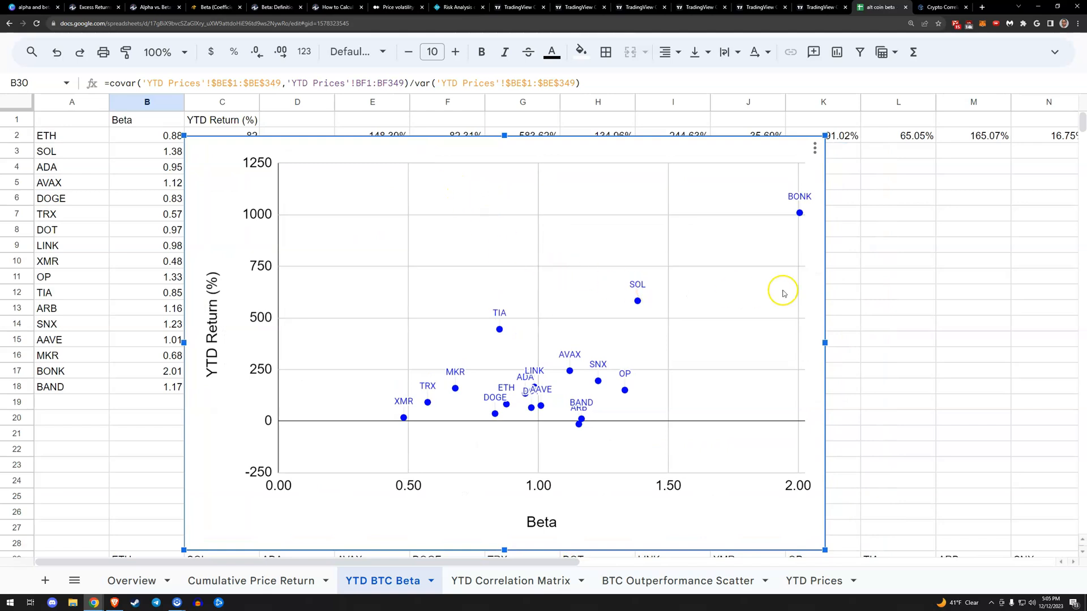
{"action": "mouse_move", "coordinate": [534, 420]}
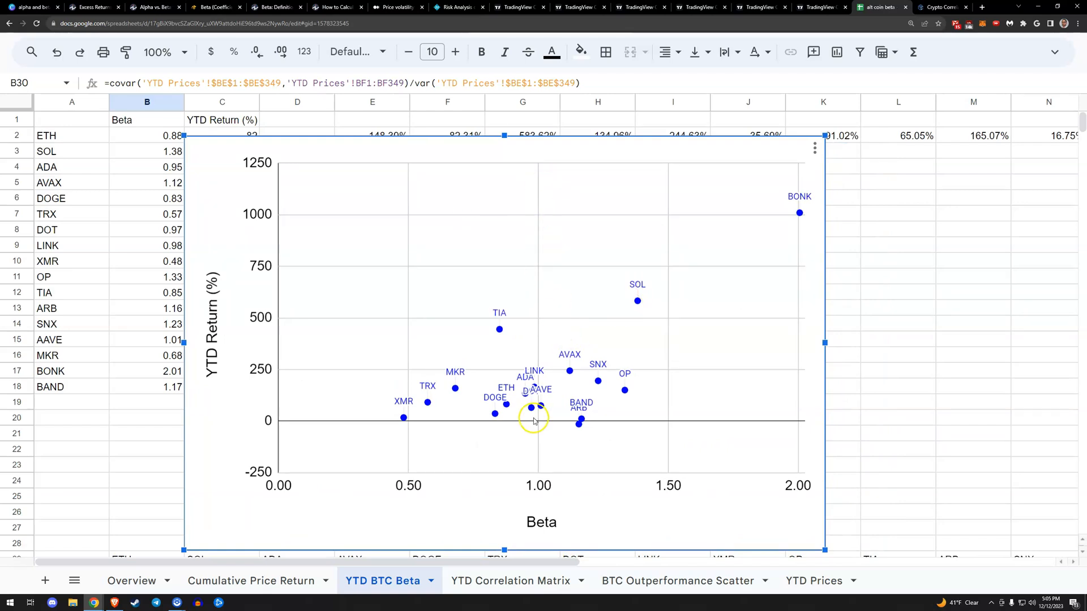
{"action": "mouse_move", "coordinate": [534, 441]}
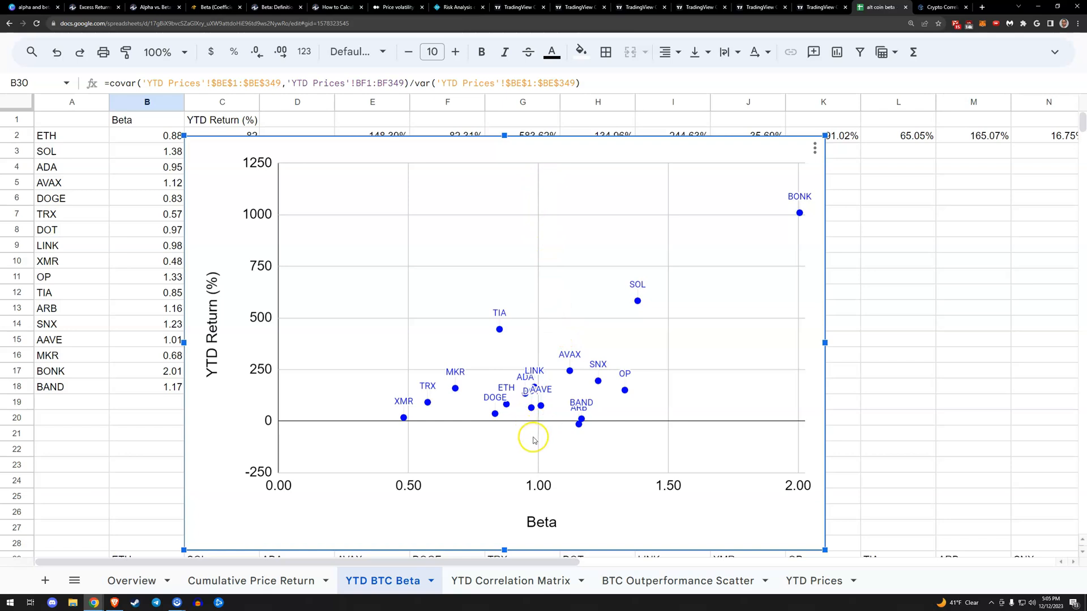
{"action": "mouse_move", "coordinate": [379, 313]}
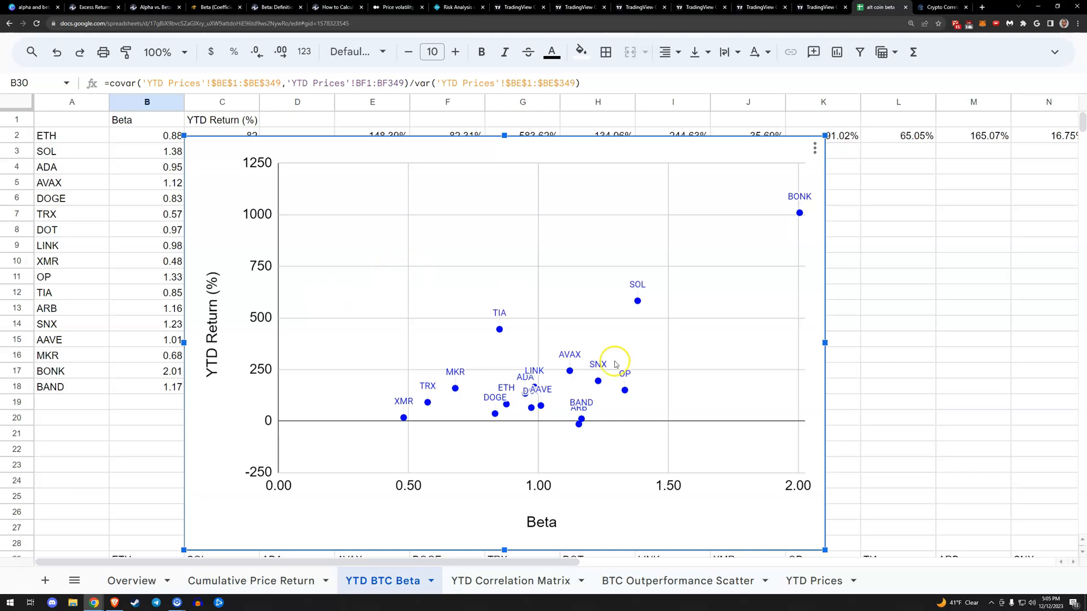
{"action": "mouse_move", "coordinate": [784, 460]}
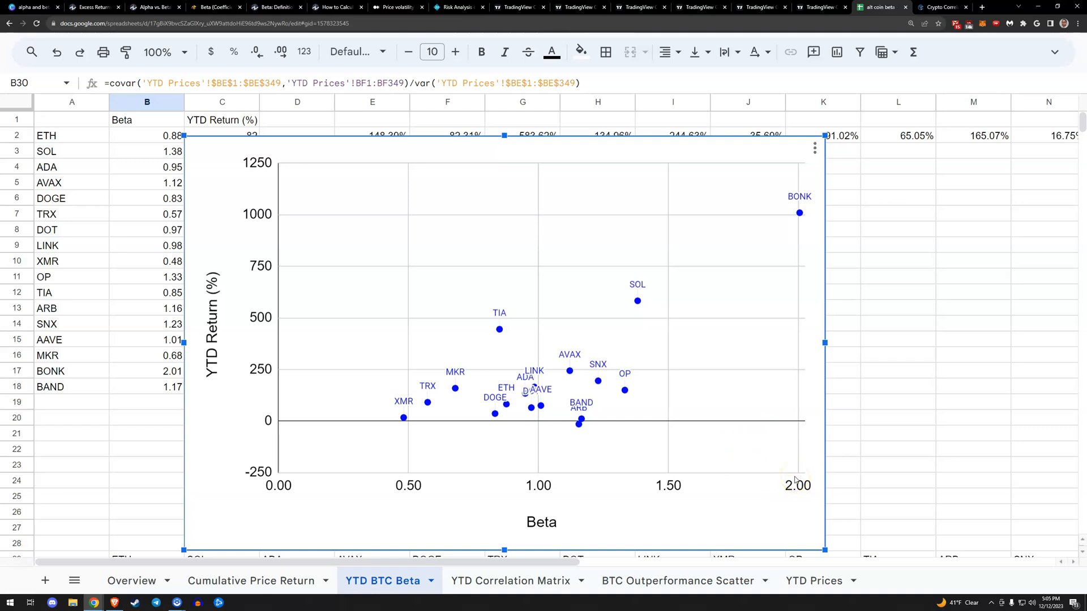
{"action": "mouse_move", "coordinate": [211, 340]}
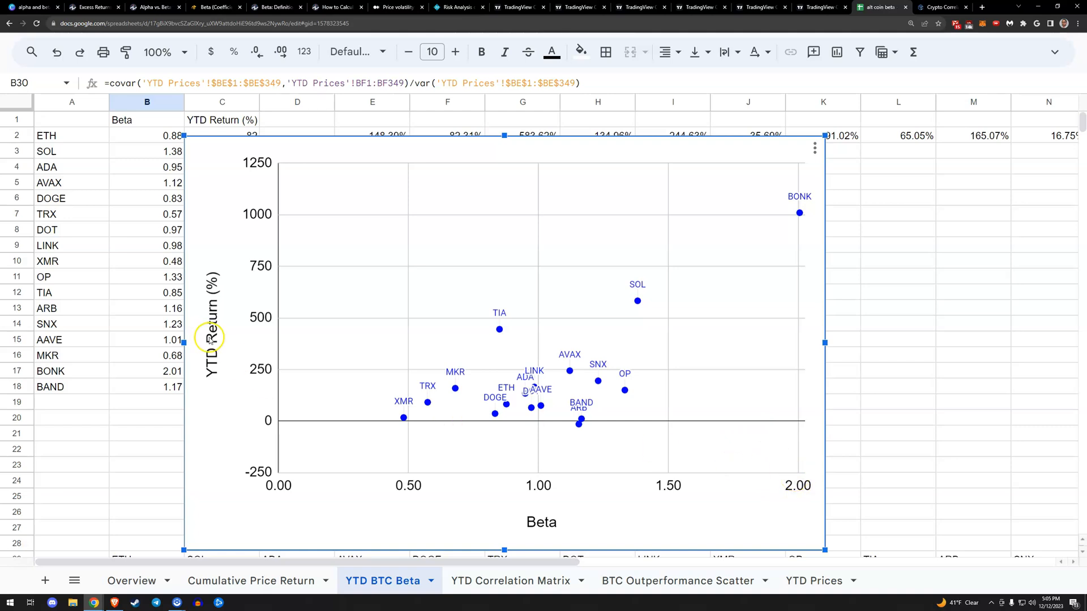
{"action": "mouse_move", "coordinate": [213, 277]}
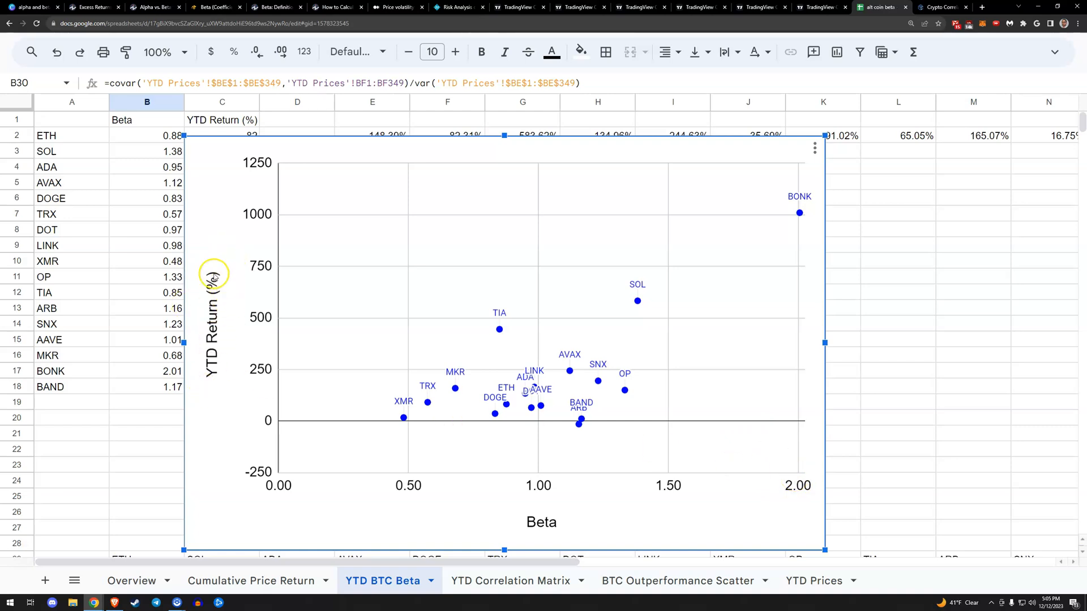
{"action": "mouse_move", "coordinate": [768, 458]}
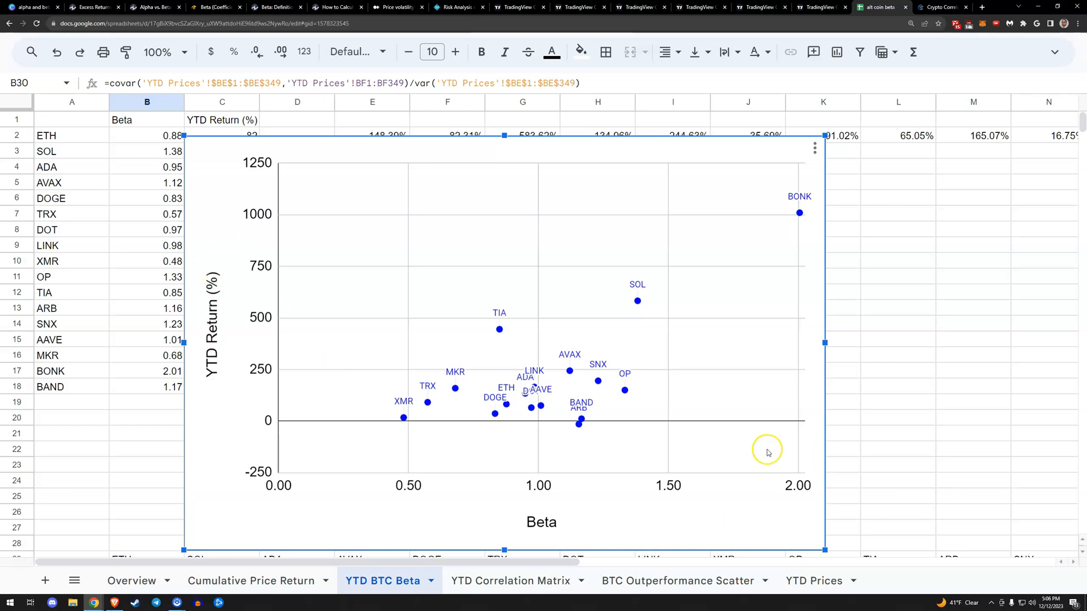
{"action": "mouse_move", "coordinate": [781, 459]}
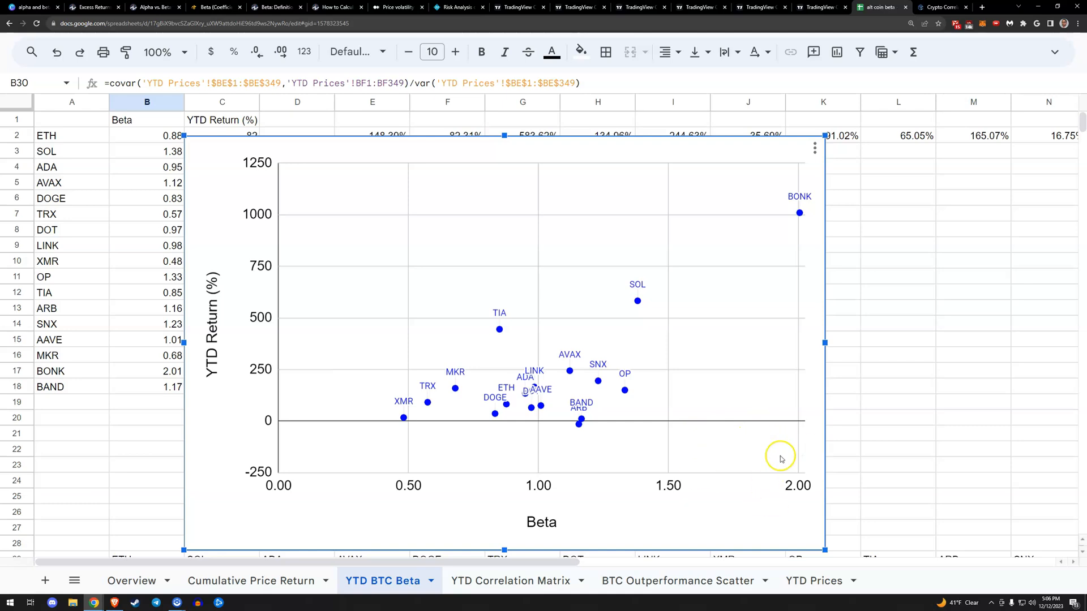
{"action": "mouse_move", "coordinate": [787, 466]}
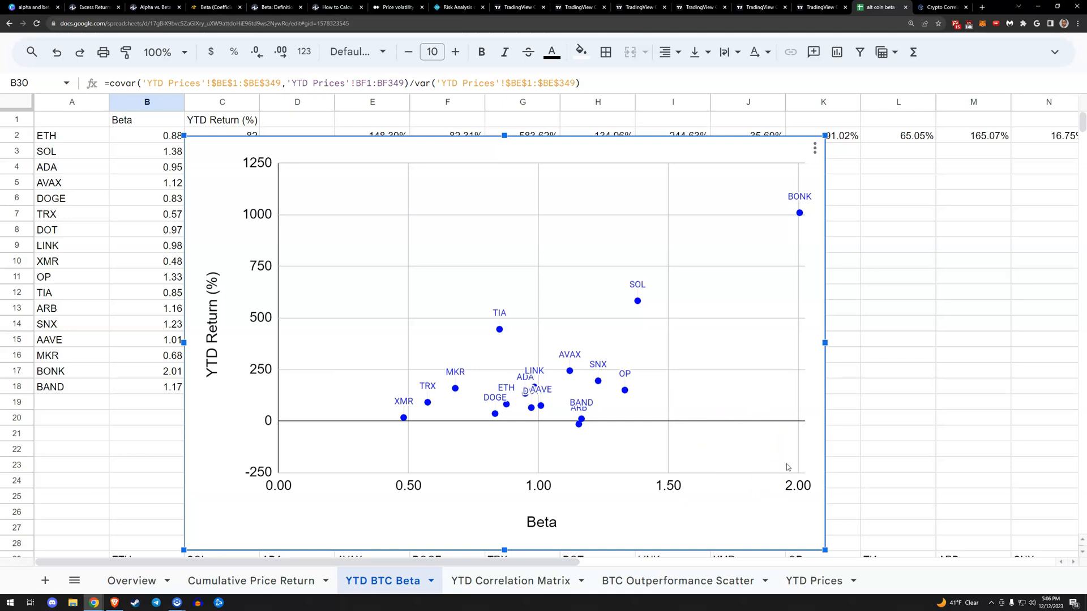
{"action": "mouse_move", "coordinate": [785, 467]}
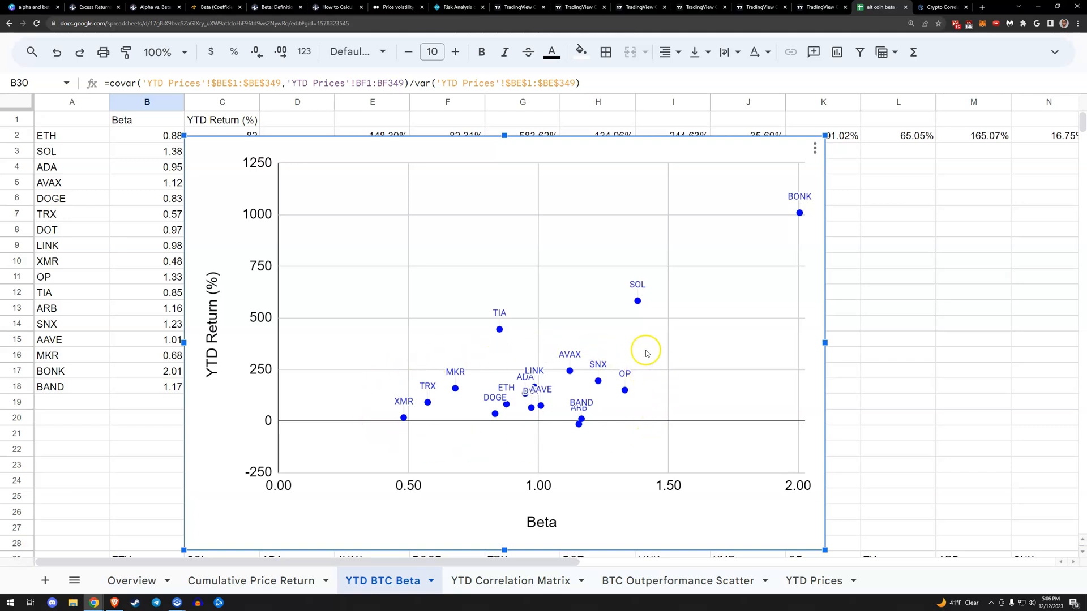
{"action": "mouse_move", "coordinate": [405, 366]}
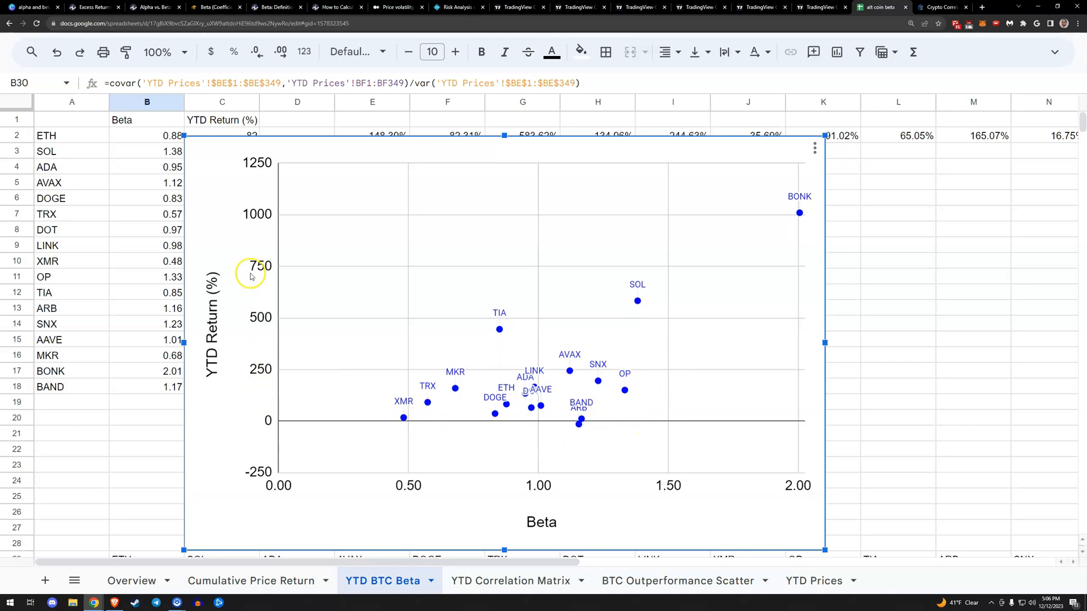
{"action": "mouse_move", "coordinate": [244, 305]}
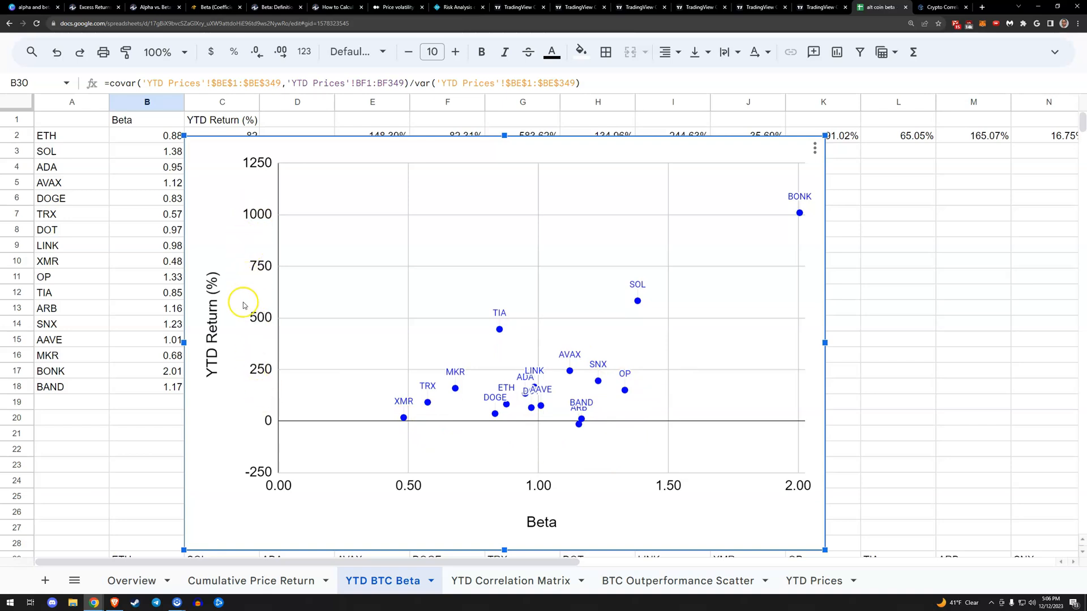
{"action": "mouse_move", "coordinate": [497, 371]}
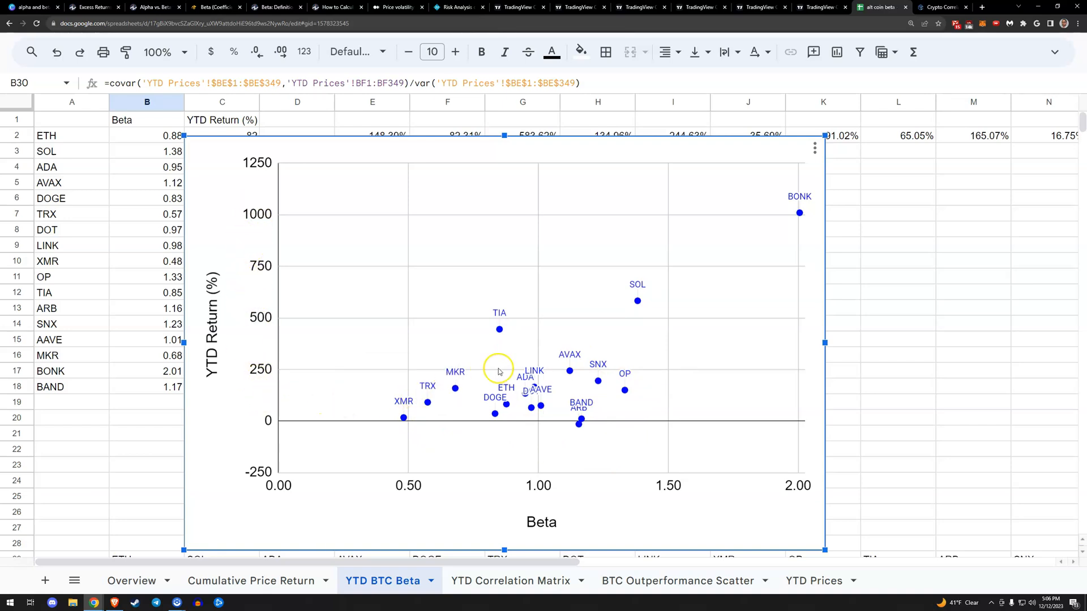
{"action": "mouse_move", "coordinate": [255, 345]}
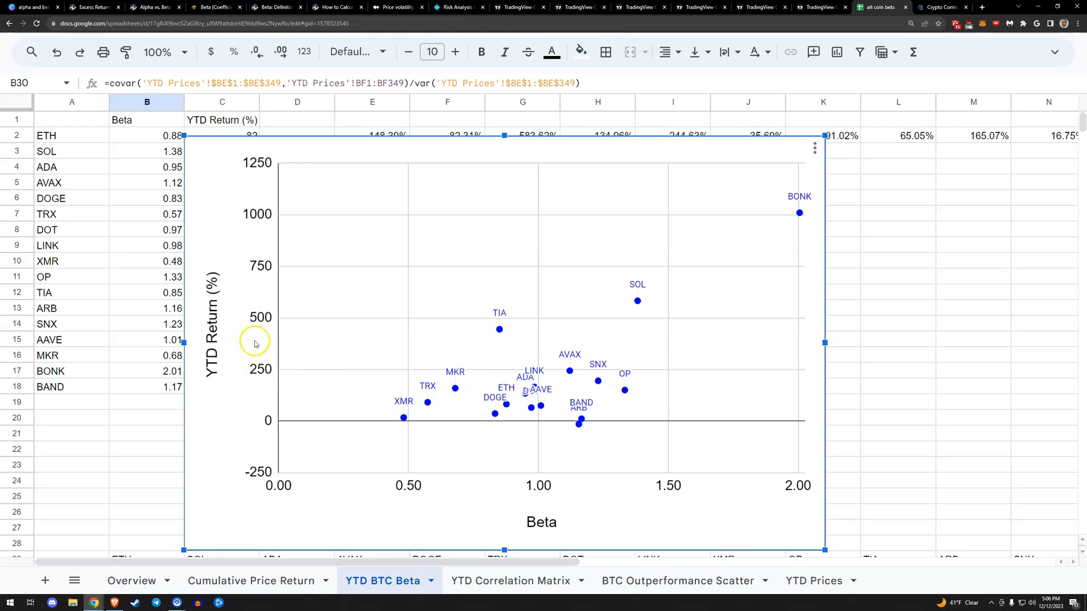
{"action": "mouse_move", "coordinate": [540, 338]}
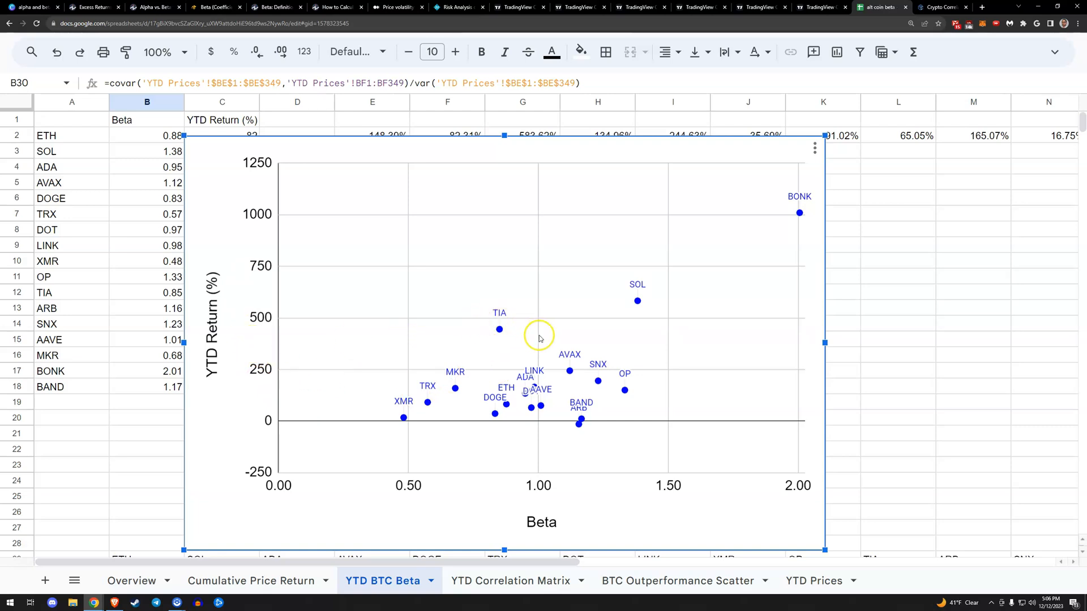
{"action": "mouse_move", "coordinate": [547, 335]}
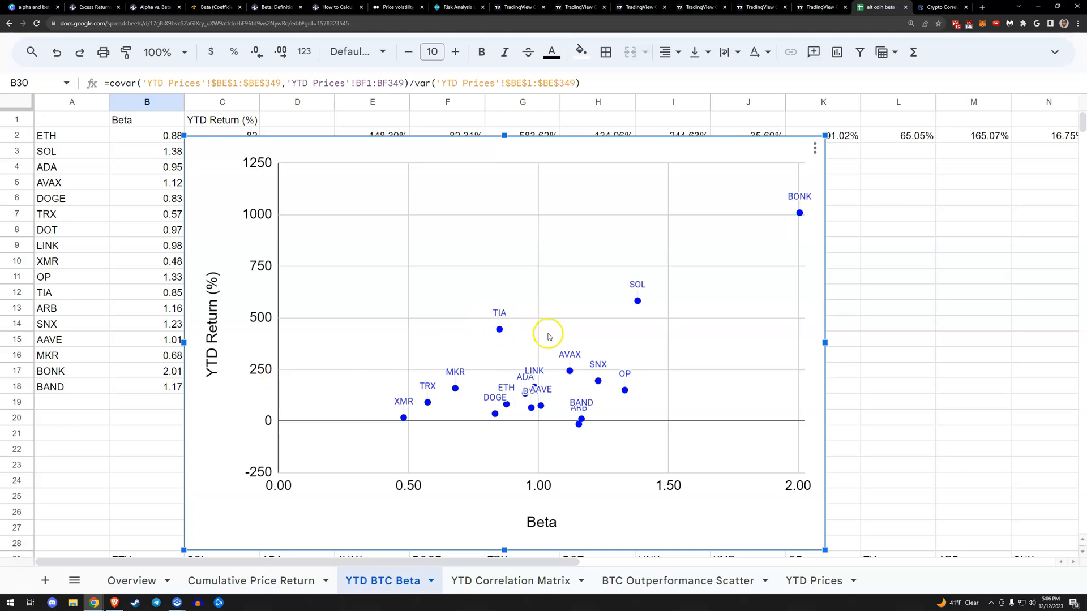
{"action": "mouse_move", "coordinate": [812, 234]}
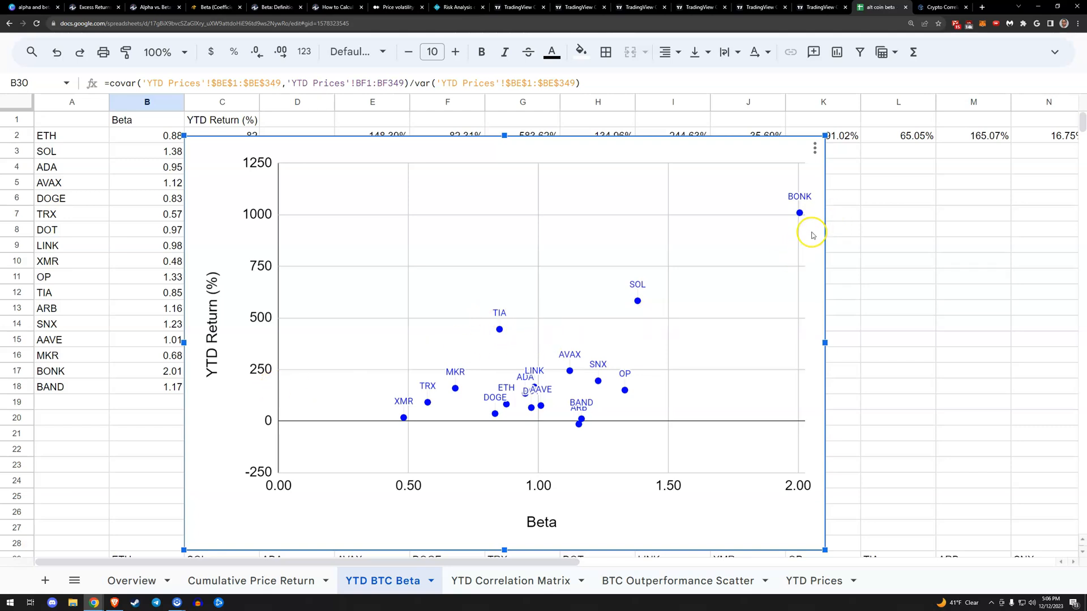
{"action": "mouse_move", "coordinate": [813, 476]}
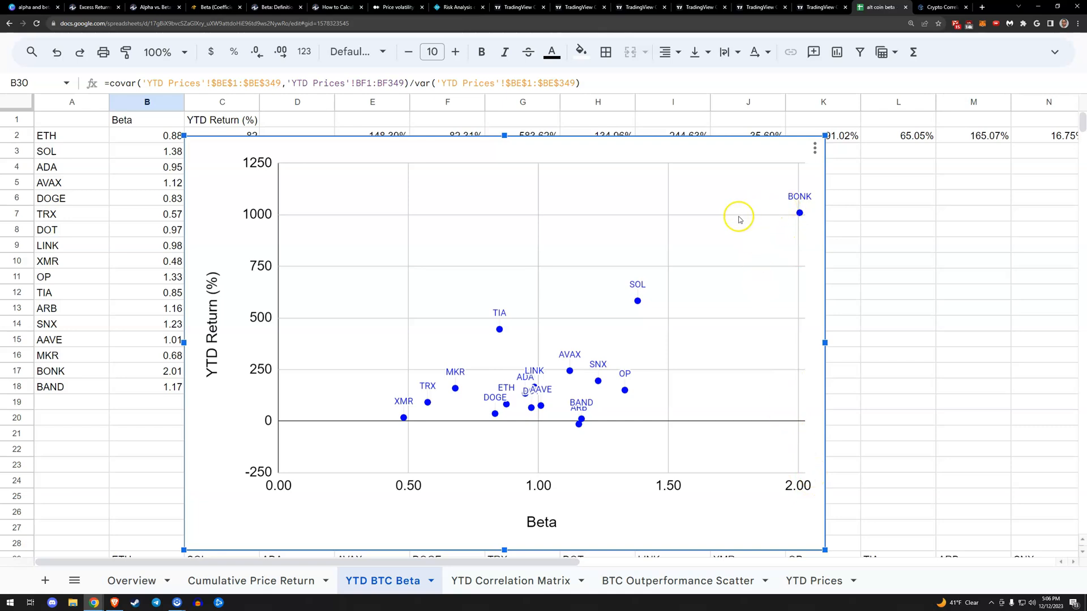
{"action": "mouse_move", "coordinate": [657, 337]}
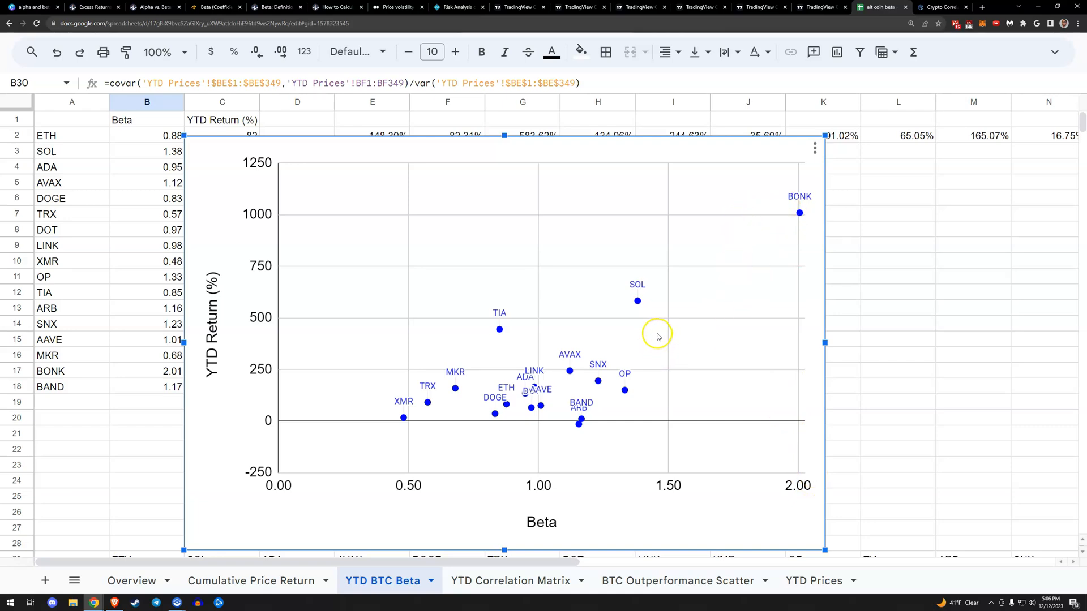
{"action": "mouse_move", "coordinate": [673, 283]}
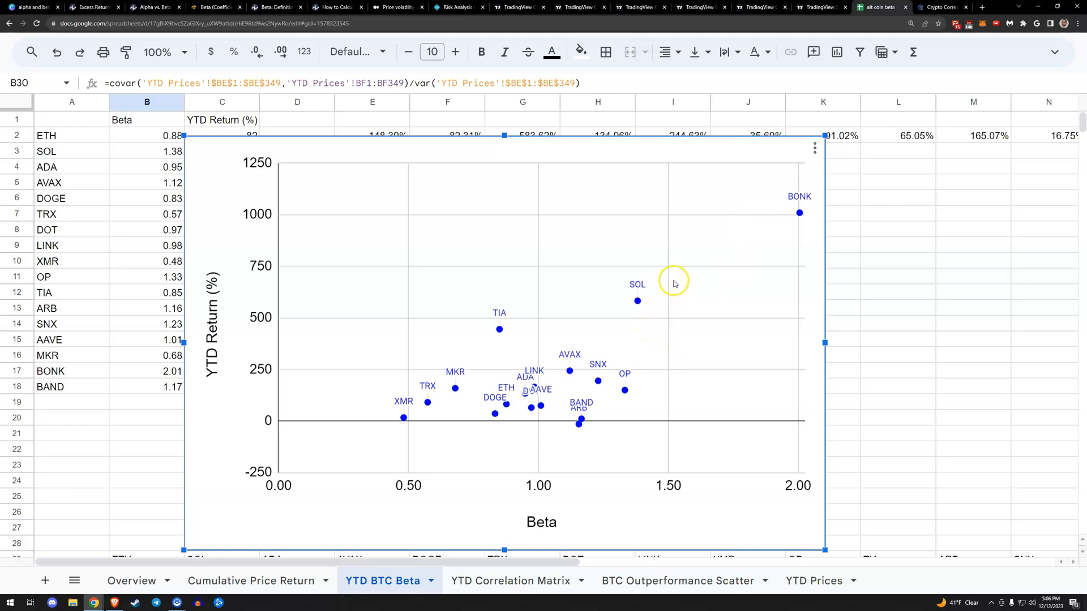
{"action": "mouse_move", "coordinate": [595, 336]}
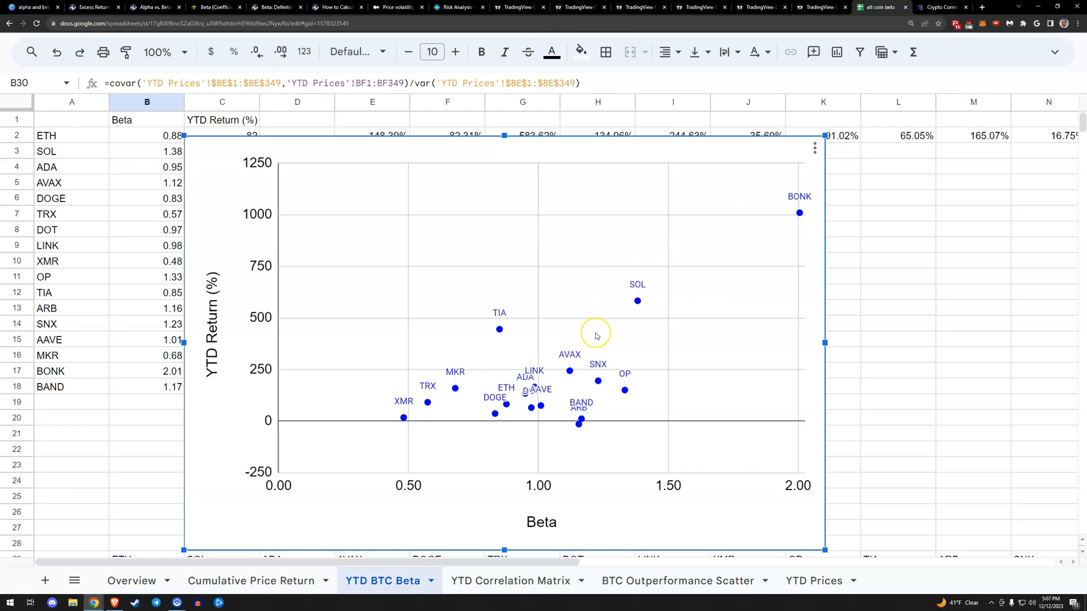
{"action": "mouse_move", "coordinate": [599, 326]}
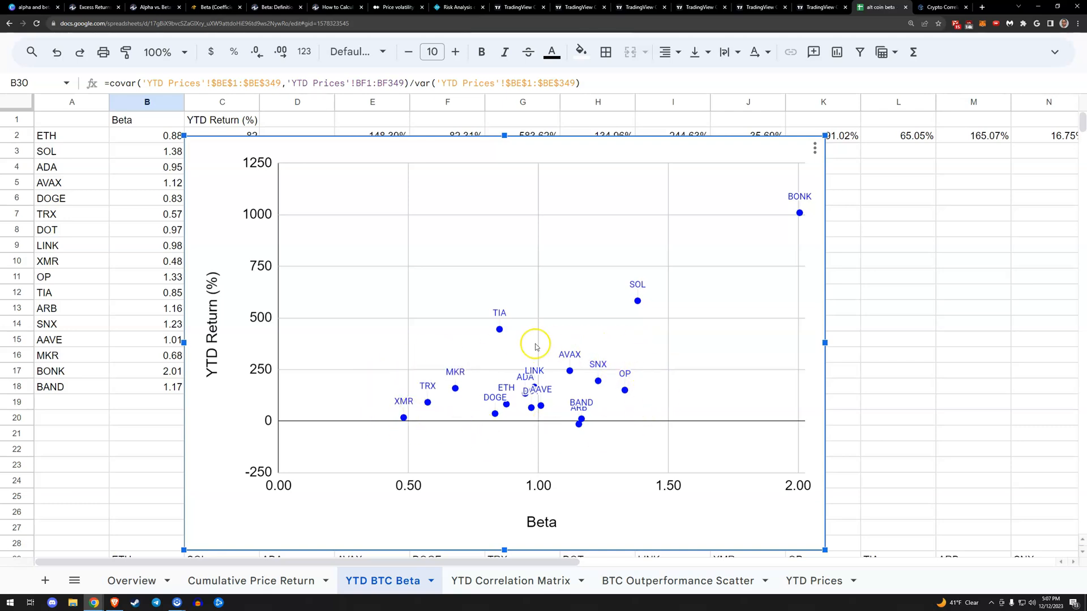
{"action": "mouse_move", "coordinate": [646, 406]}
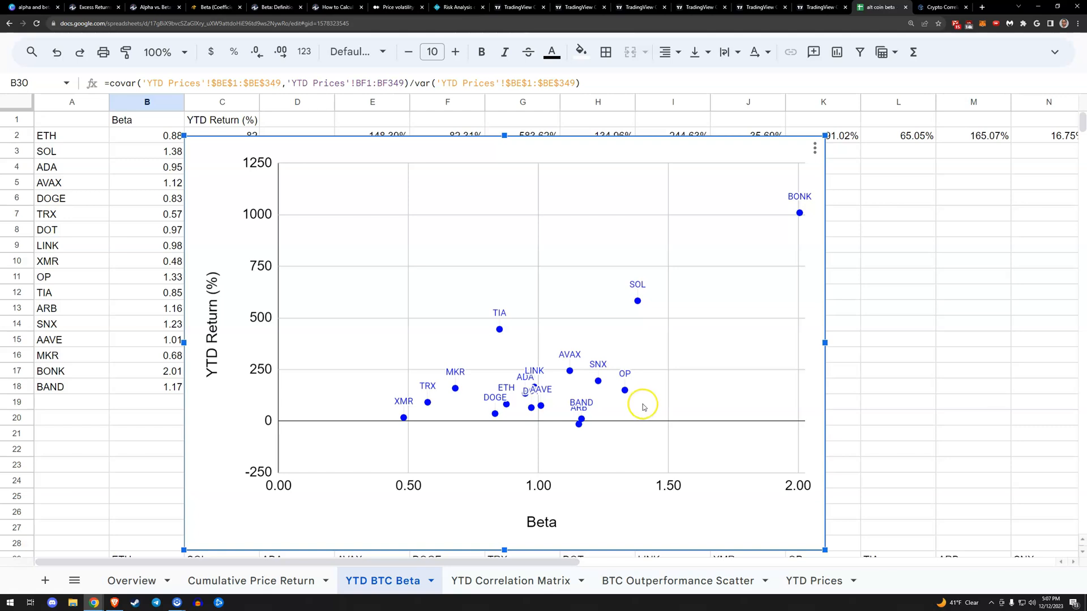
{"action": "mouse_move", "coordinate": [499, 329]}
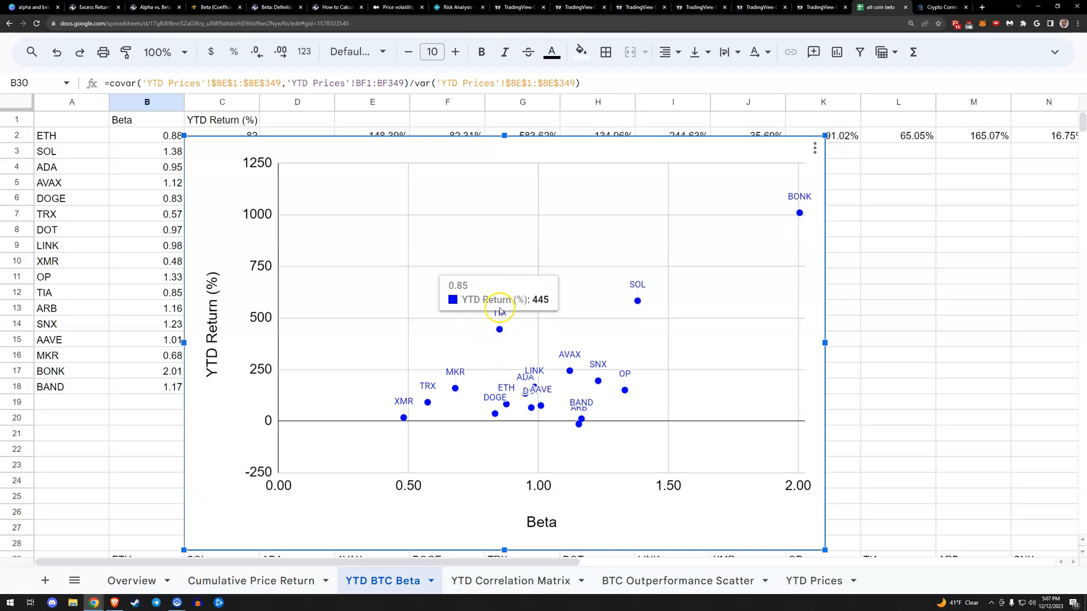
{"action": "mouse_move", "coordinate": [457, 489]}
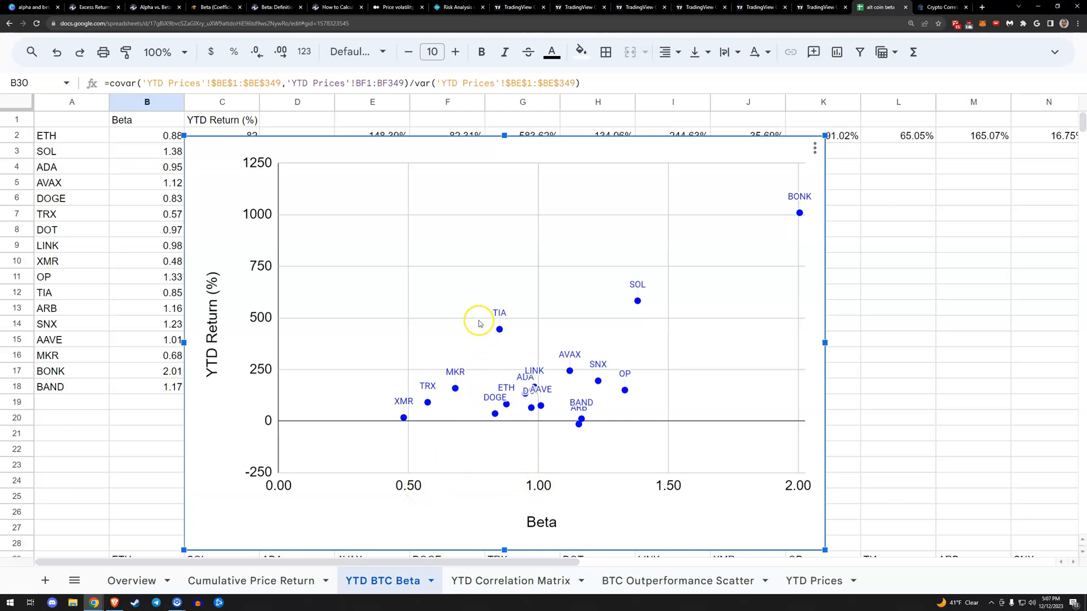
{"action": "mouse_move", "coordinate": [476, 326]}
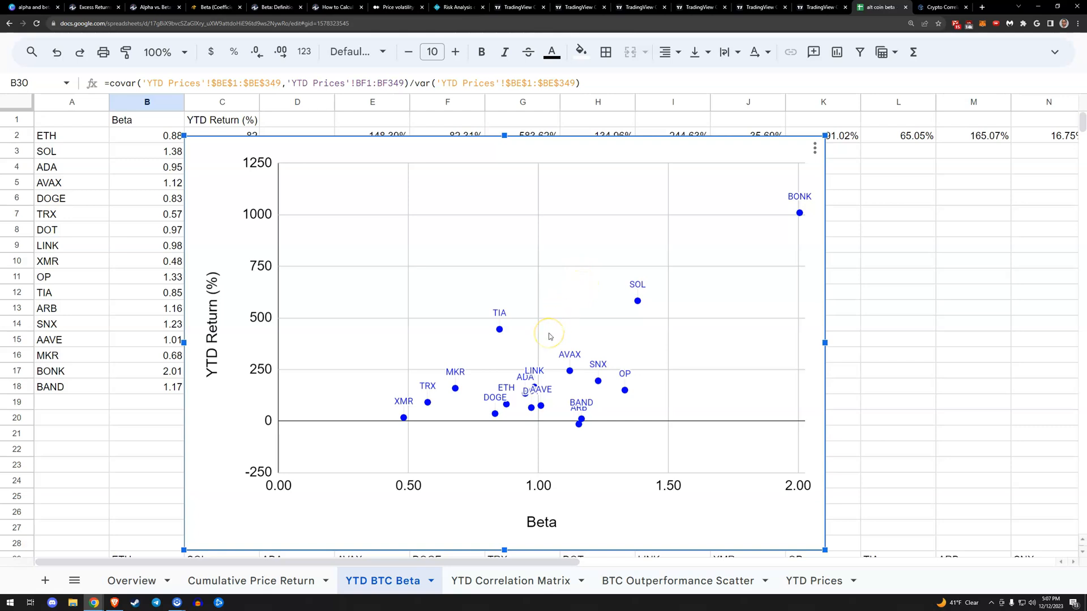
{"action": "mouse_move", "coordinate": [550, 336]}
{"action": "type", "text": "BTC"}
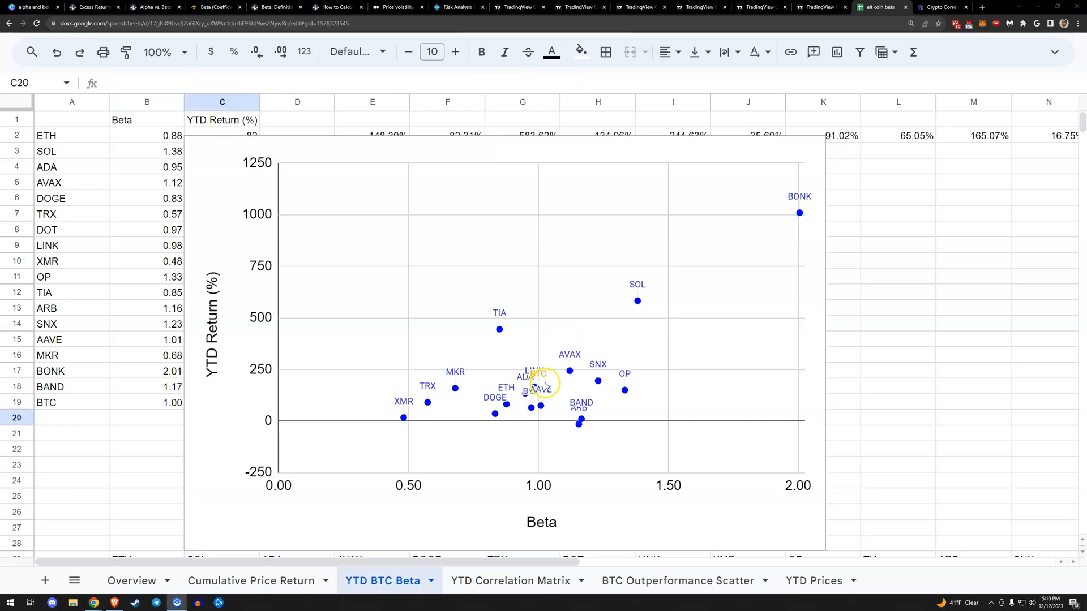
{"action": "mouse_move", "coordinate": [645, 384]}
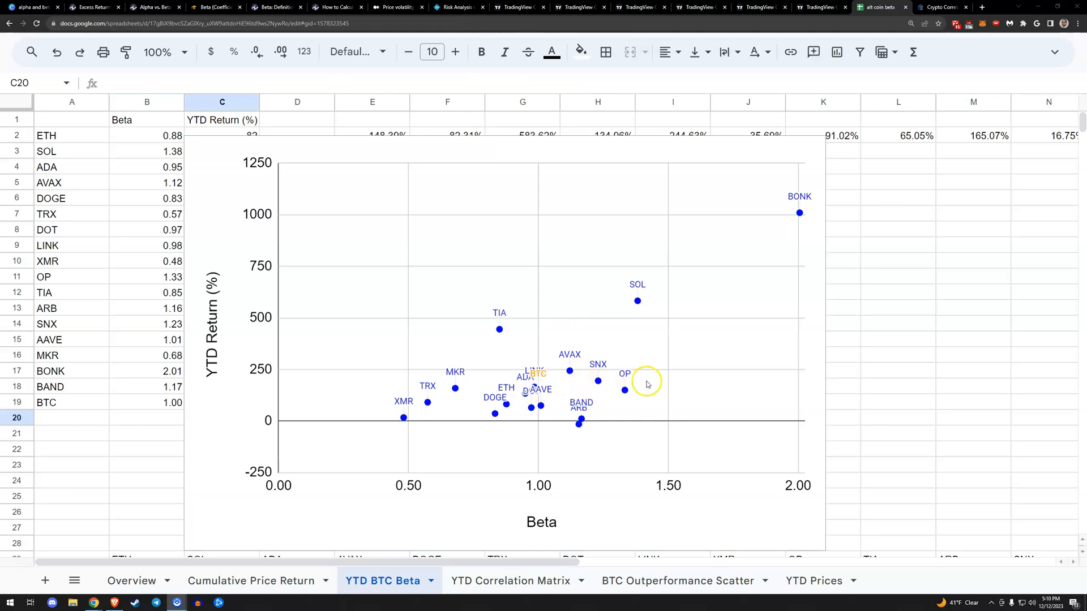
{"action": "mouse_move", "coordinate": [678, 362]}
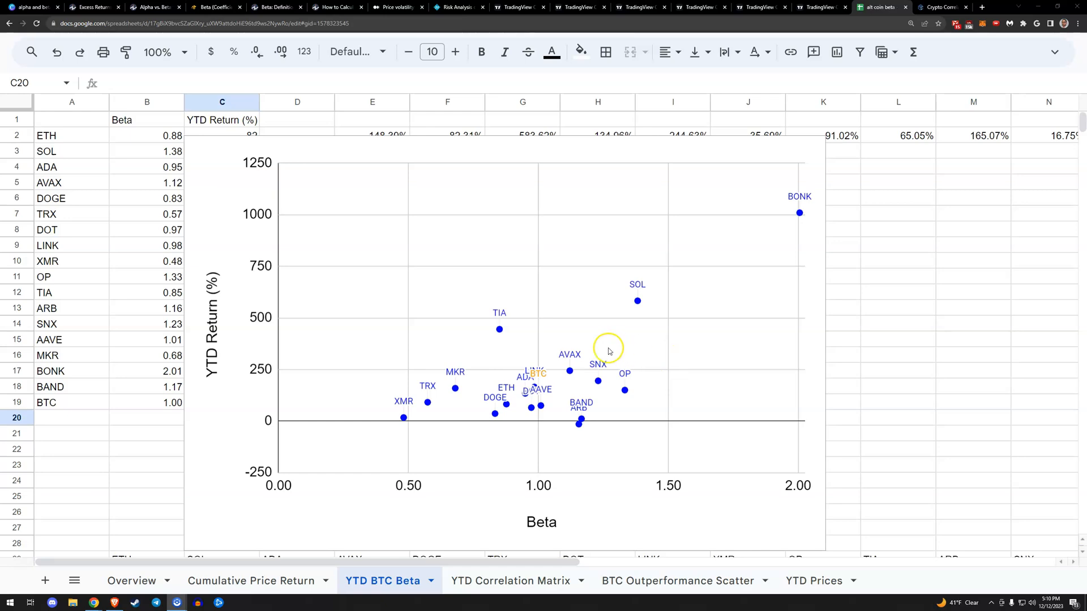
{"action": "mouse_move", "coordinate": [517, 332]}
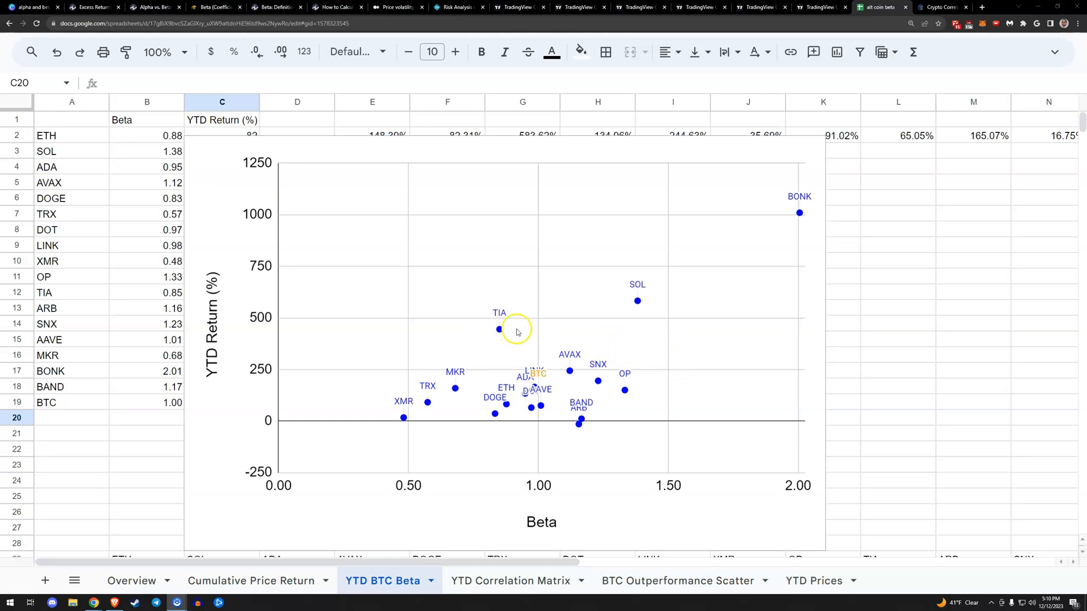
{"action": "mouse_move", "coordinate": [799, 226]}
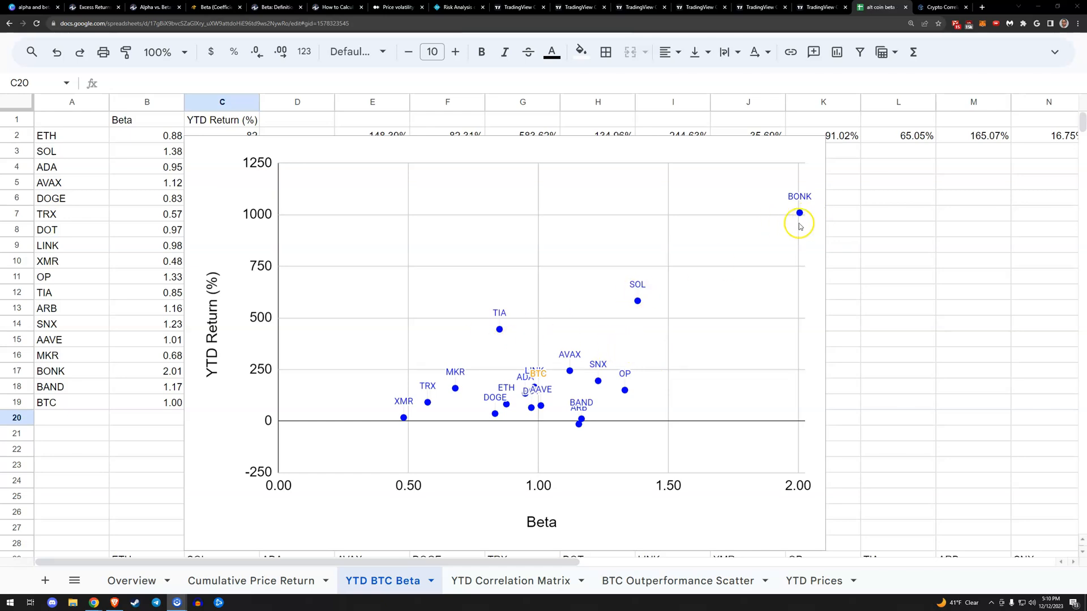
{"action": "mouse_move", "coordinate": [792, 281]}
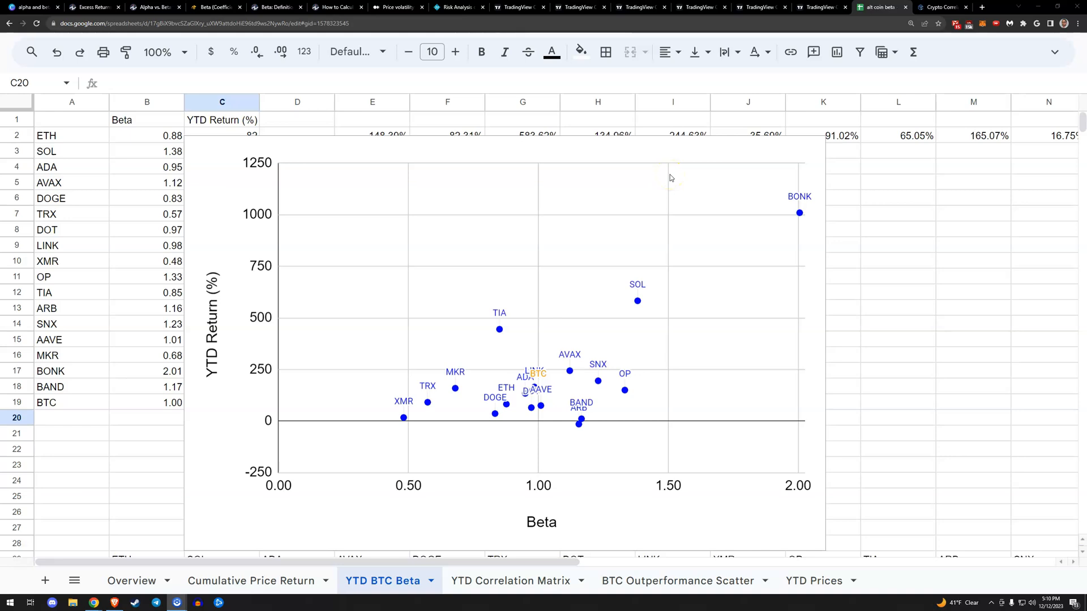
{"action": "mouse_move", "coordinate": [816, 230]}
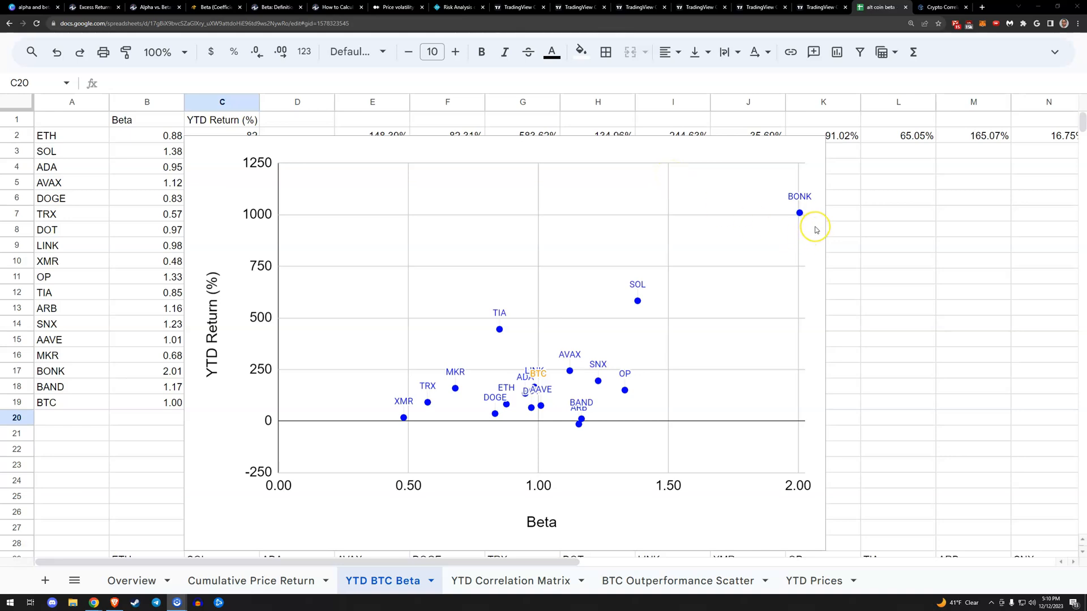
{"action": "mouse_move", "coordinate": [810, 228]}
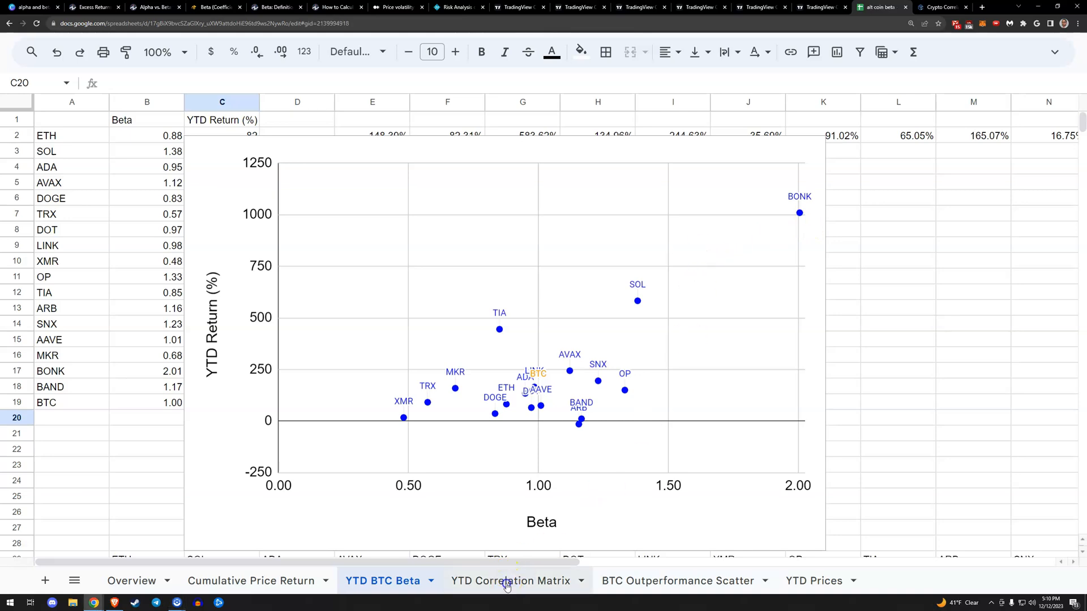
Open the YTD Correlation Matrix sheet of pairwise coin return correlations.
{"action": "left_click", "coordinate": [511, 581]}
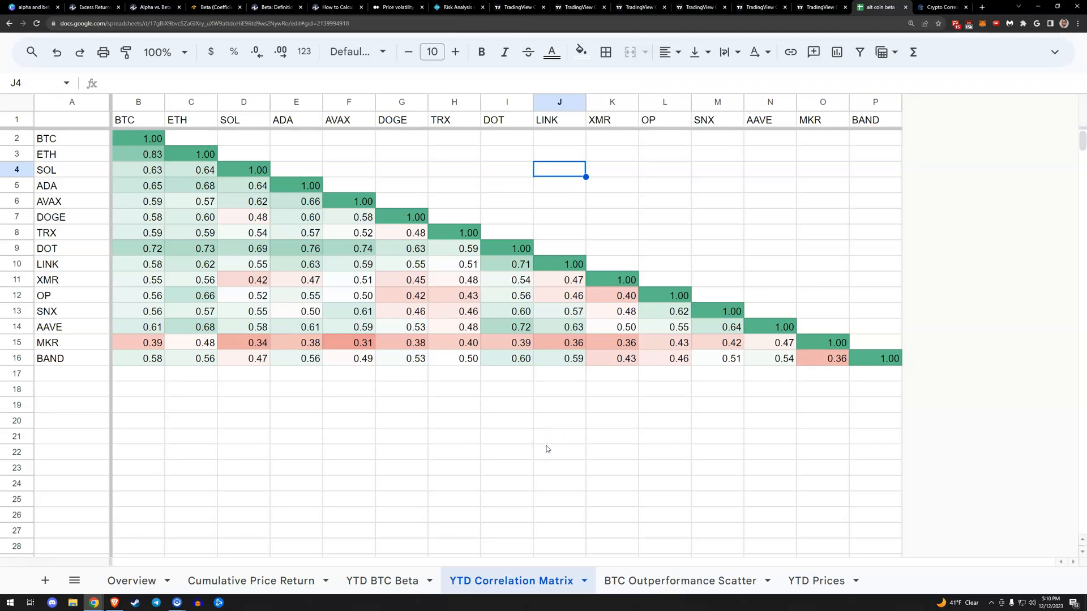
{"action": "mouse_move", "coordinate": [659, 133]}
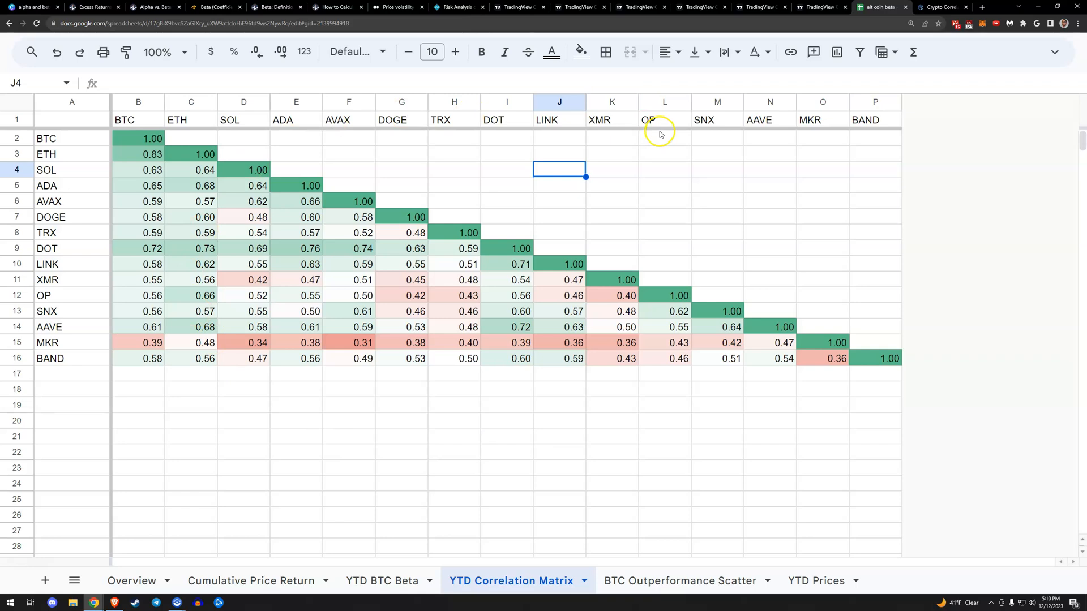
{"action": "mouse_move", "coordinate": [235, 233]}
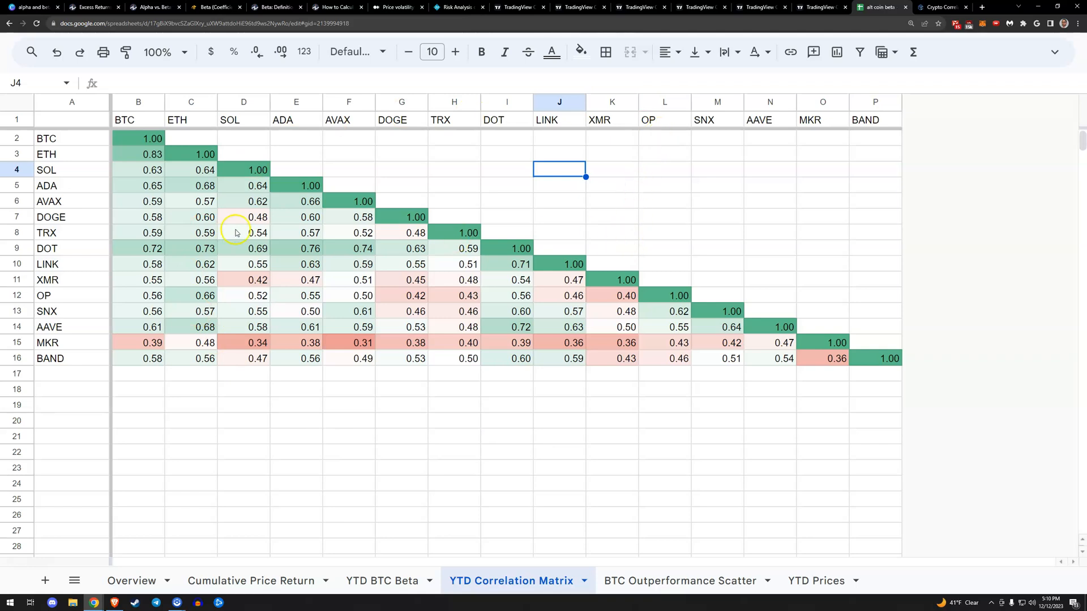
{"action": "left_click", "coordinate": [17, 343]}
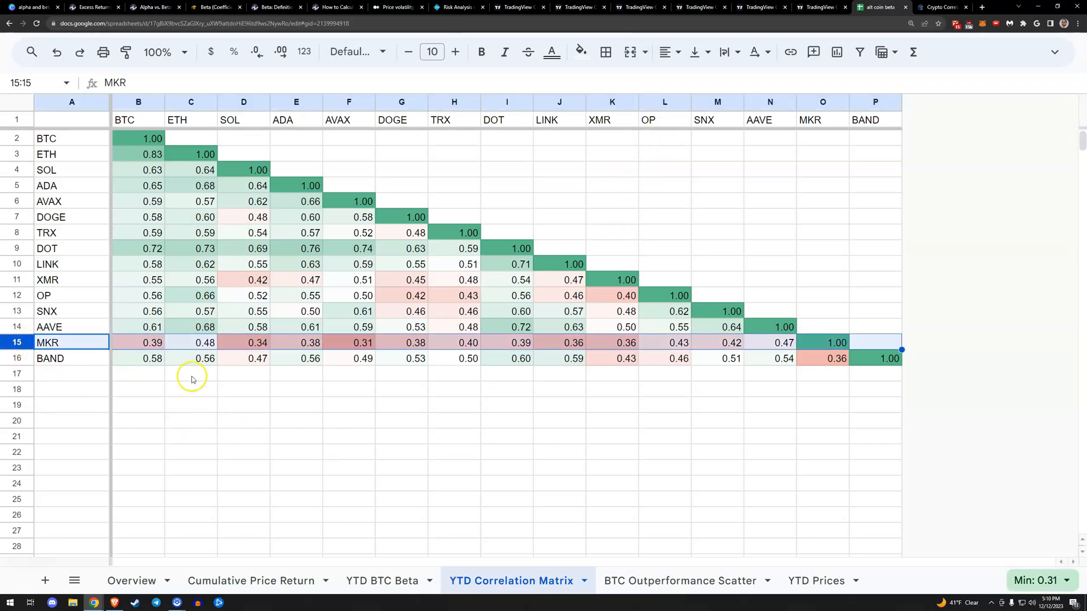
{"action": "mouse_move", "coordinate": [334, 414]}
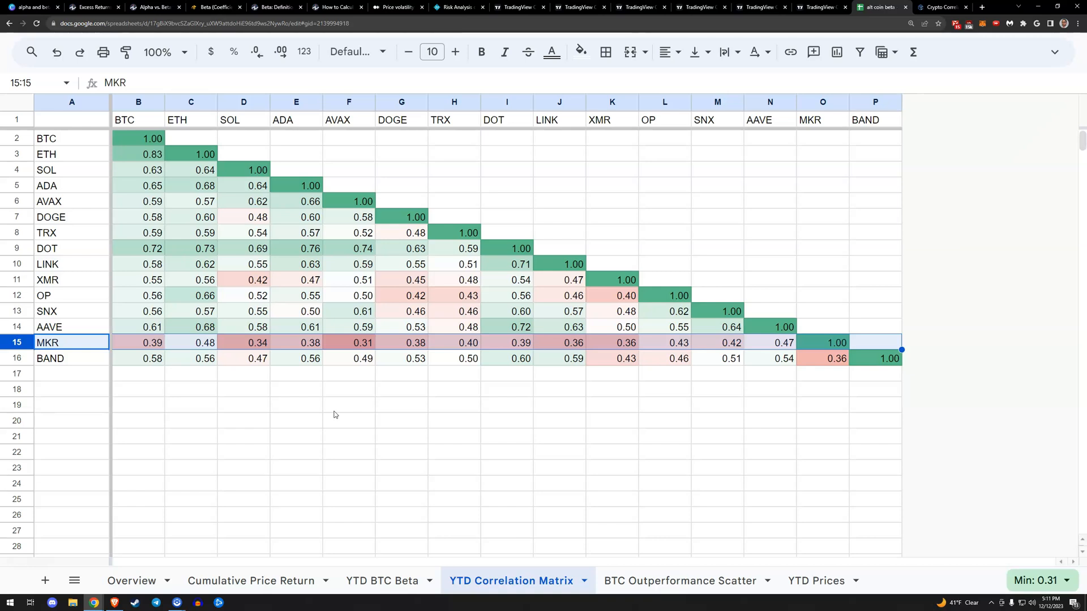
{"action": "left_click", "coordinate": [348, 405]}
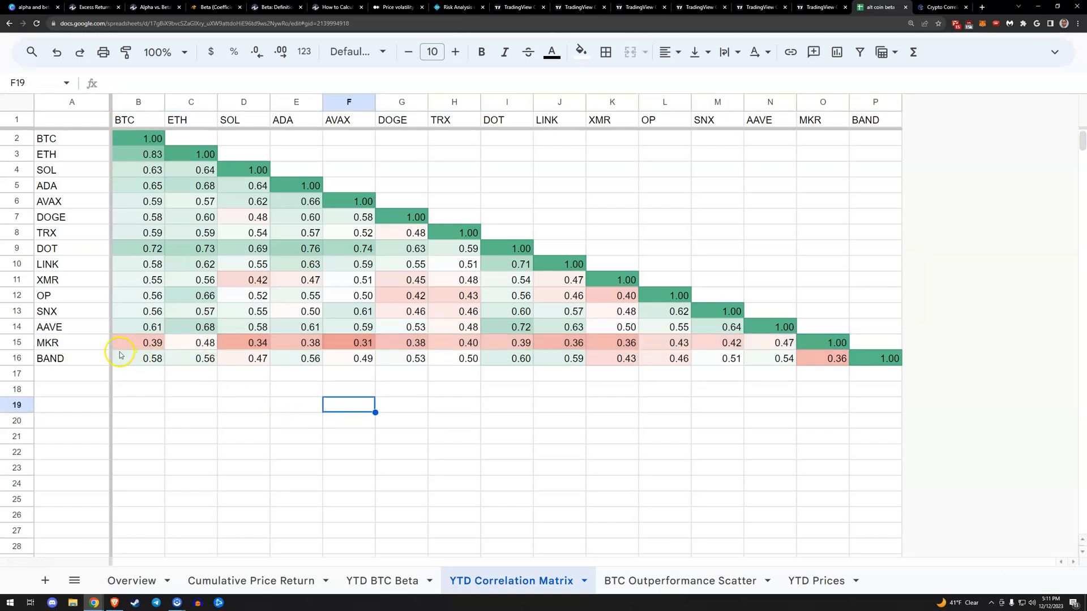
{"action": "mouse_move", "coordinate": [142, 138]}
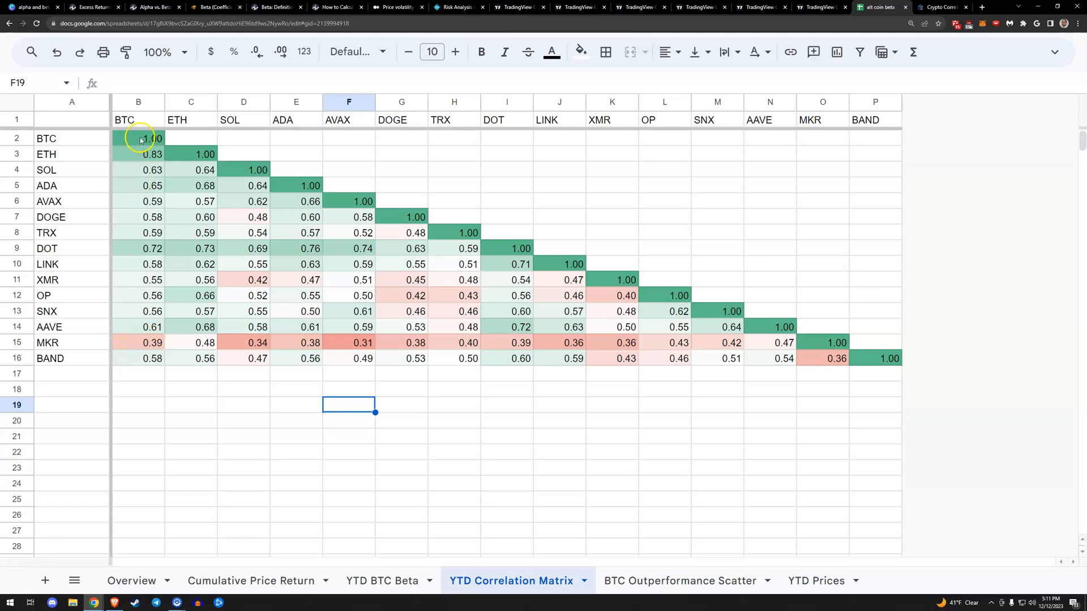
{"action": "left_click", "coordinate": [137, 120]}
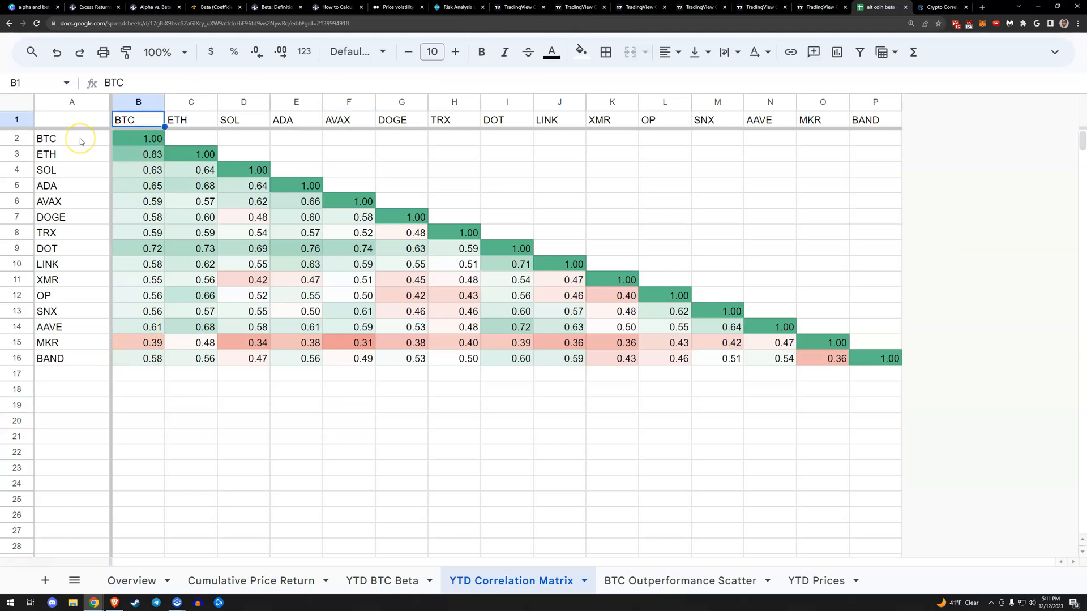
{"action": "left_click", "coordinate": [138, 138]}
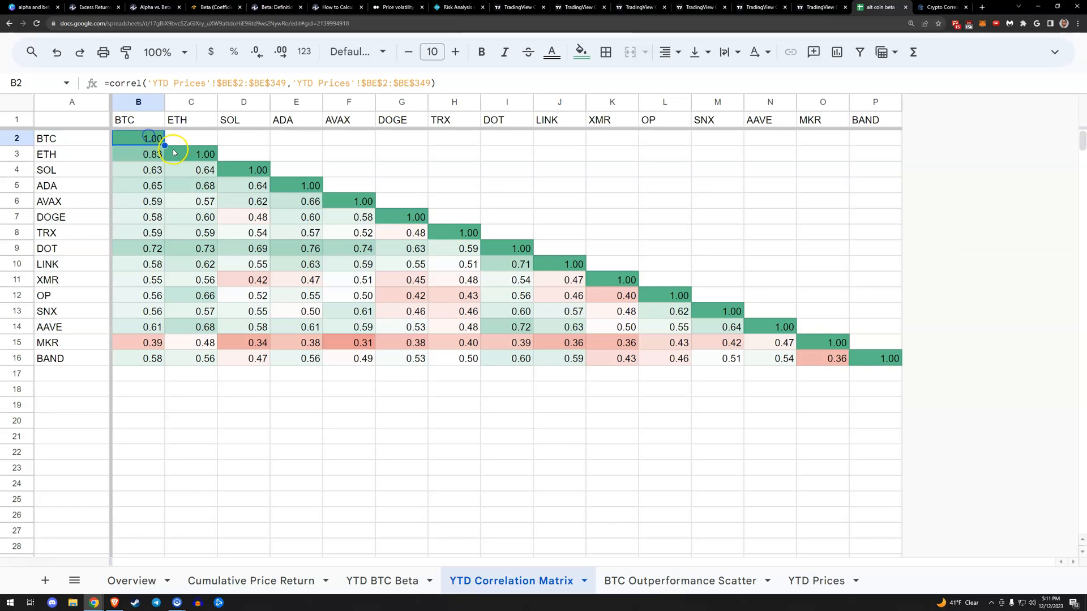
{"action": "left_click", "coordinate": [139, 154]}
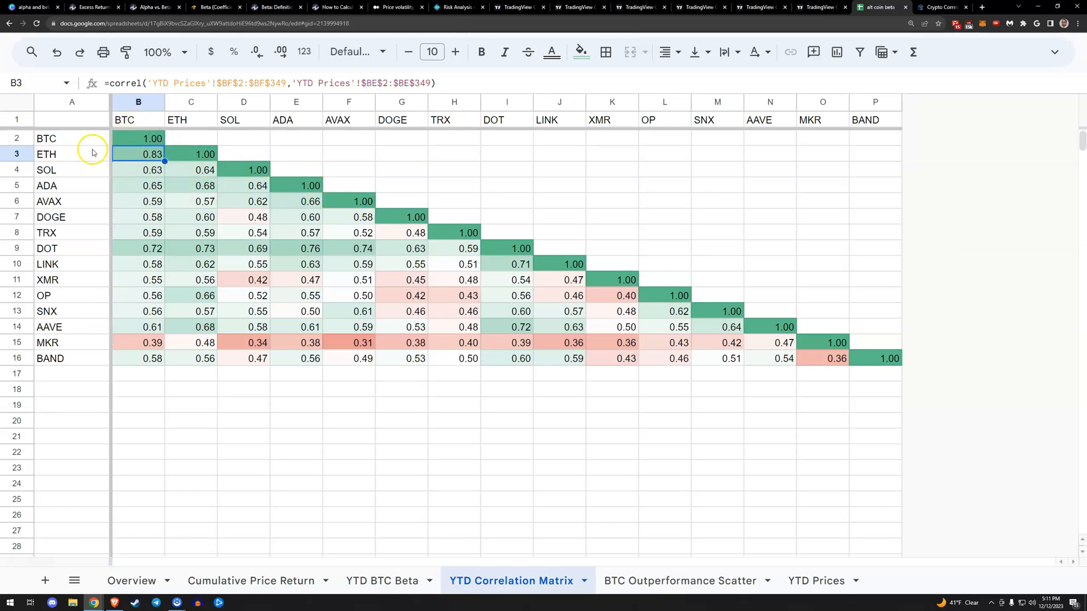
{"action": "mouse_move", "coordinate": [222, 317]}
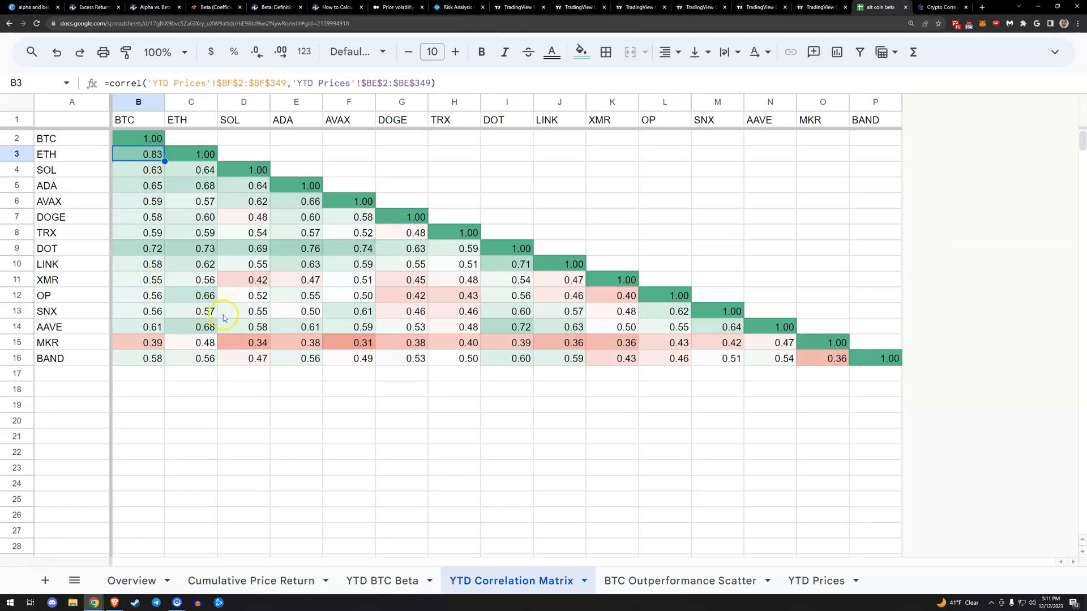
{"action": "left_click", "coordinate": [349, 343]}
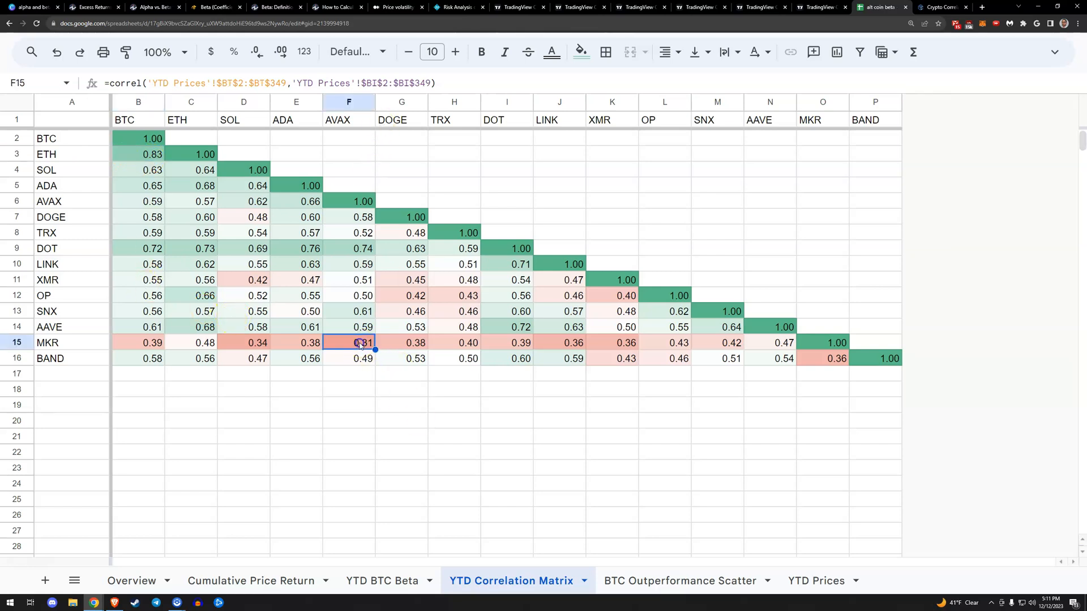
{"action": "mouse_move", "coordinate": [654, 433]}
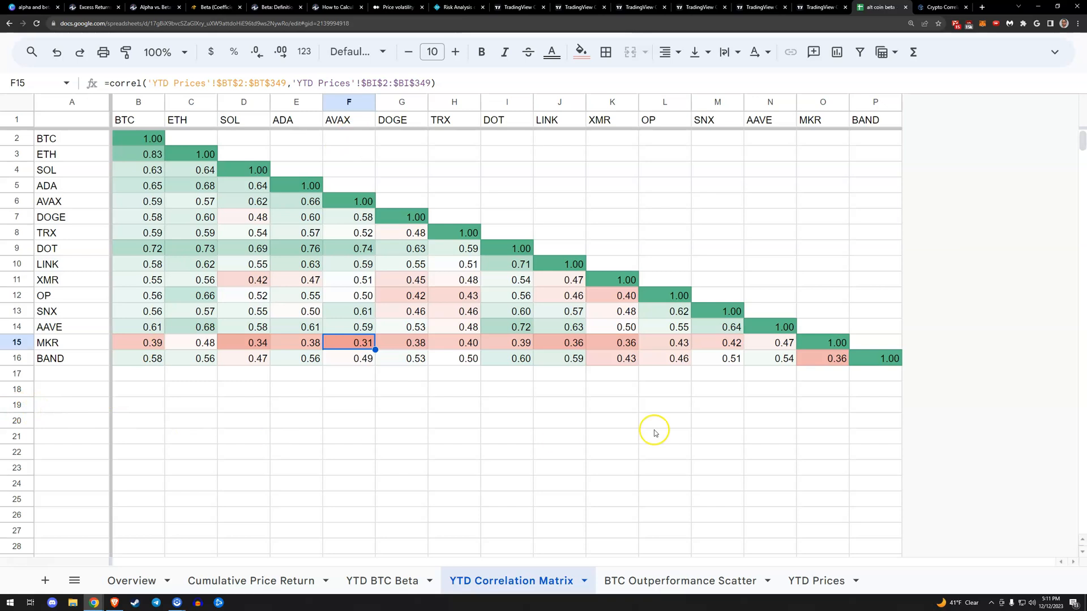
{"action": "mouse_move", "coordinate": [747, 430]}
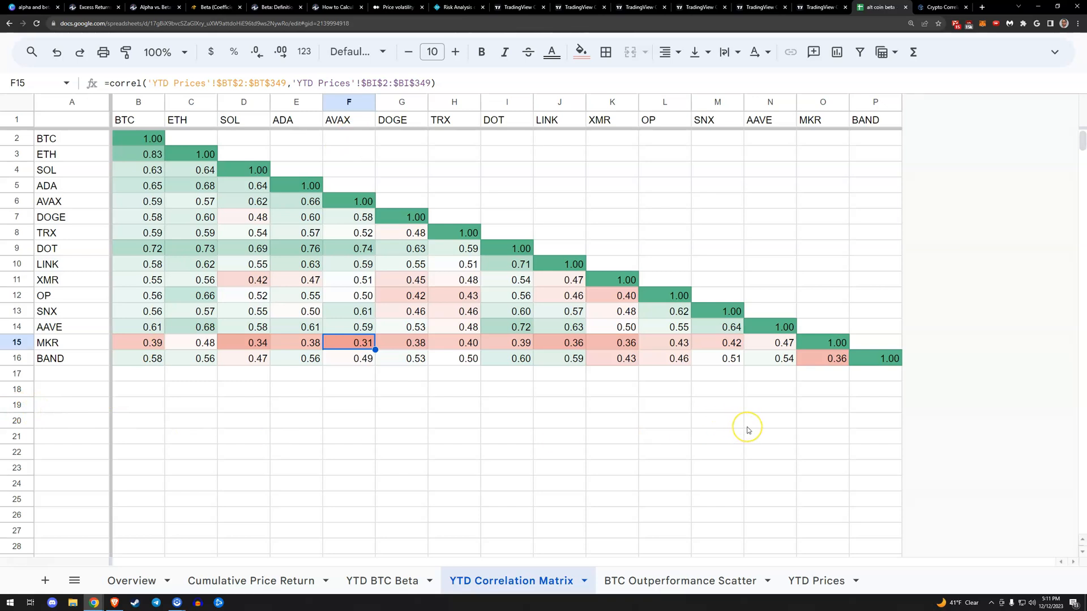
{"action": "mouse_move", "coordinate": [217, 150]}
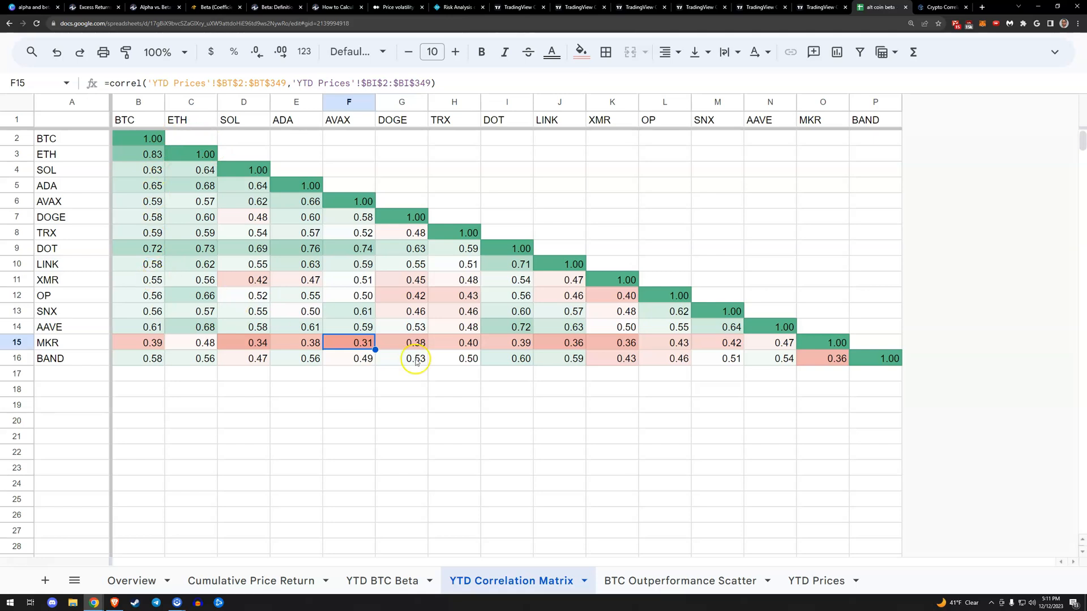
{"action": "left_click", "coordinate": [138, 154]}
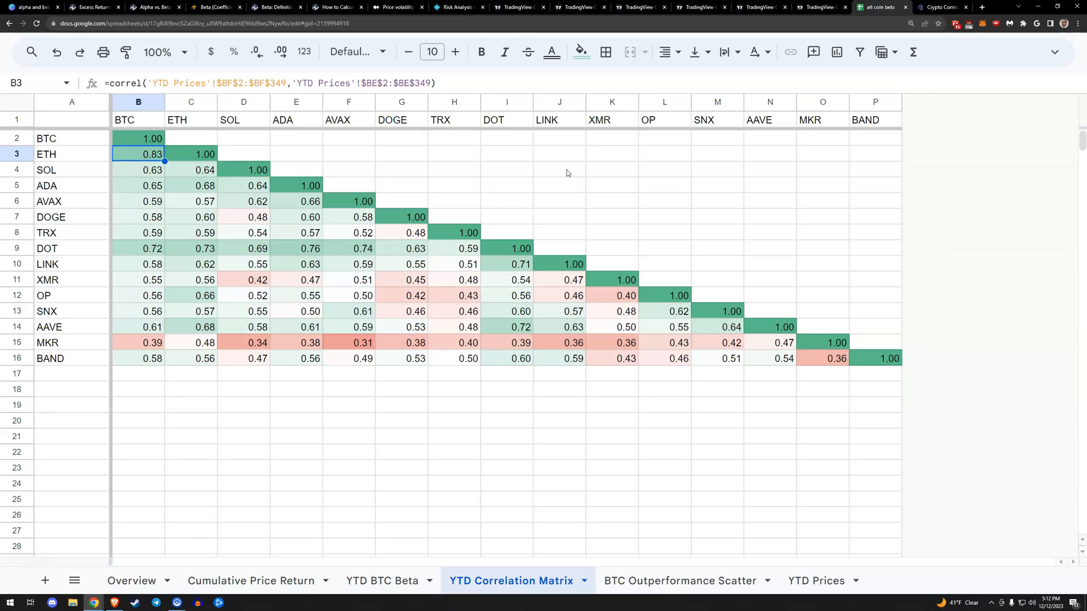
{"action": "left_click", "coordinate": [296, 248]}
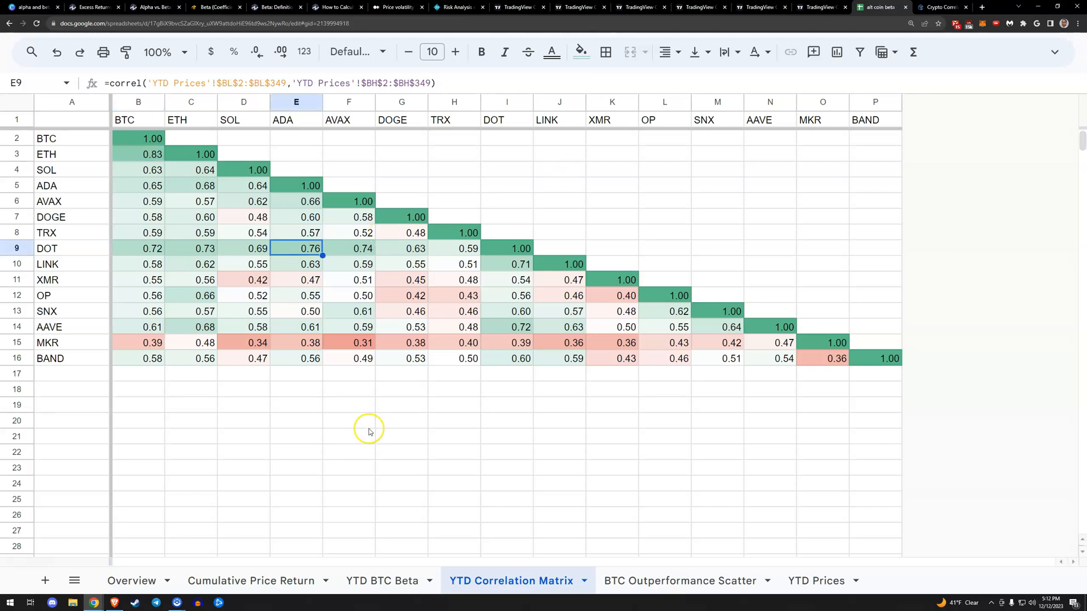
Inspect the XMR–SOL correlation of 0.42, then open the BTC Outperformance Scatter sheet.
{"action": "left_click", "coordinate": [348, 421]}
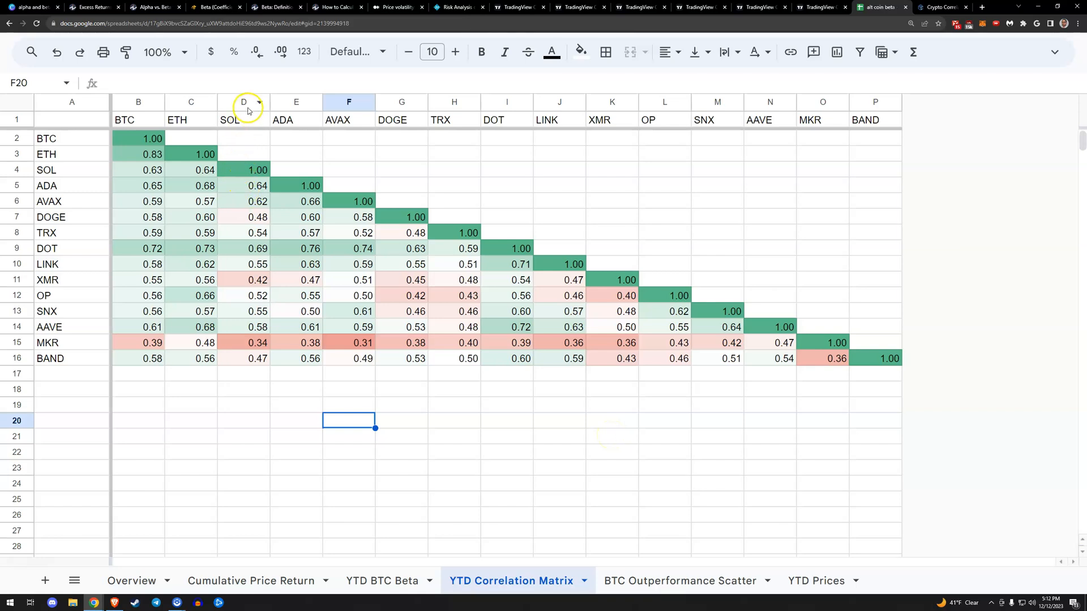
{"action": "left_click", "coordinate": [257, 279]}
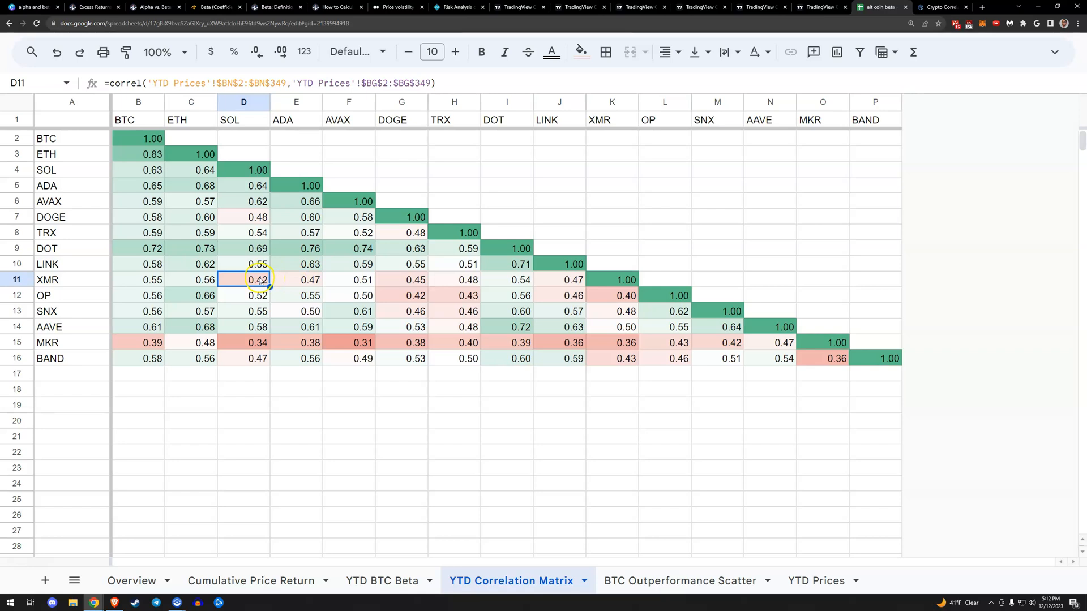
{"action": "mouse_move", "coordinate": [283, 384]}
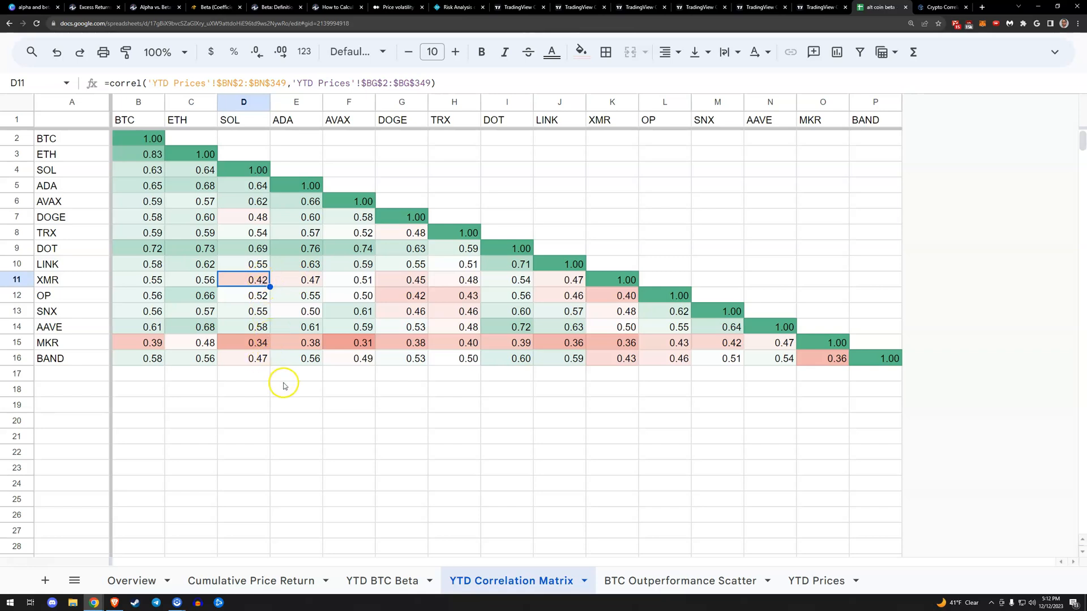
{"action": "mouse_move", "coordinate": [250, 290]}
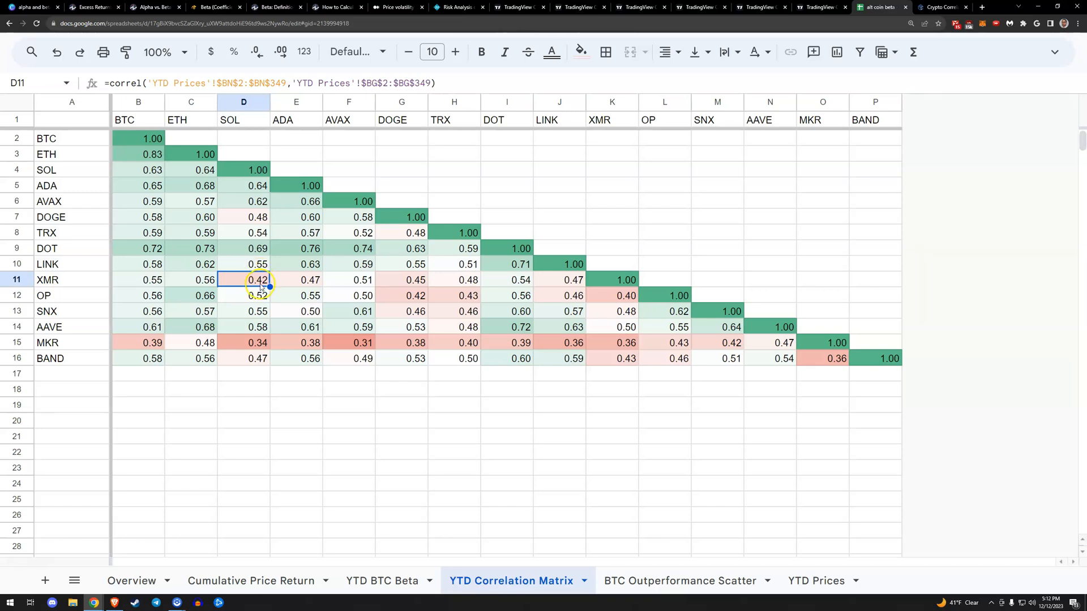
{"action": "left_click", "coordinate": [191, 388]}
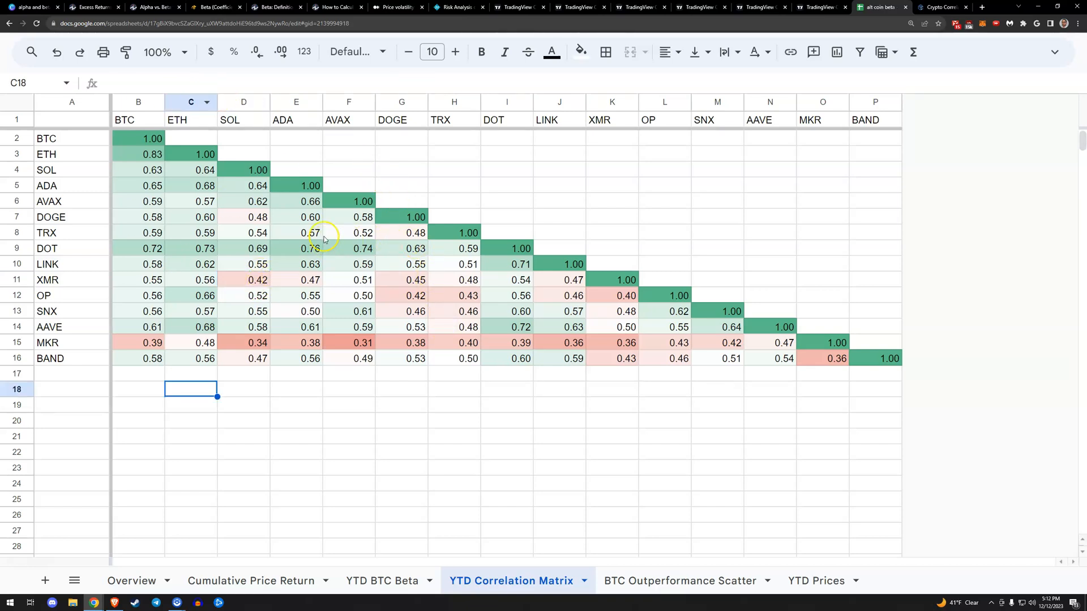
{"action": "mouse_move", "coordinate": [267, 200]}
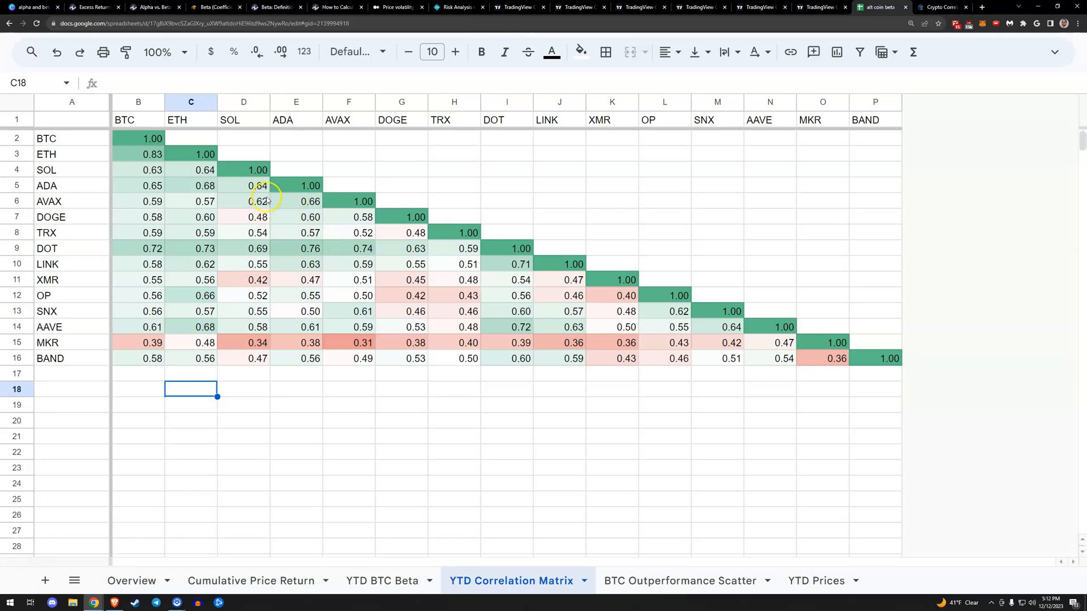
{"action": "mouse_move", "coordinate": [482, 211]}
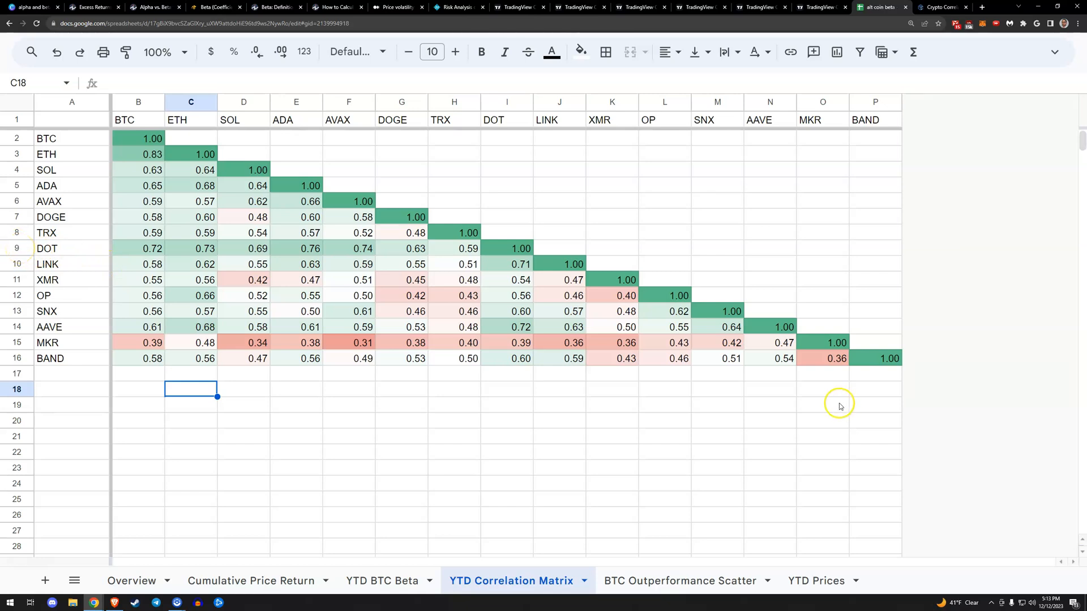
{"action": "mouse_move", "coordinate": [309, 408]}
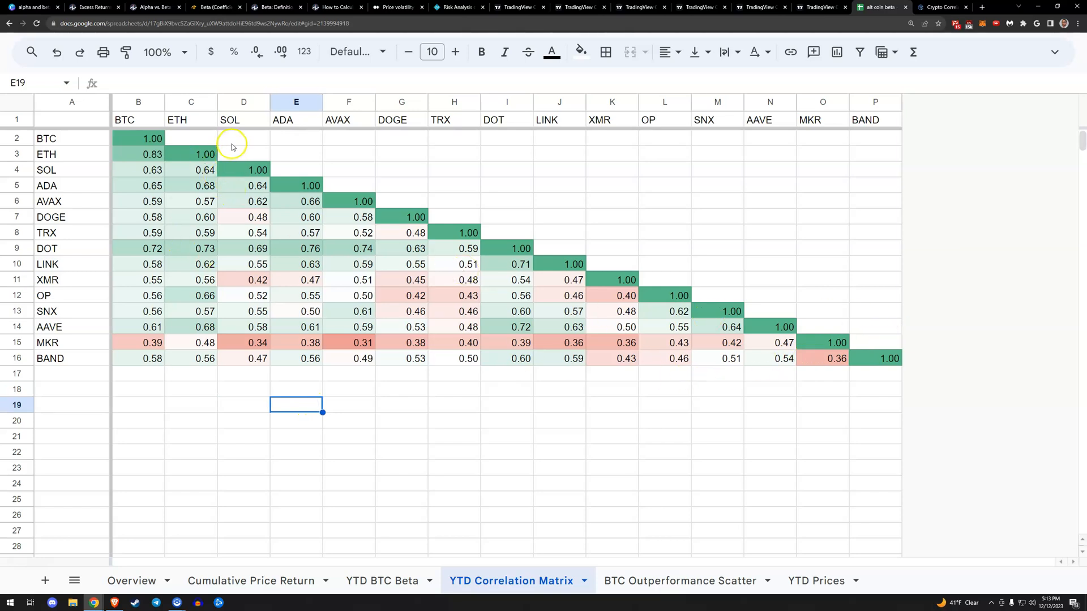
{"action": "mouse_move", "coordinate": [813, 281]}
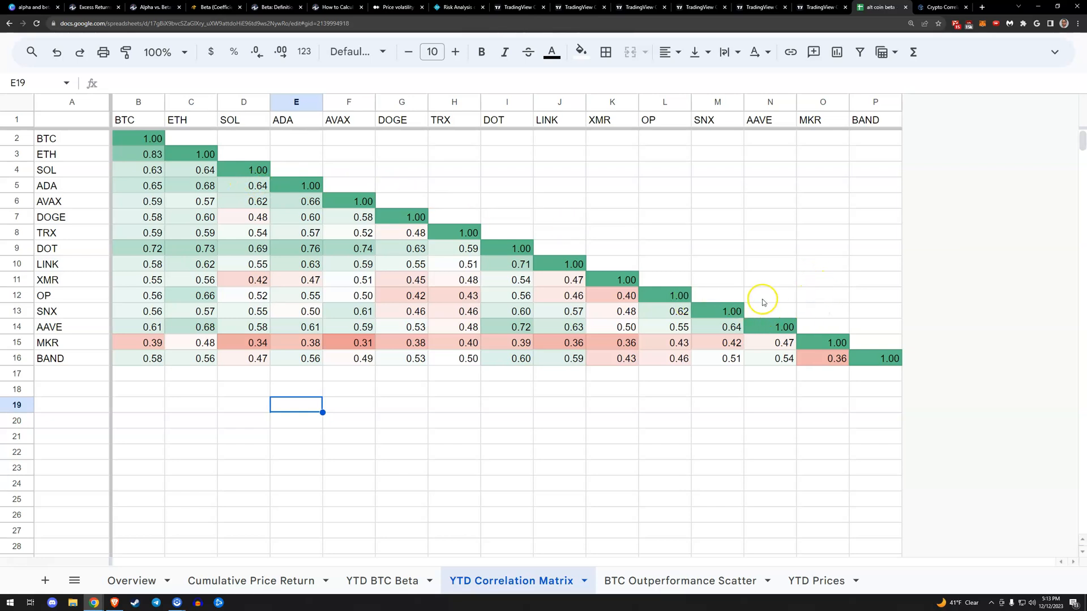
{"action": "mouse_move", "coordinate": [848, 444]}
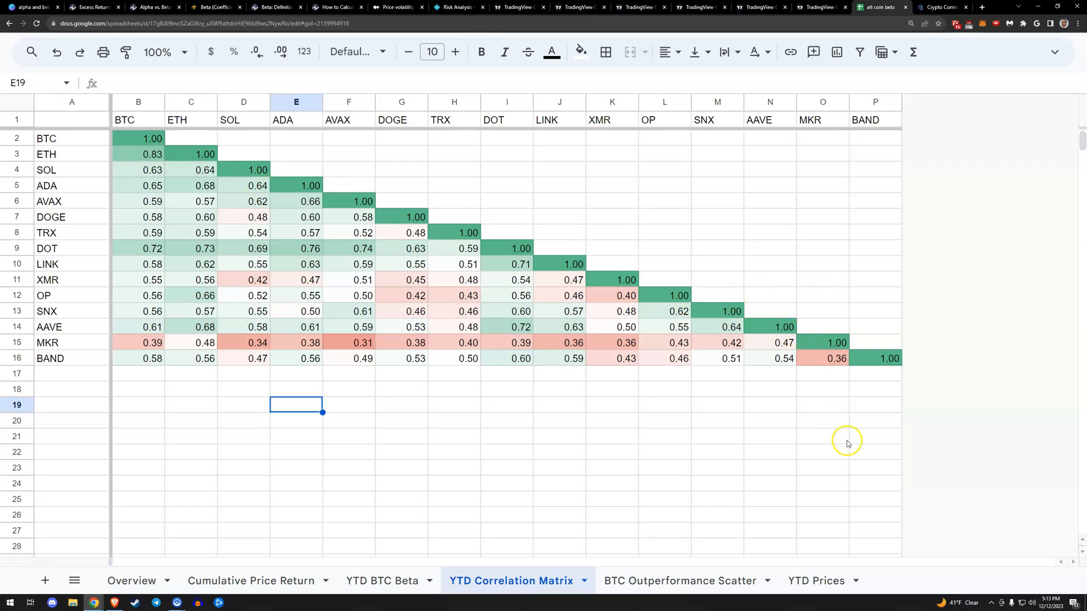
{"action": "left_click", "coordinate": [679, 581]}
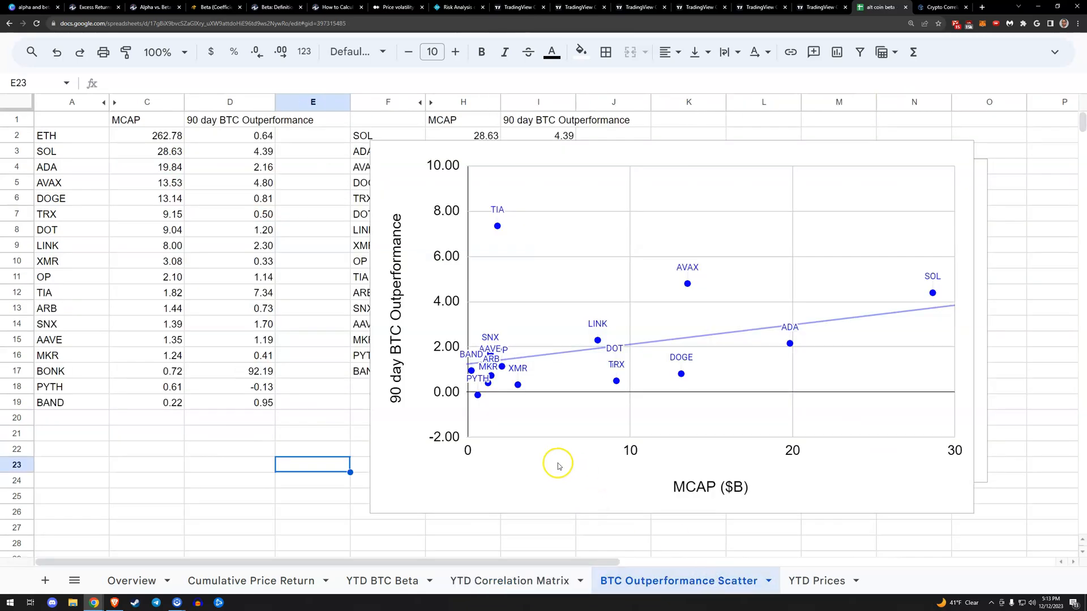
{"action": "left_click", "coordinate": [556, 465]}
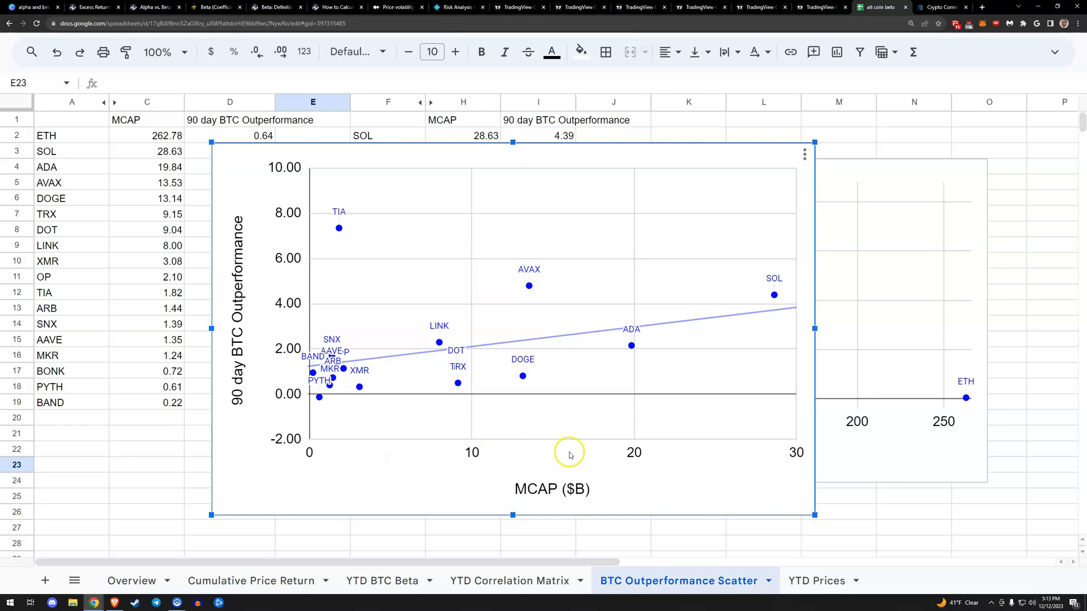
{"action": "mouse_move", "coordinate": [650, 463]}
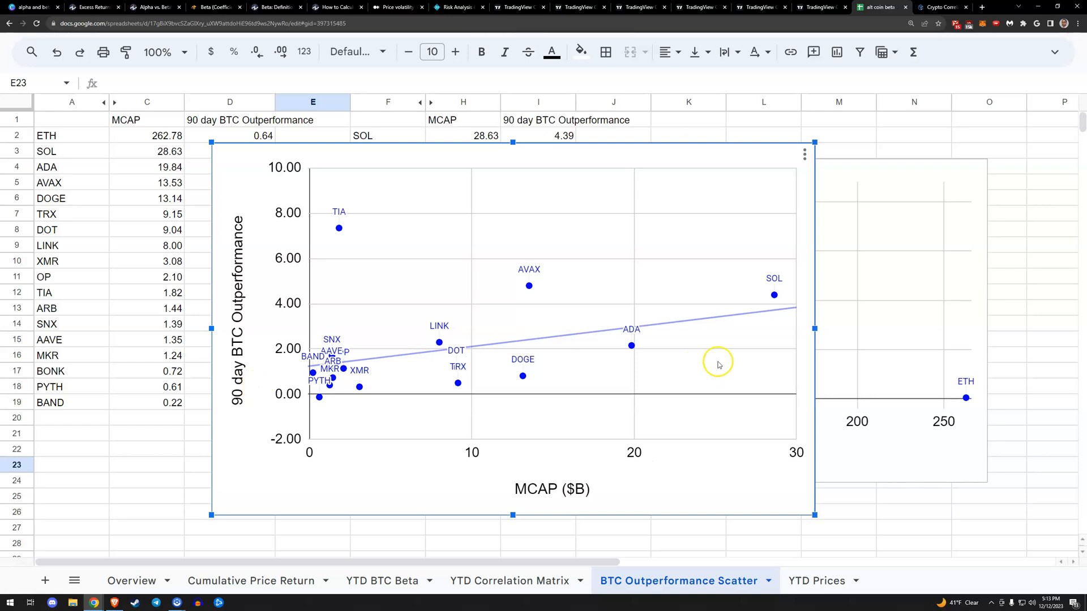
{"action": "mouse_move", "coordinate": [801, 372]}
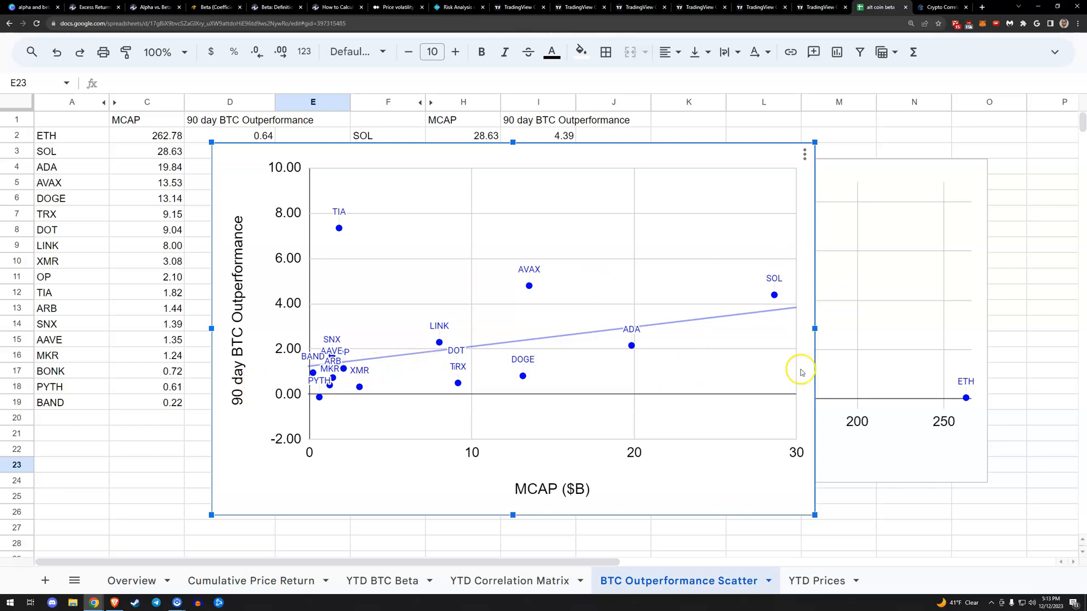
{"action": "mouse_move", "coordinate": [371, 346]}
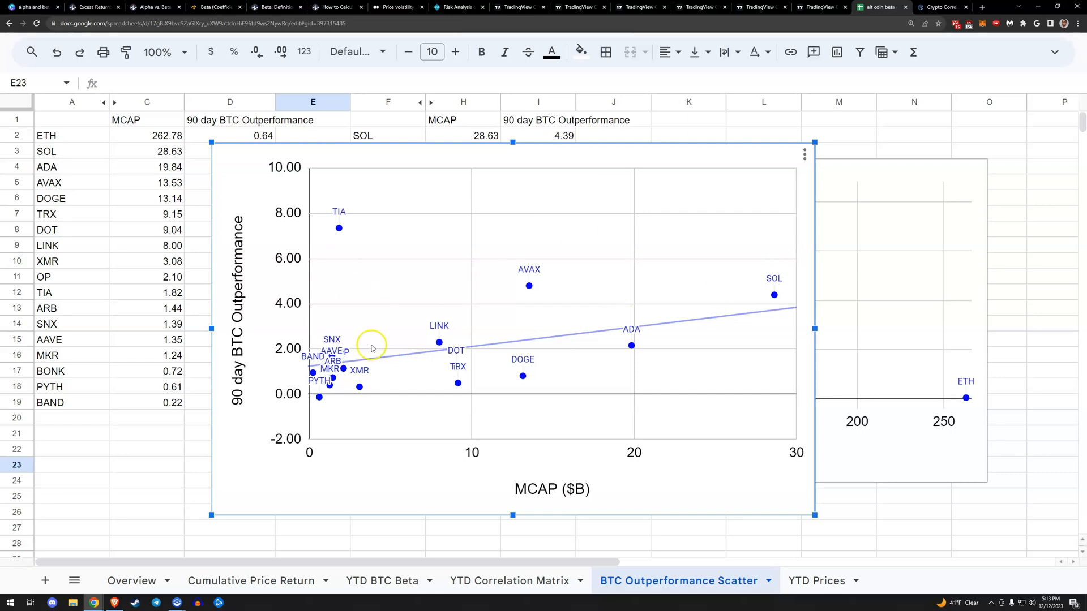
{"action": "mouse_move", "coordinate": [421, 395]}
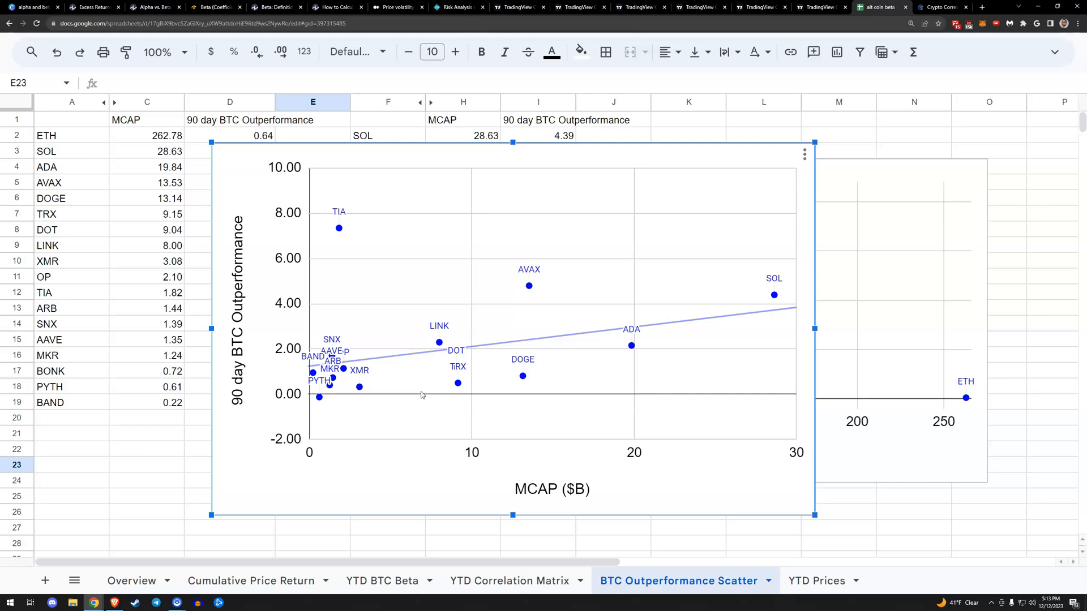
{"action": "mouse_move", "coordinate": [421, 396]}
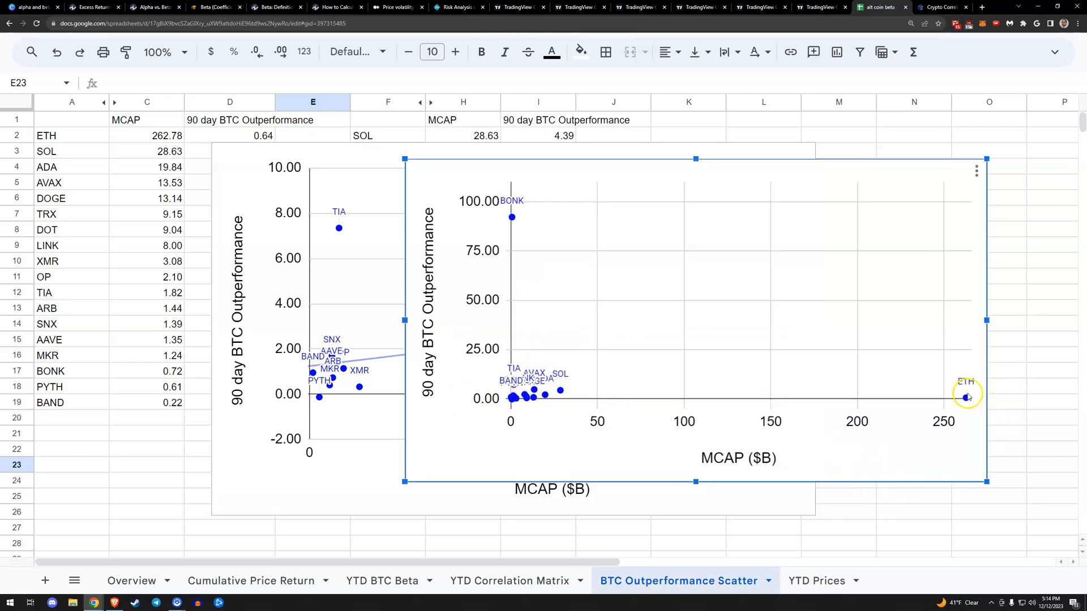
{"action": "mouse_move", "coordinate": [815, 362]}
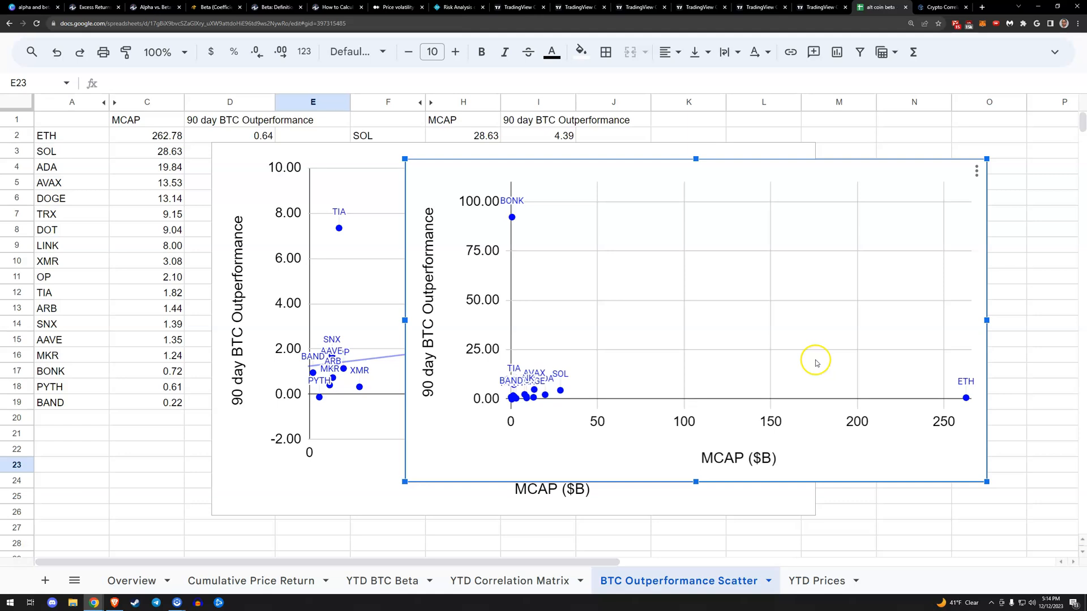
{"action": "mouse_move", "coordinate": [358, 493]}
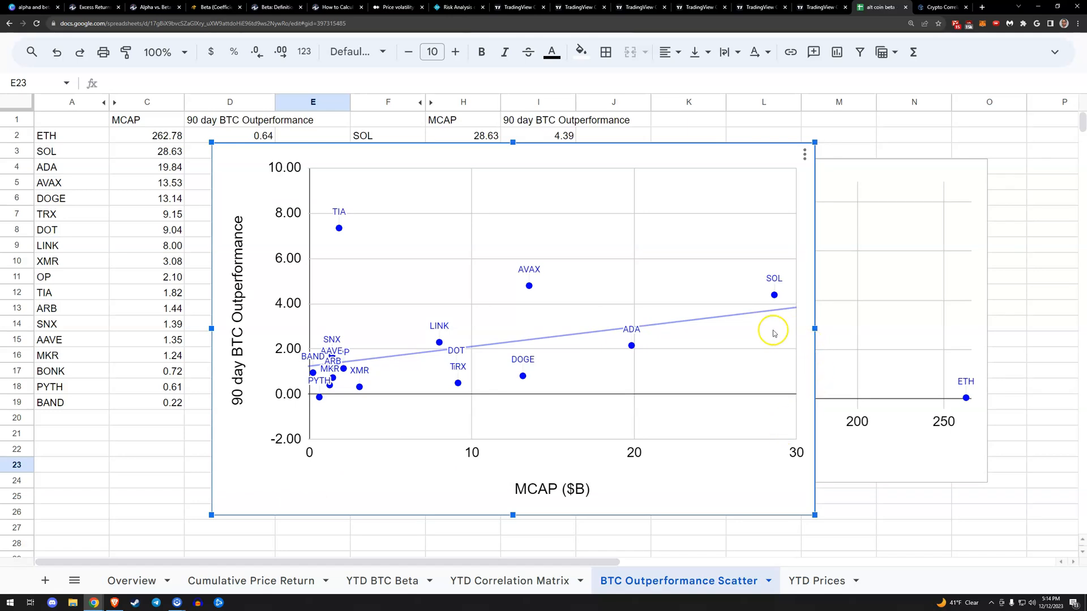
{"action": "mouse_move", "coordinate": [548, 289]}
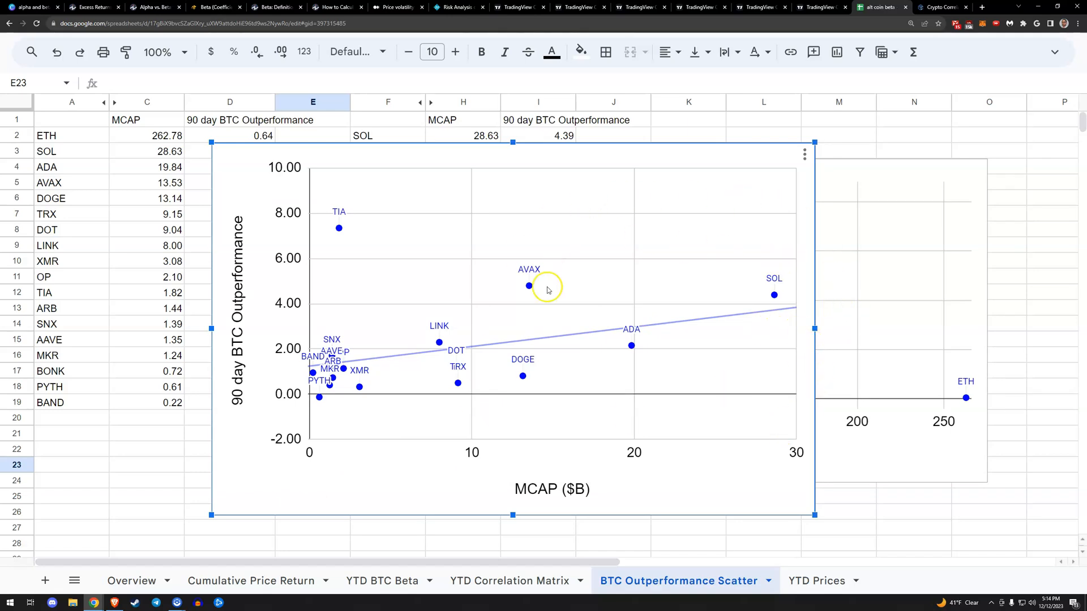